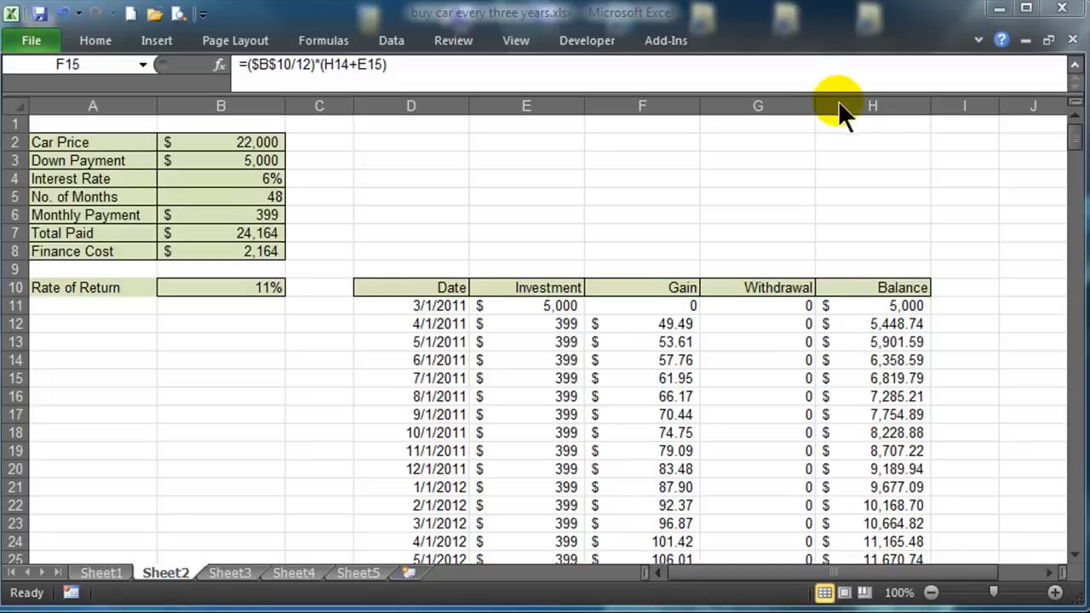
pyautogui.moveTo(843, 136)
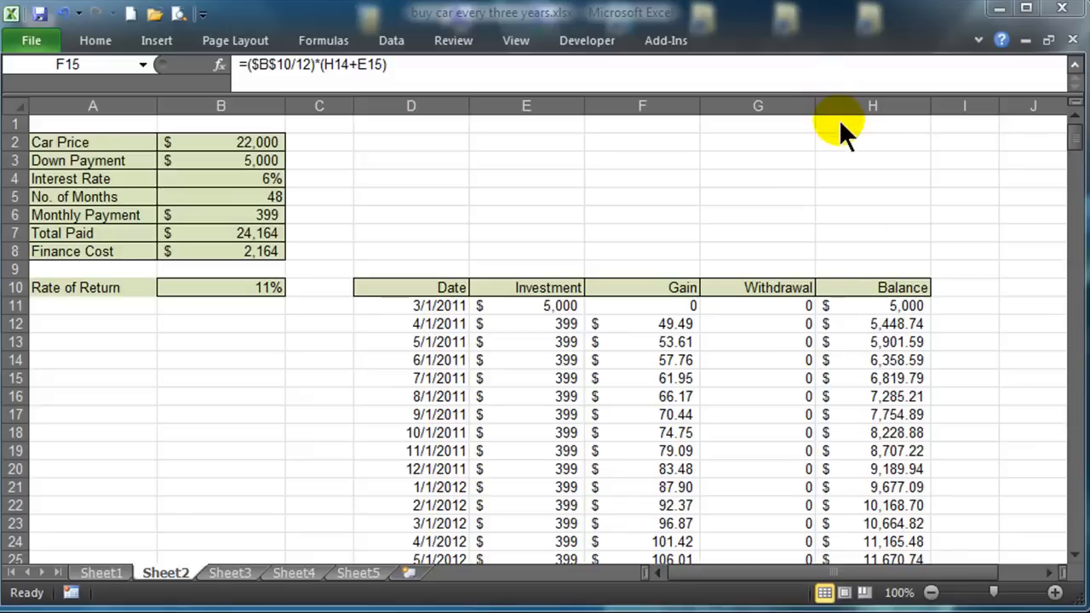
pyautogui.moveTo(570, 251)
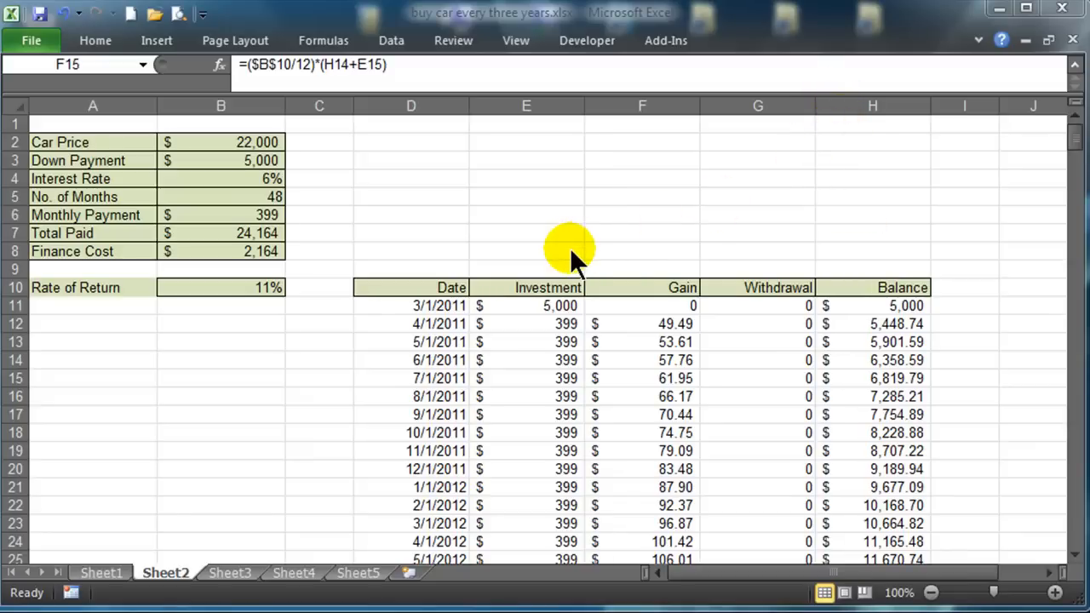
pyautogui.moveTo(528, 344)
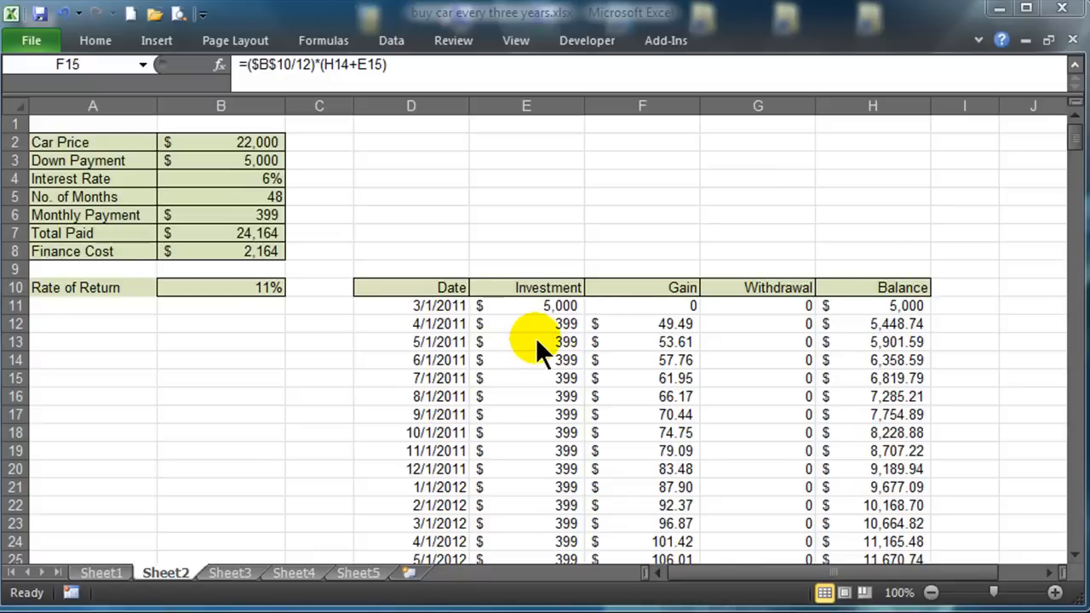
pyautogui.moveTo(247, 200)
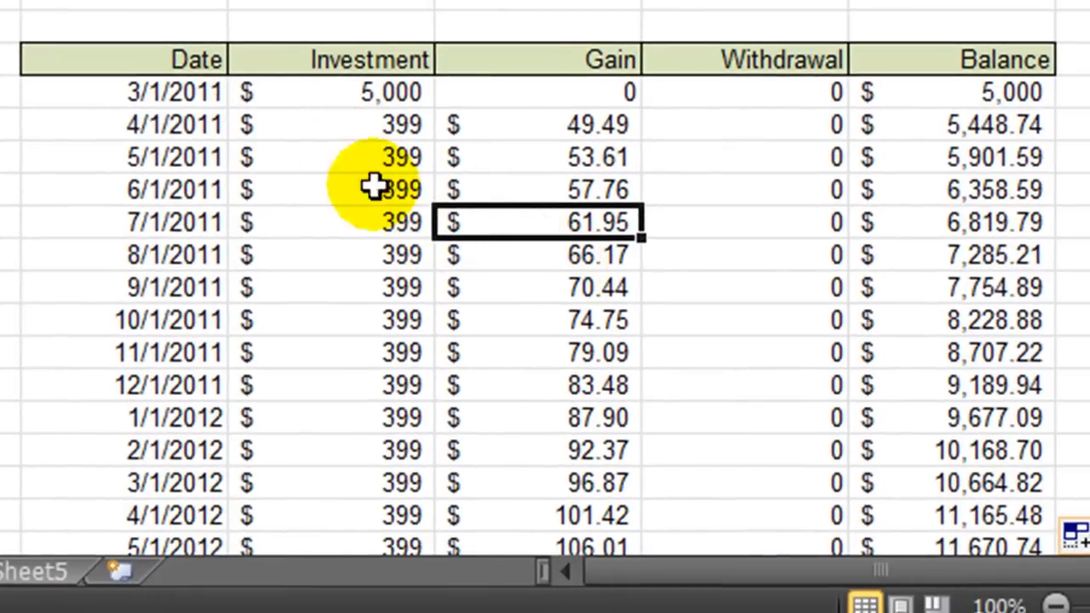
pyautogui.moveTo(352, 92)
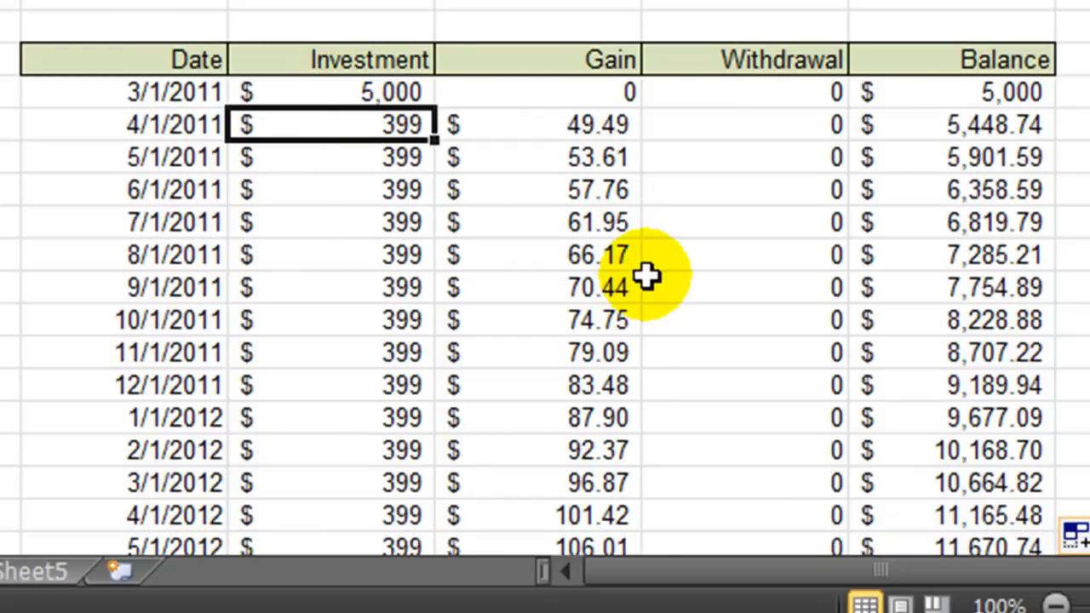
pyautogui.moveTo(379, 201)
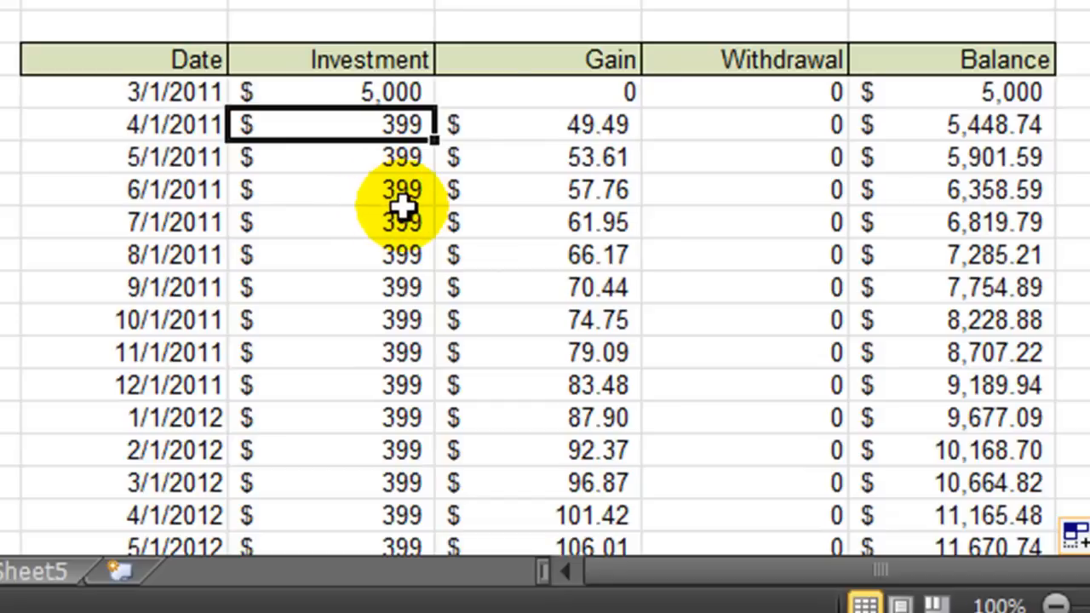
pyautogui.moveTo(517, 287)
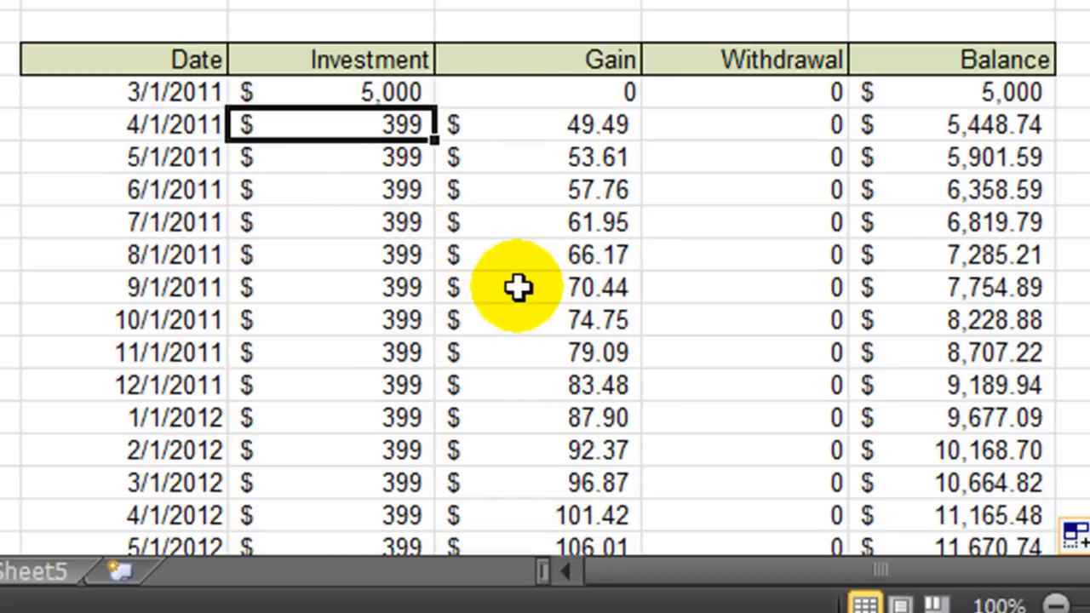
# - Select the schedule from D11 (3/1/2011) to H370 and name the range cardata
pyautogui.scroll(-3)
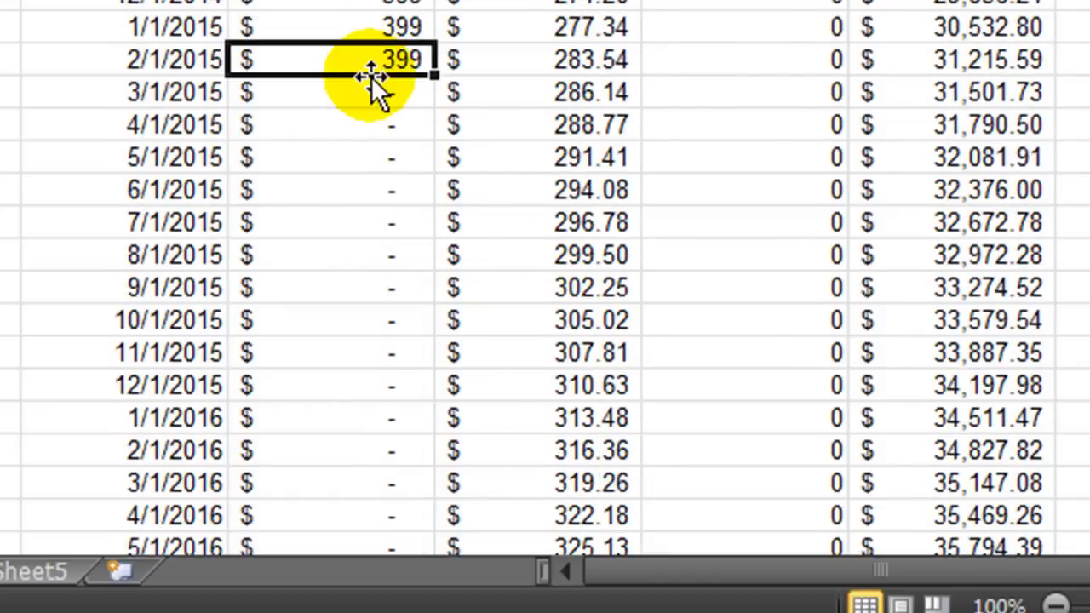
pyautogui.moveTo(971, 51)
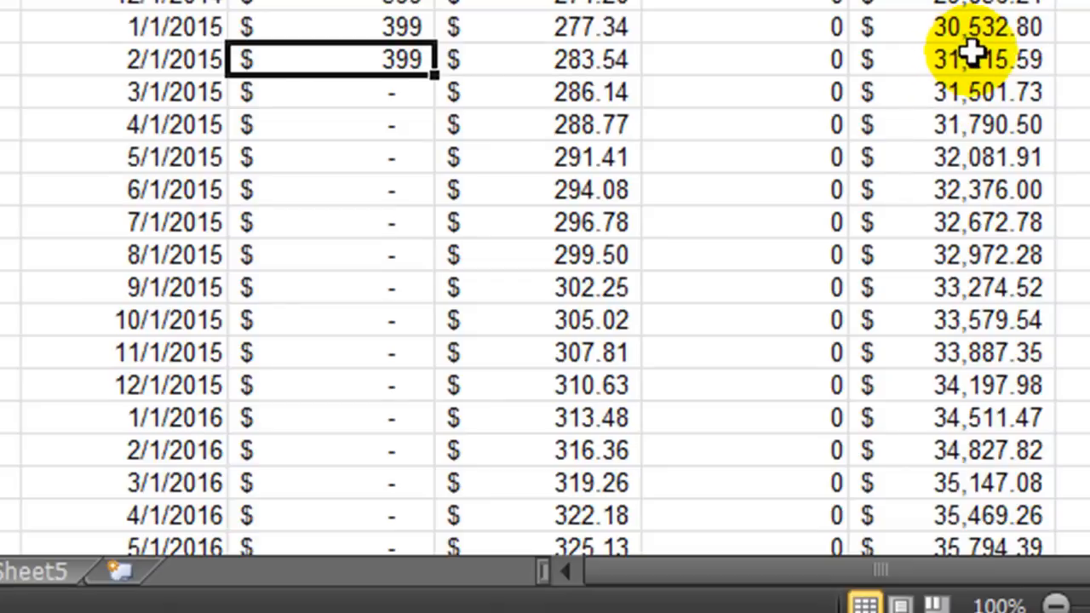
pyautogui.scroll(3)
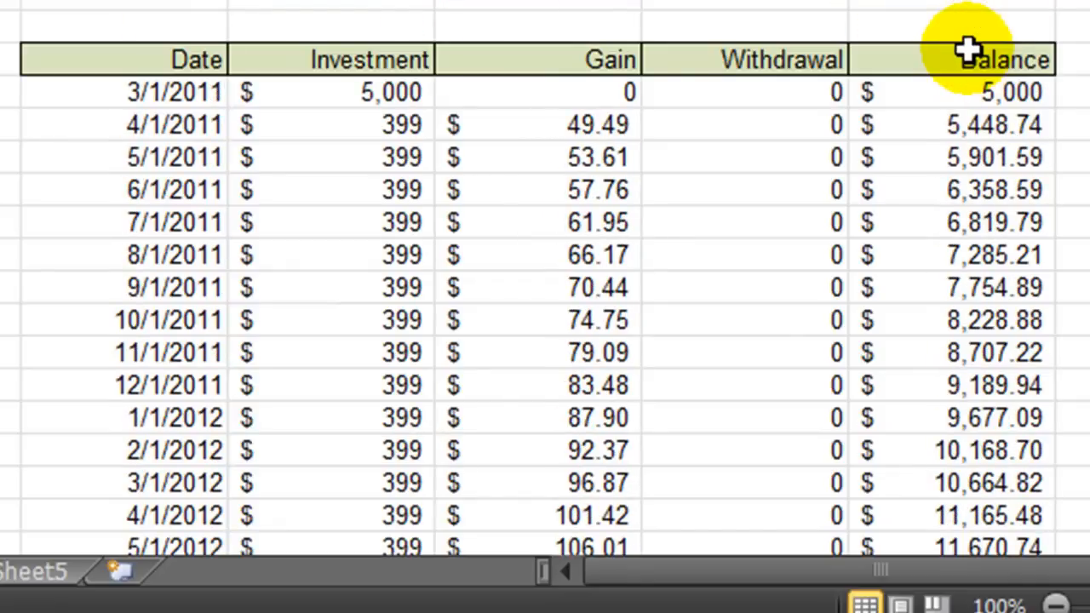
pyautogui.moveTo(311, 253)
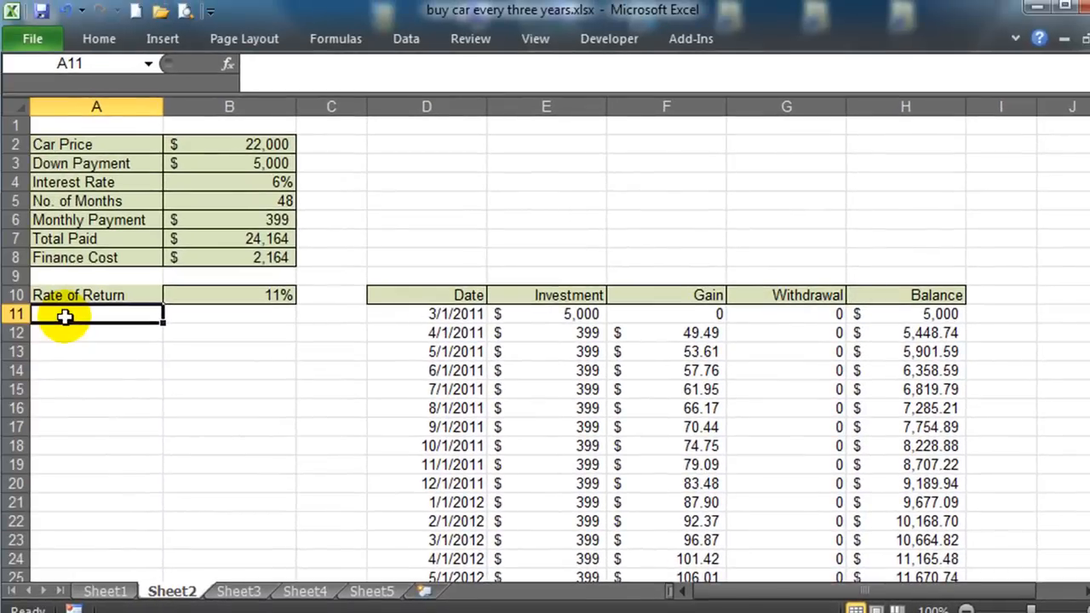
pyautogui.click(535, 39)
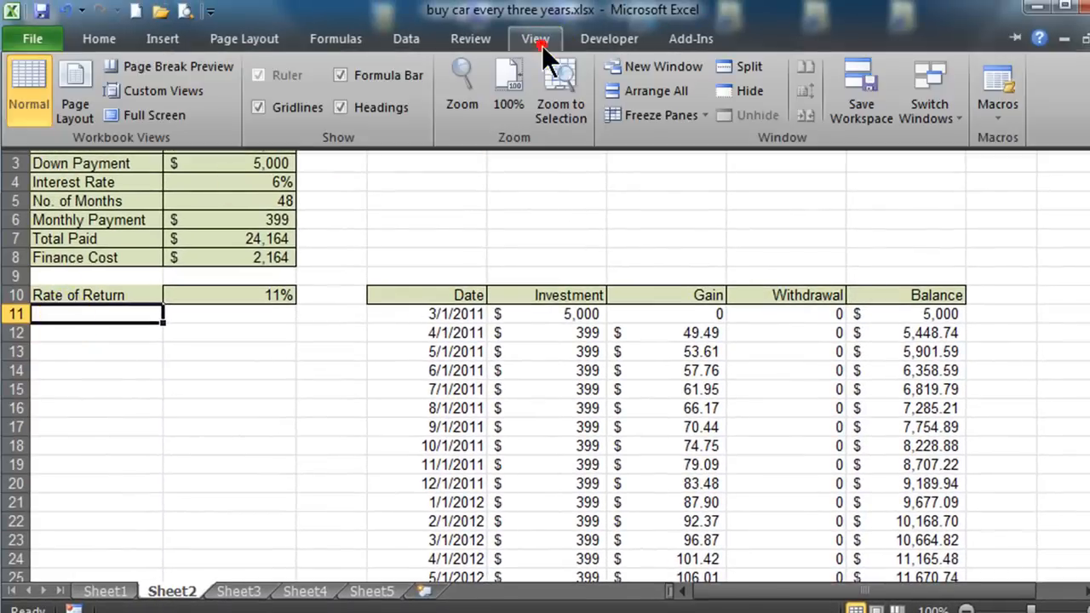
pyautogui.click(535, 38)
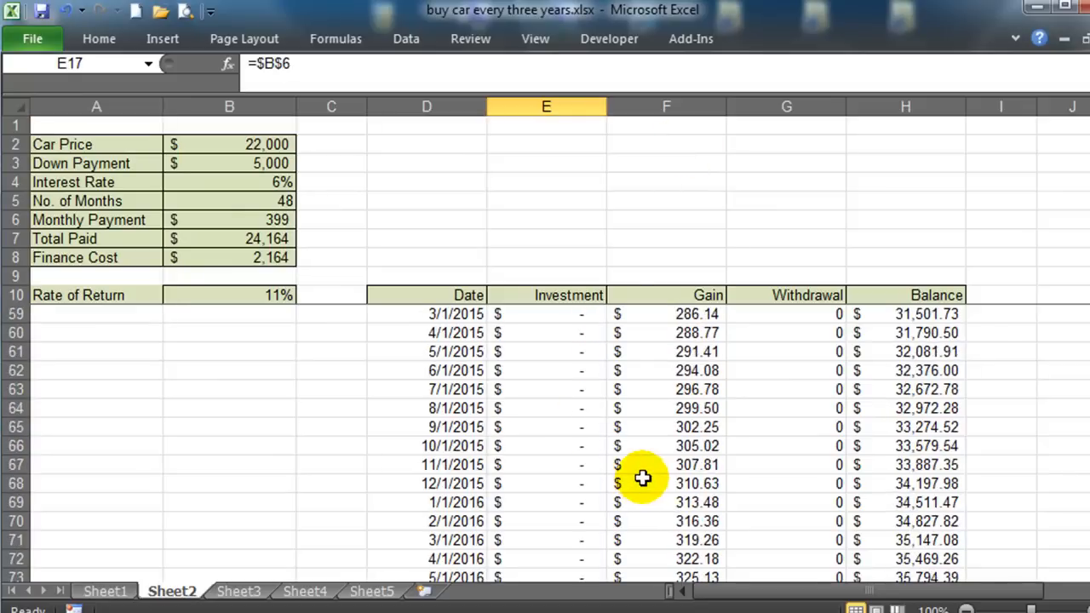
pyautogui.scroll(3)
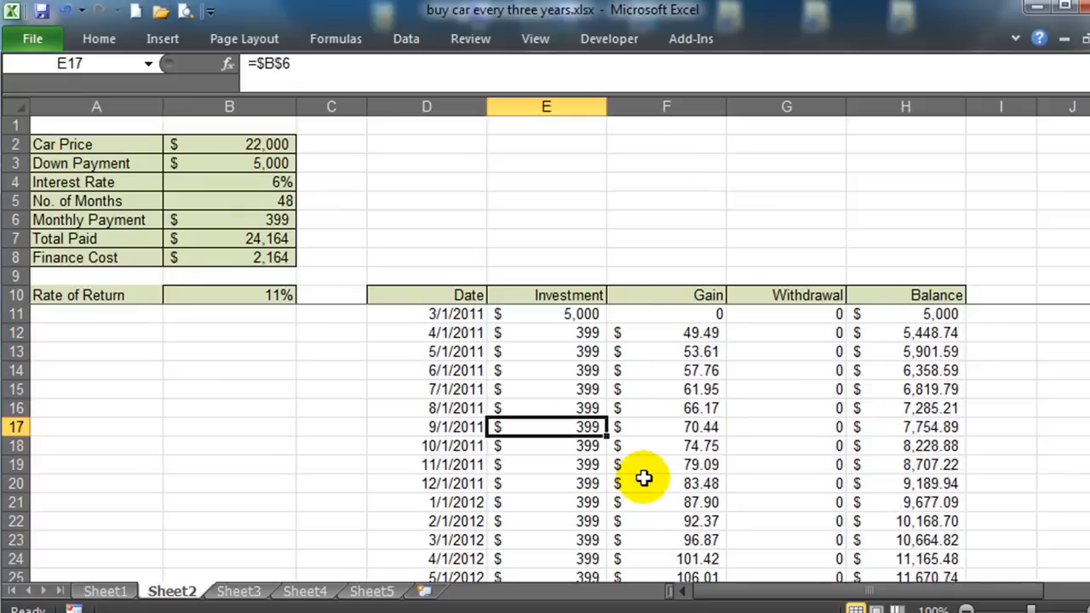
pyautogui.moveTo(561, 336)
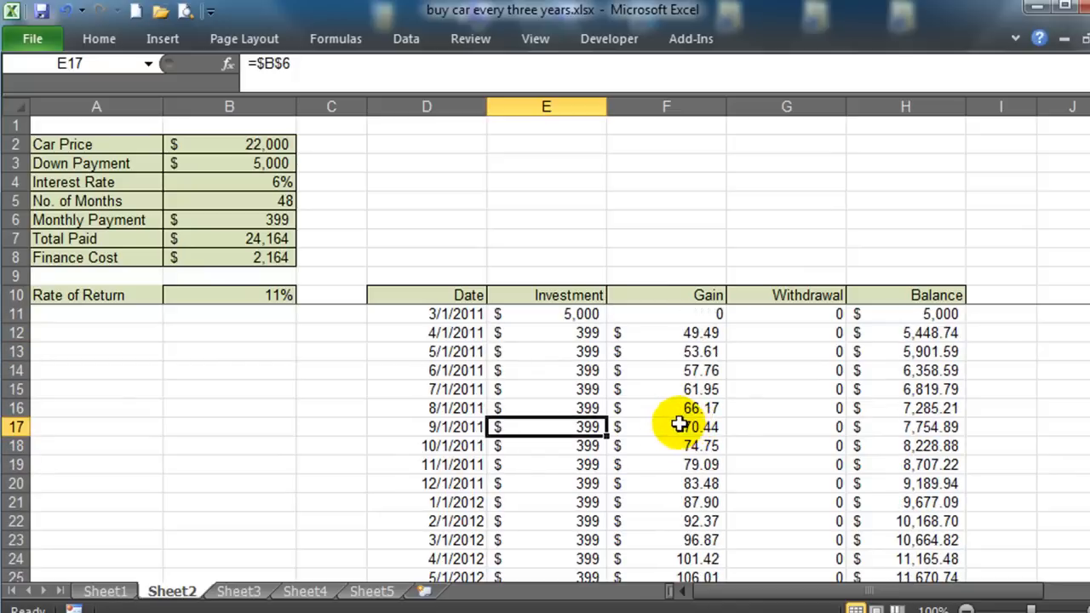
pyautogui.click(426, 313)
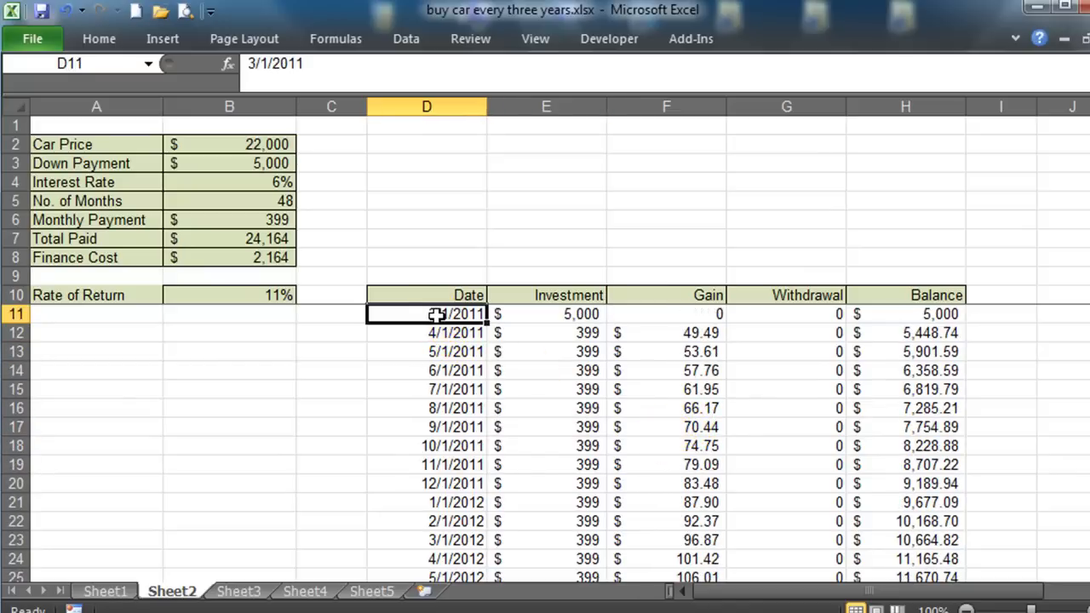
pyautogui.scroll(-3)
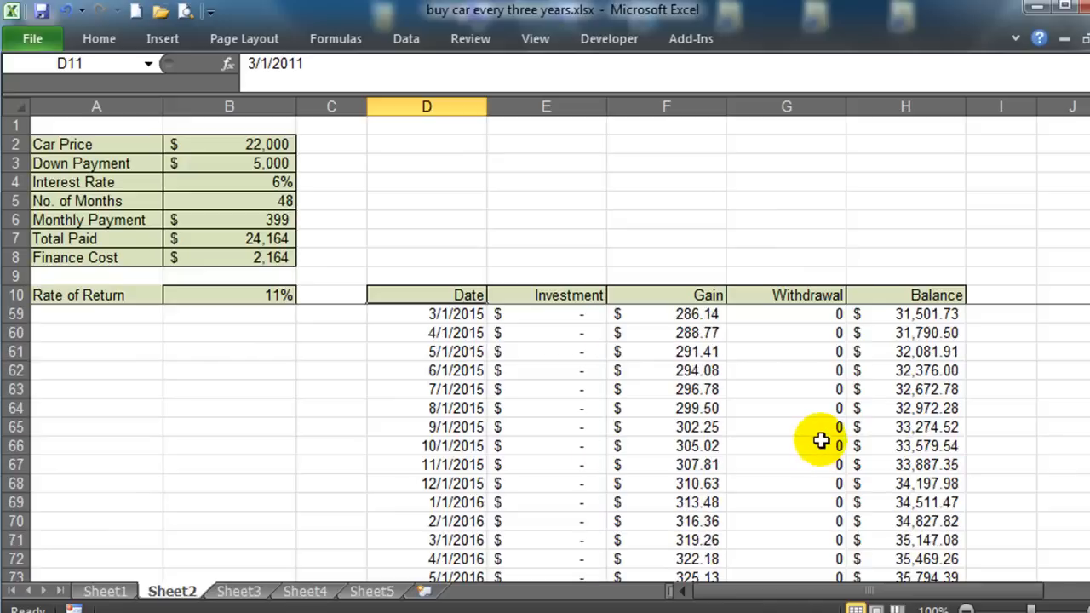
pyautogui.scroll(-3)
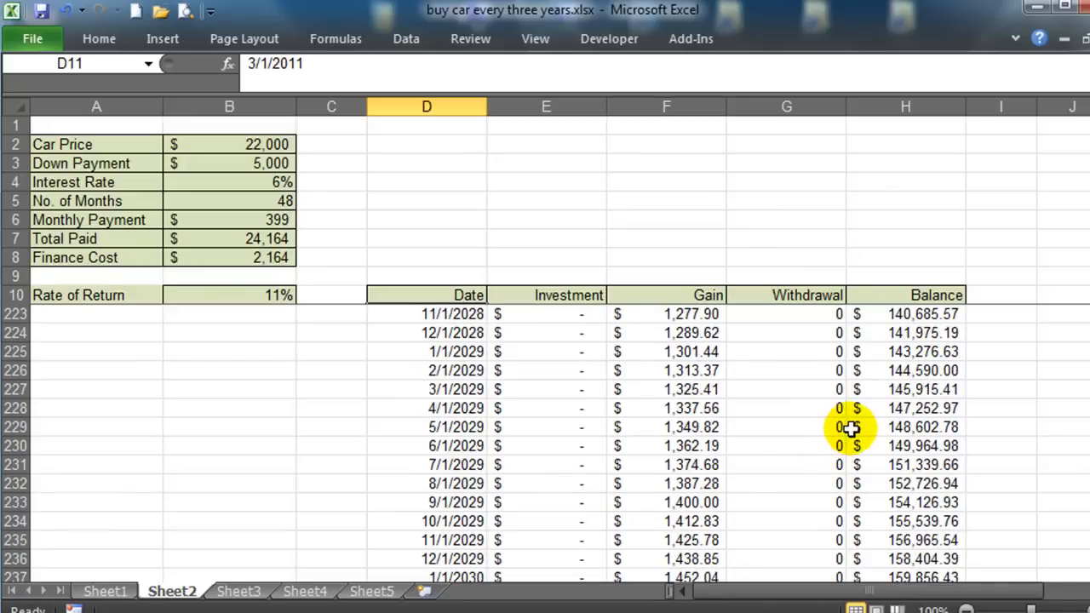
pyautogui.scroll(-3)
pyautogui.write('c')
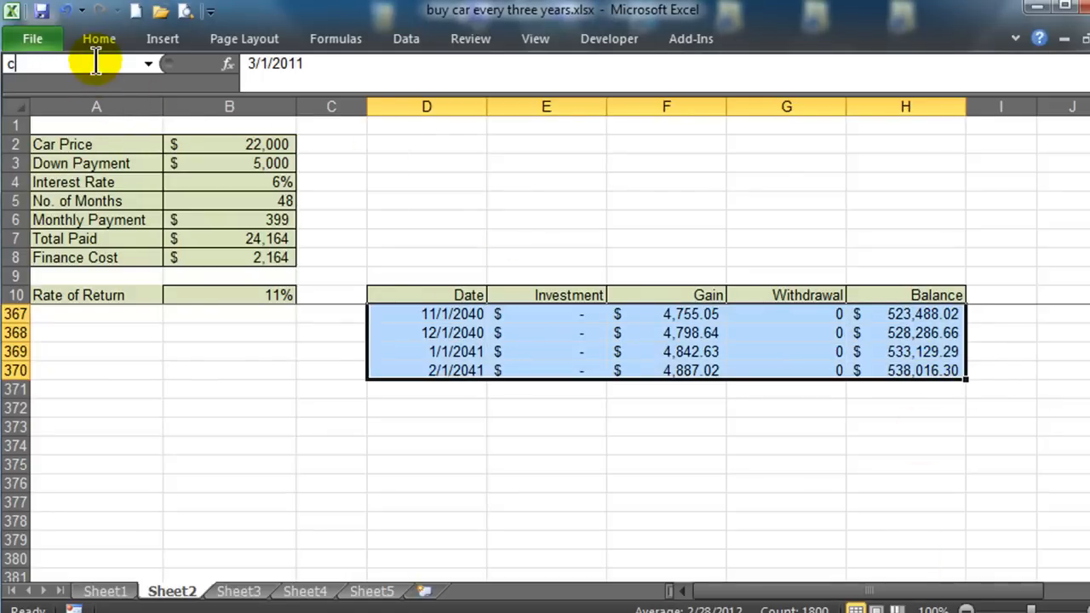
pyautogui.write('ardata')
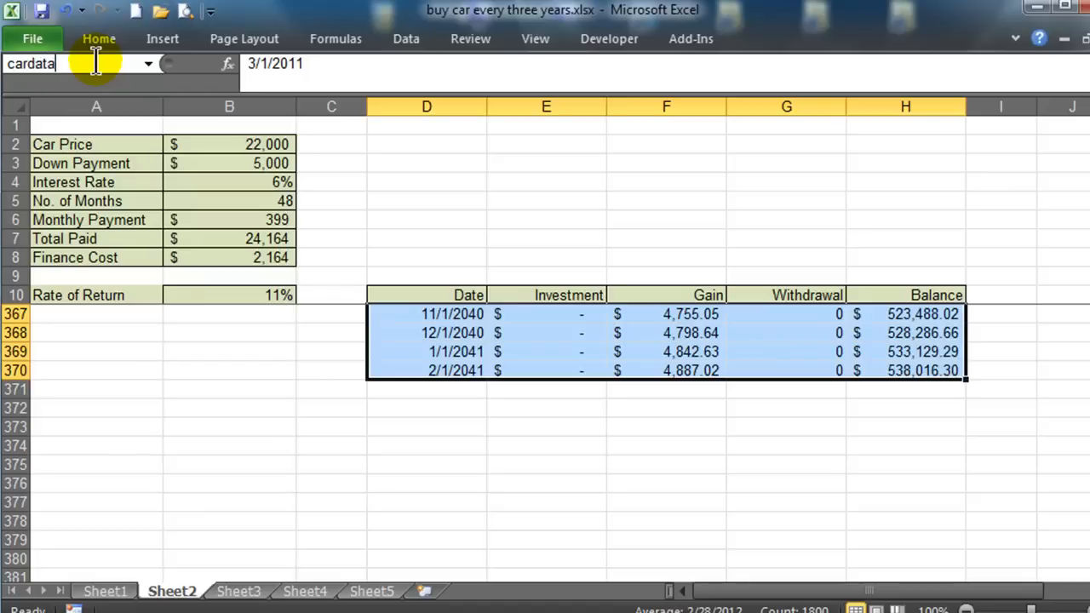
pyautogui.scroll(3)
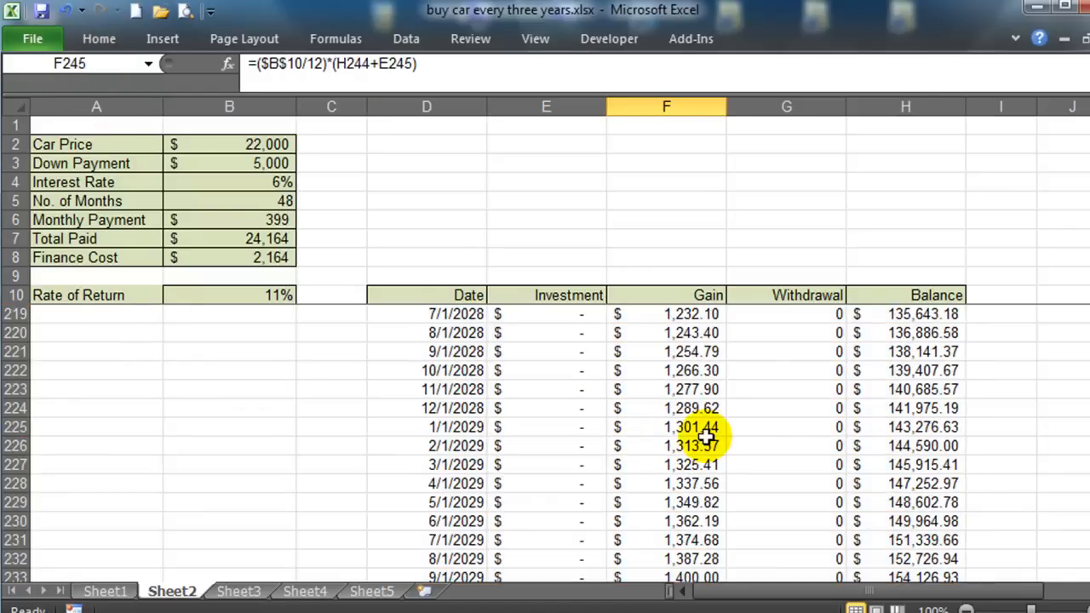
pyautogui.scroll(3)
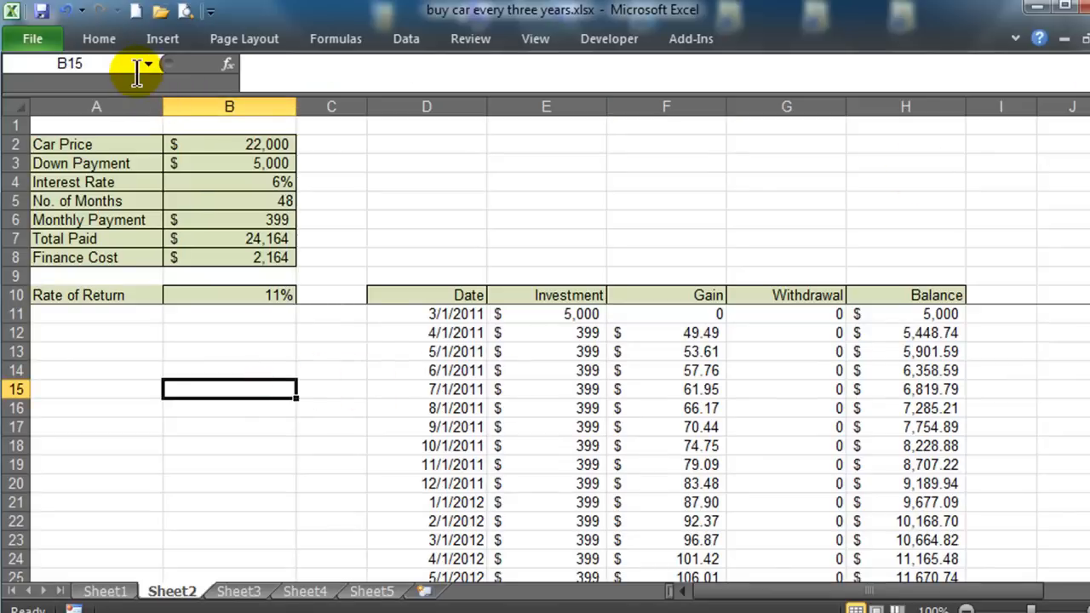
pyautogui.click(148, 63)
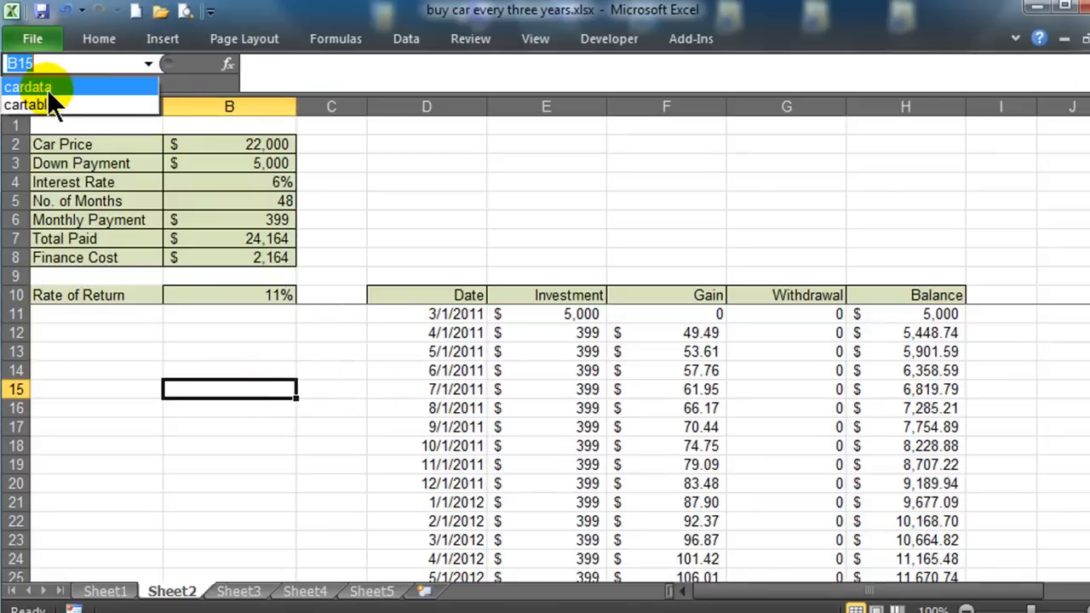
pyautogui.click(27, 86)
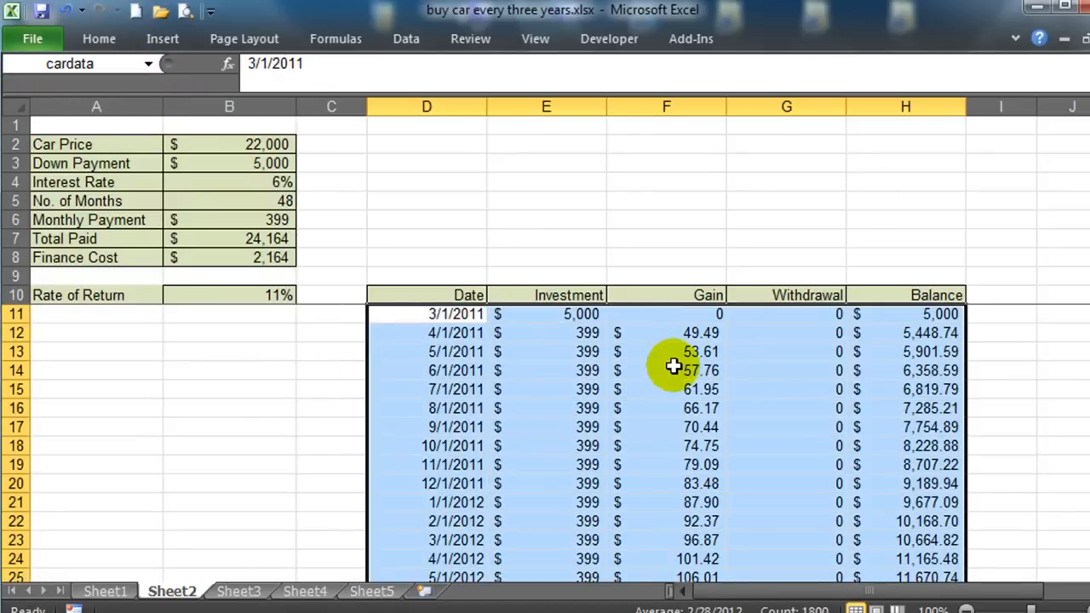
pyautogui.moveTo(647, 377)
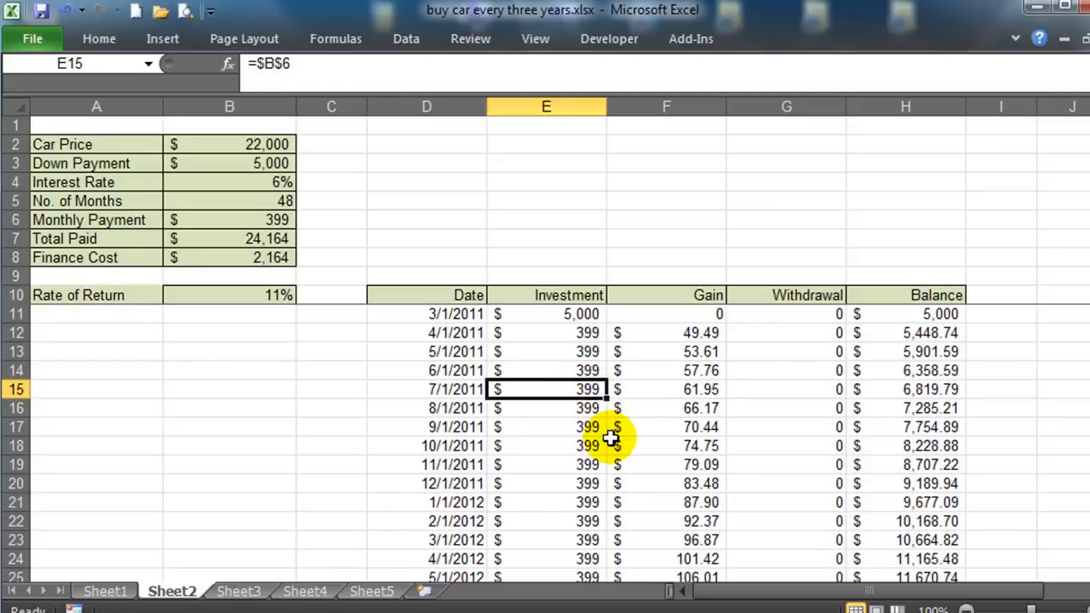
pyautogui.moveTo(774, 443)
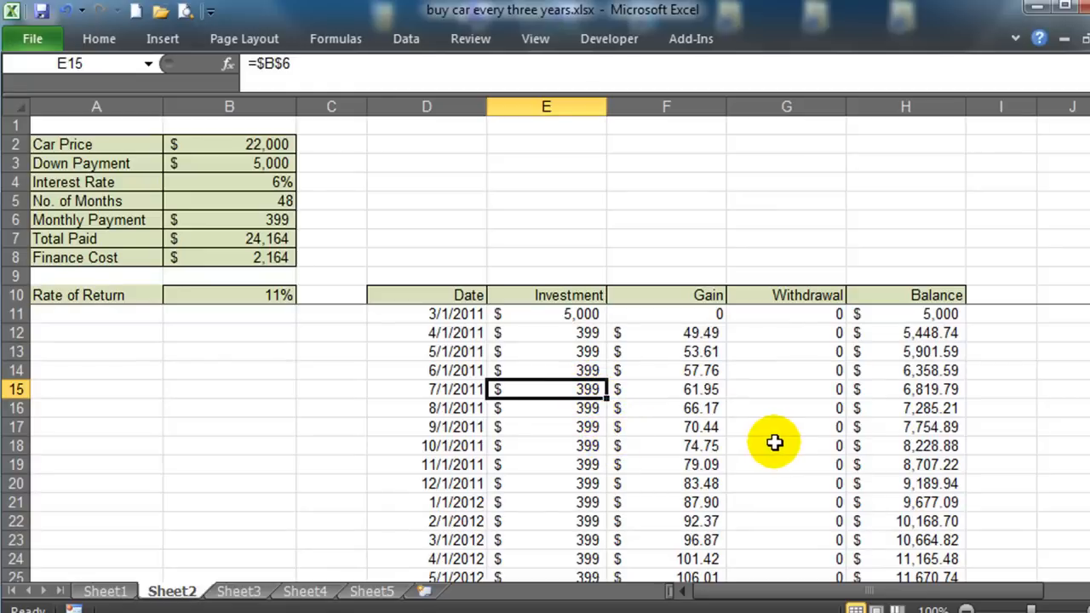
pyautogui.moveTo(447, 358)
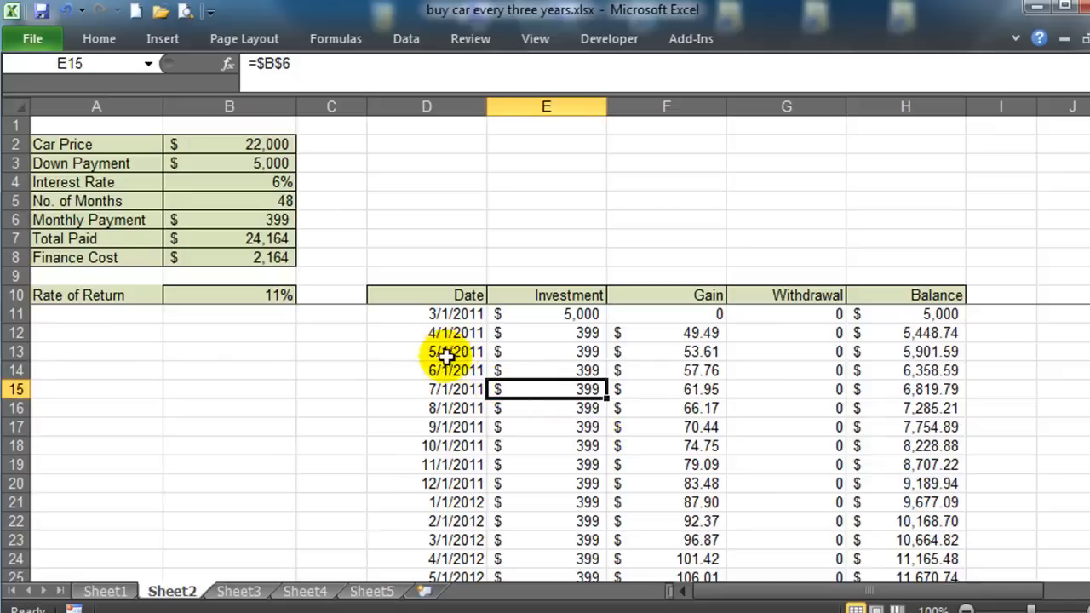
pyautogui.click(787, 408)
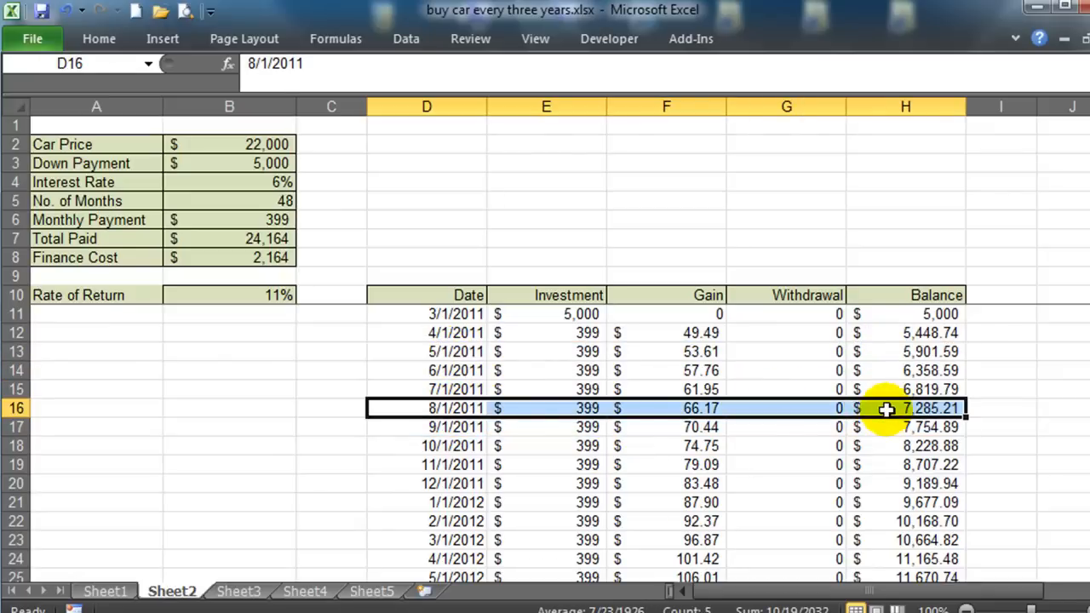
pyautogui.moveTo(443, 313)
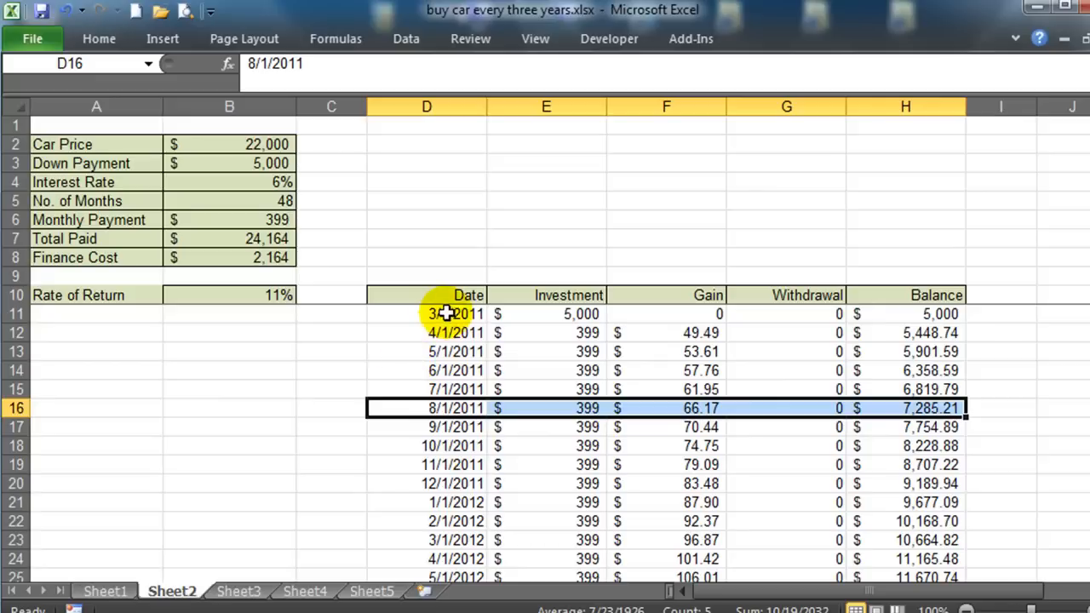
pyautogui.click(425, 314)
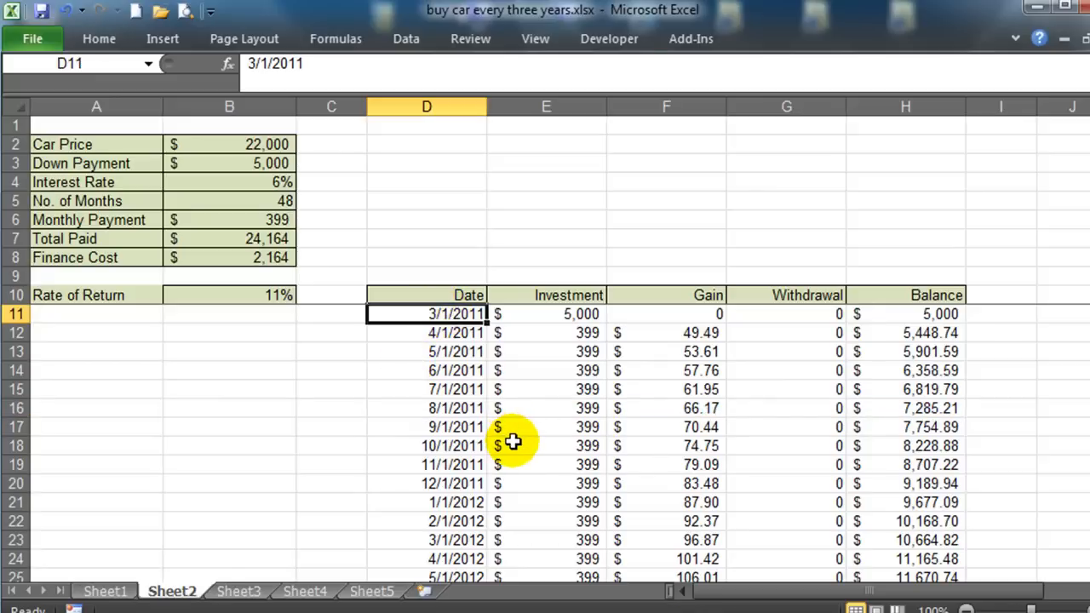
pyautogui.click(426, 522)
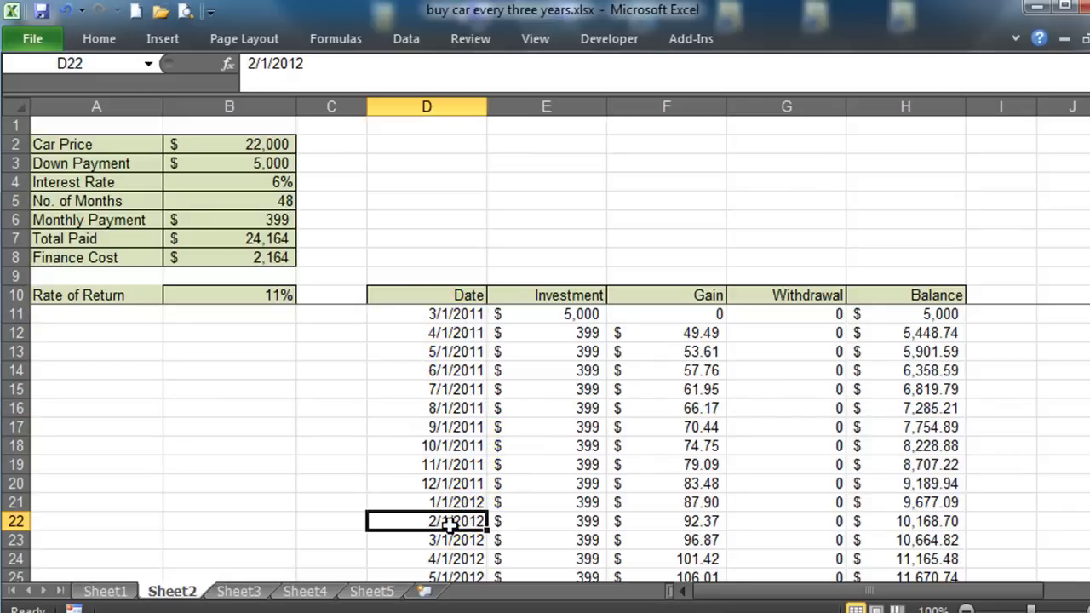
pyautogui.moveTo(886, 520)
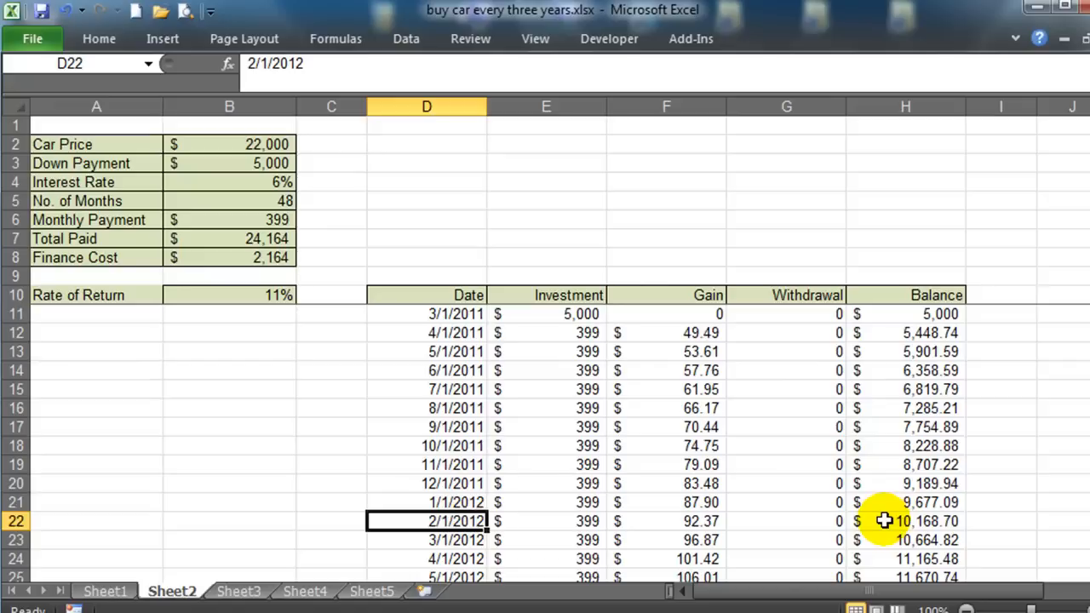
pyautogui.moveTo(224, 100)
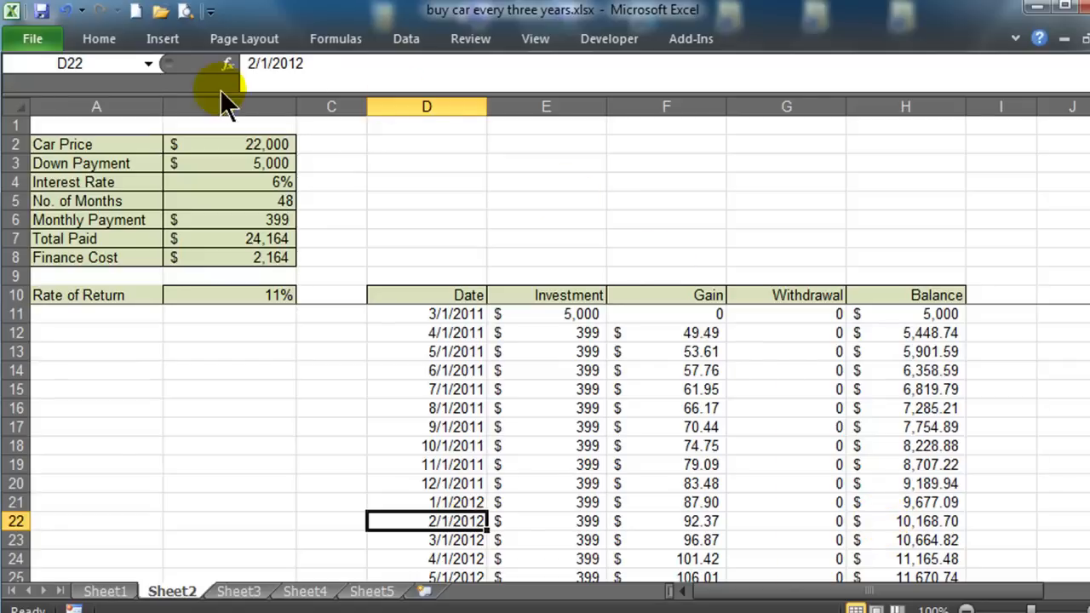
# - Select the cardata range and start a new conditional formatting rule
pyautogui.click(91, 63)
pyautogui.write('cardata')
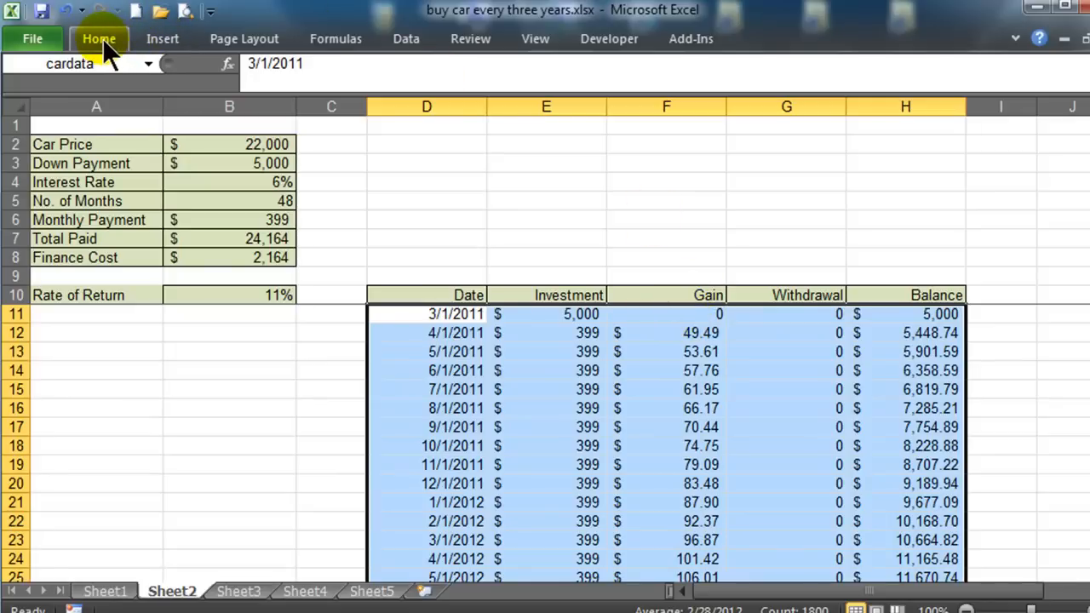
pyautogui.click(99, 38)
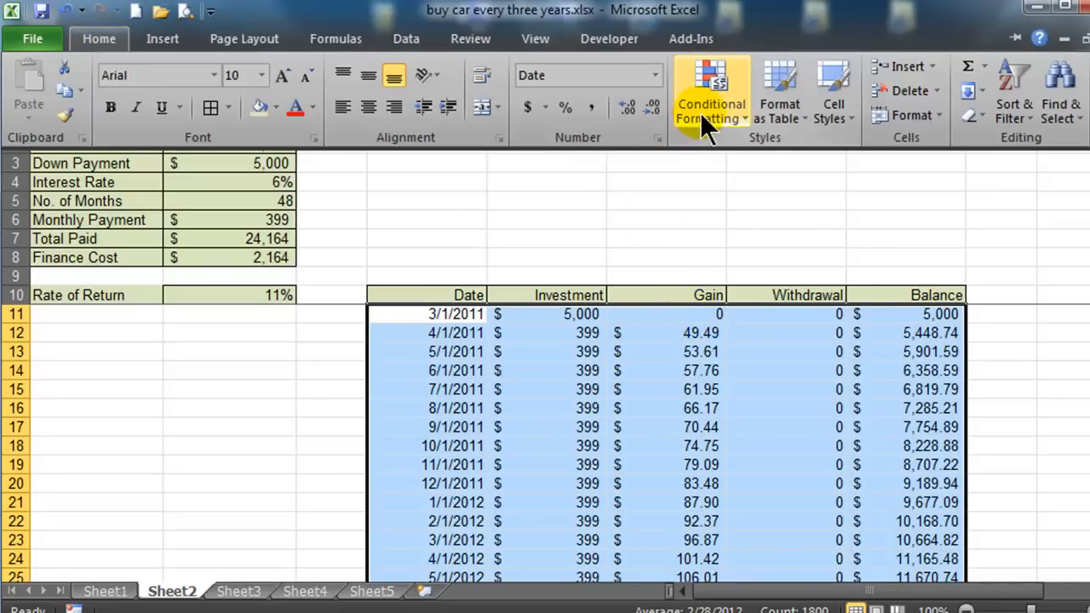
pyautogui.click(711, 93)
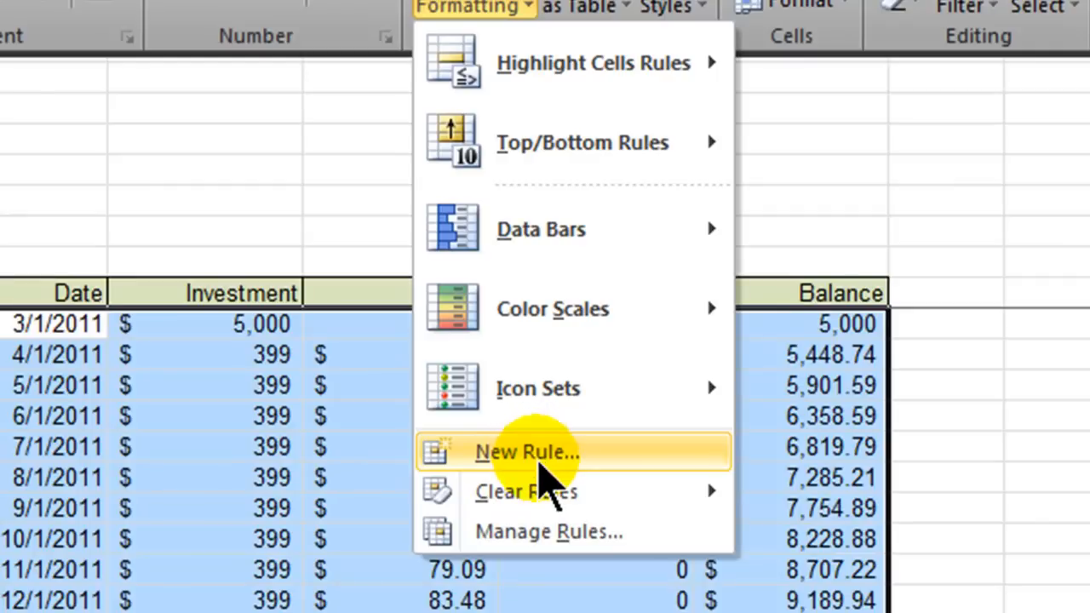
pyautogui.click(526, 452)
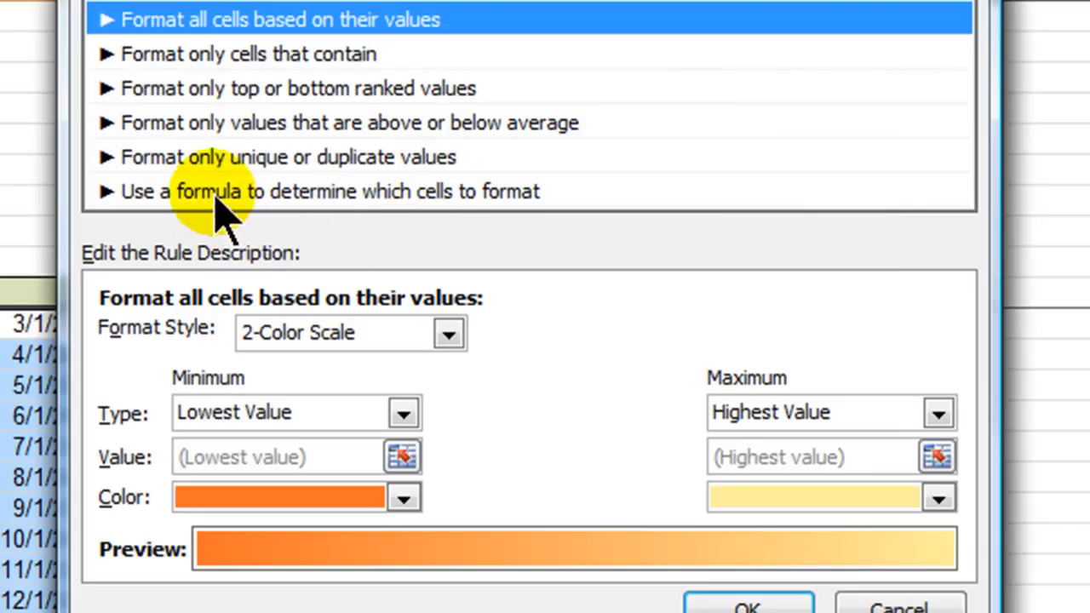
# - Make the rule formula-based with the condition =MONTH($D11)=2
pyautogui.click(330, 191)
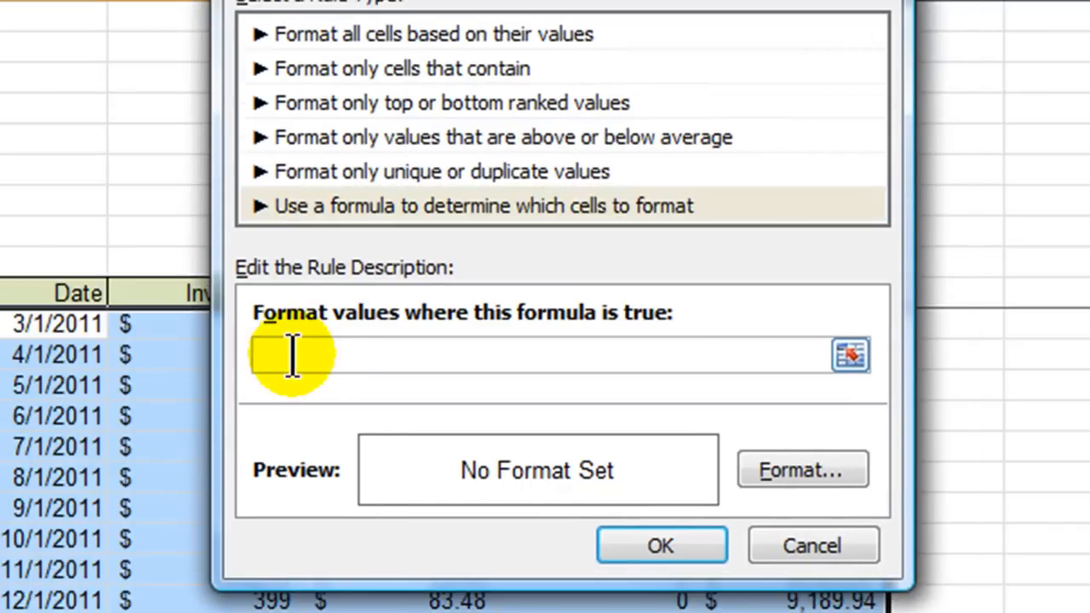
pyautogui.write('=')
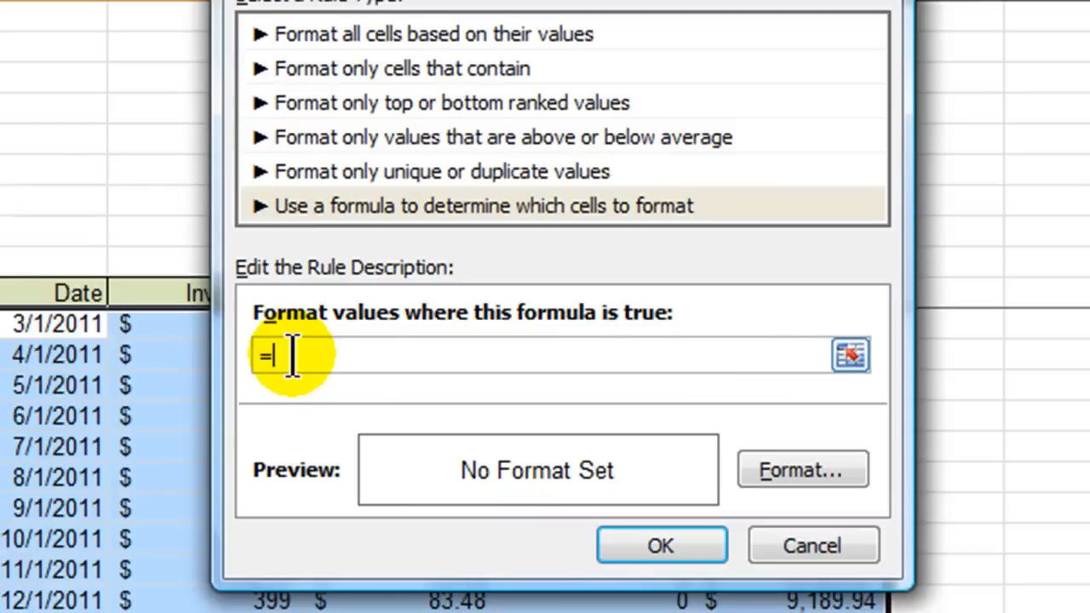
pyautogui.write('month($D$11')
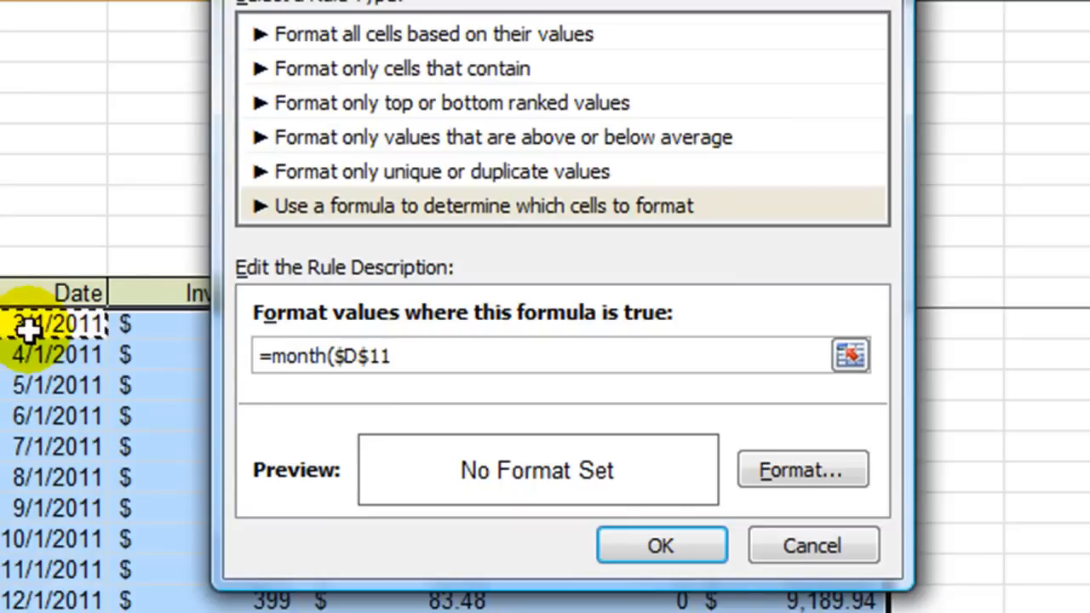
pyautogui.write(')')
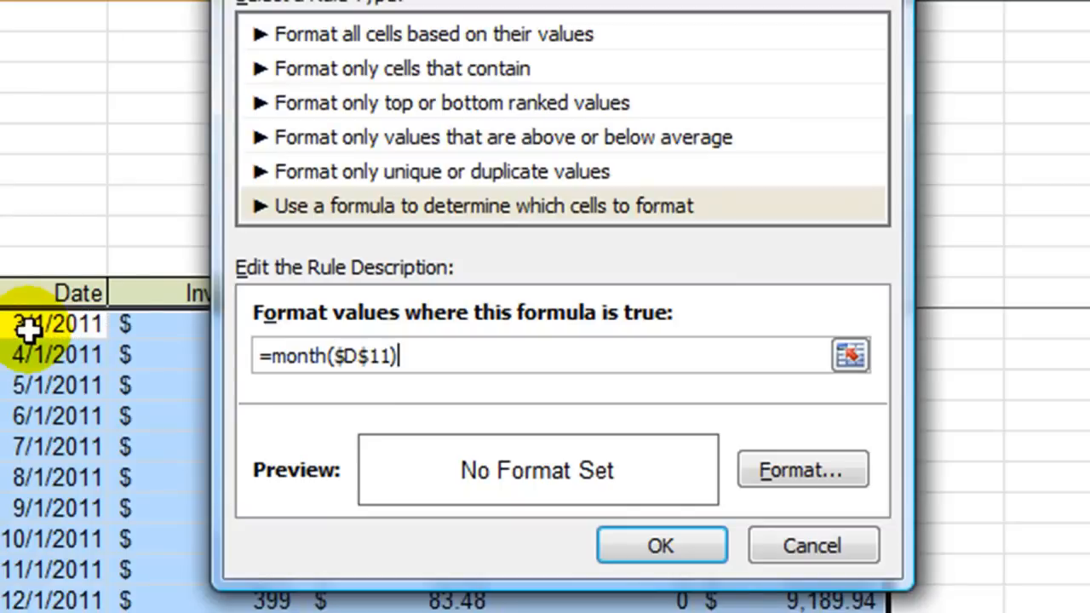
pyautogui.write('=')
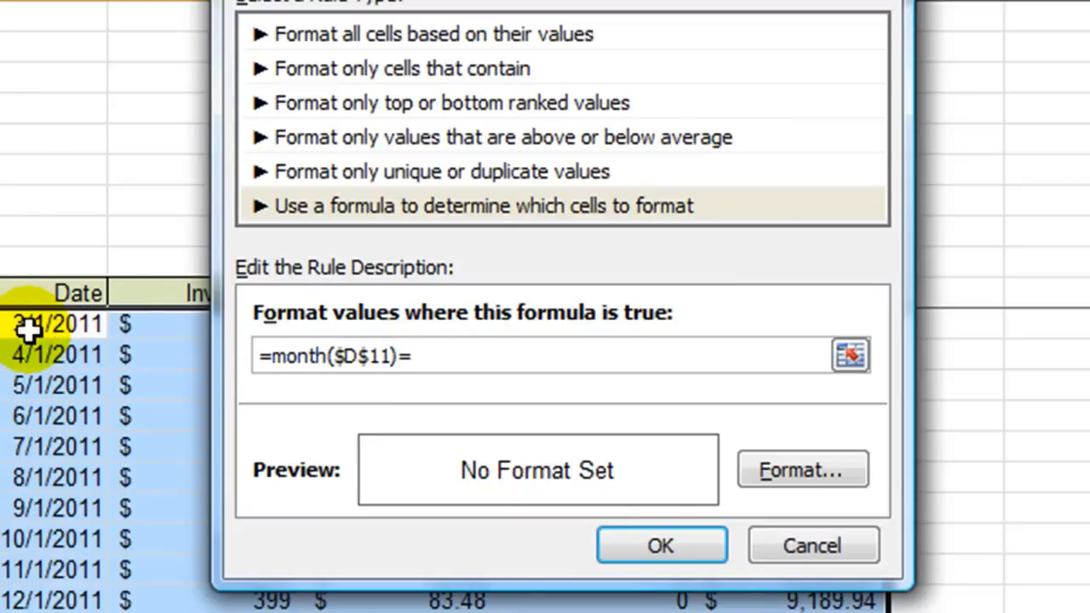
pyautogui.write('2')
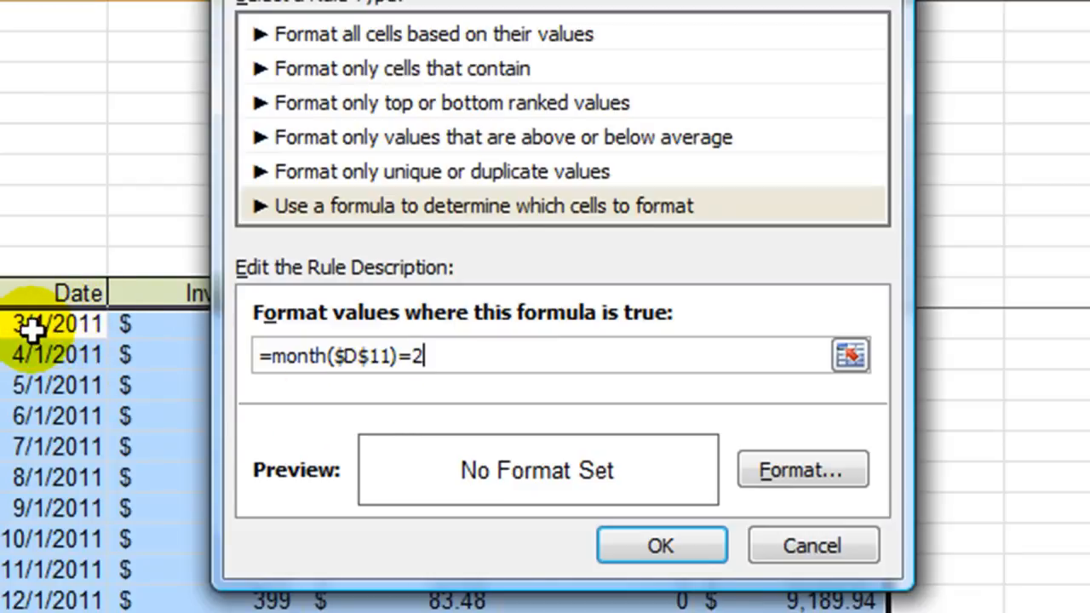
pyautogui.moveTo(392, 356)
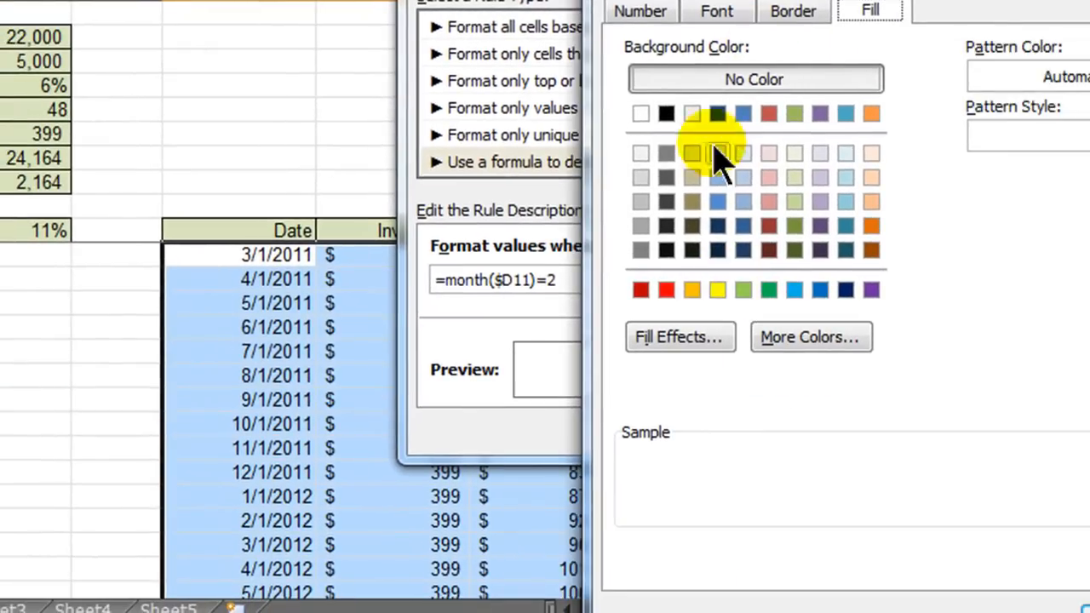
# - Give the rule a yellow fill and confirm it, highlighting rows like 2/1/2012
pyautogui.click(717, 291)
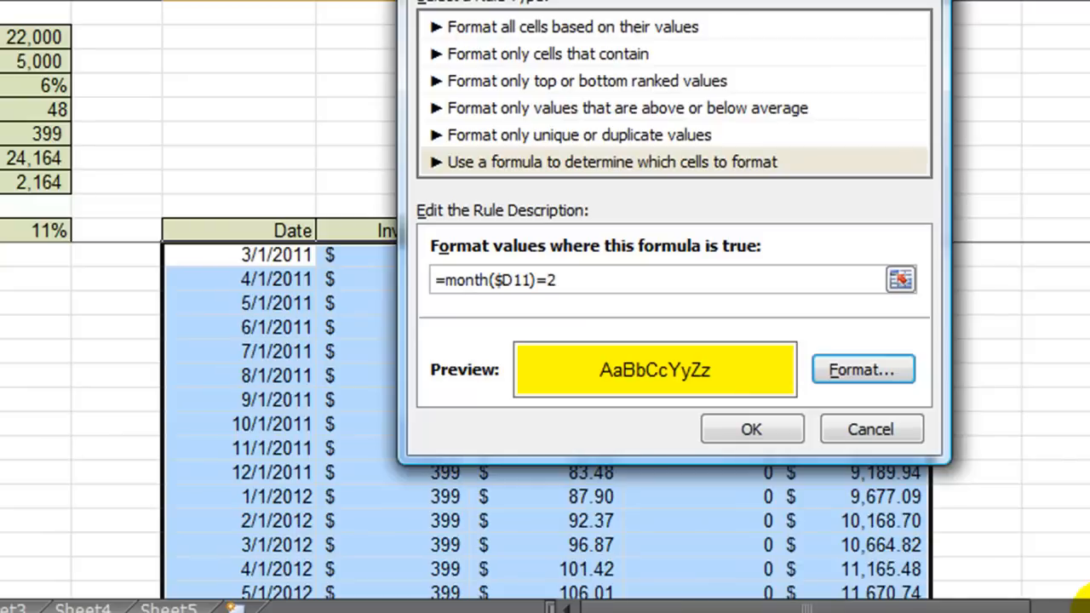
pyautogui.click(751, 428)
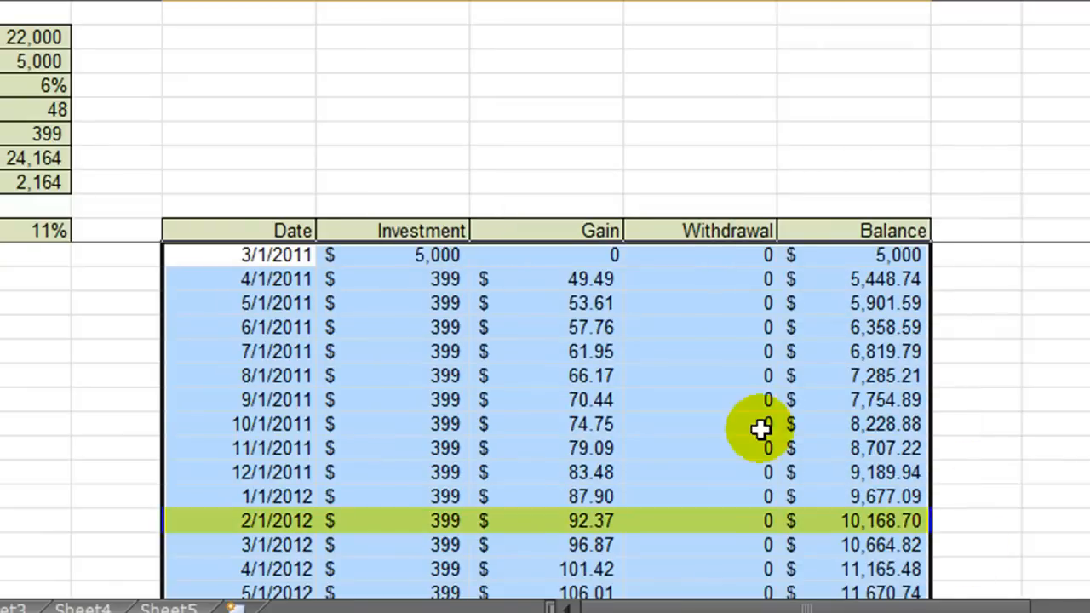
pyautogui.click(289, 400)
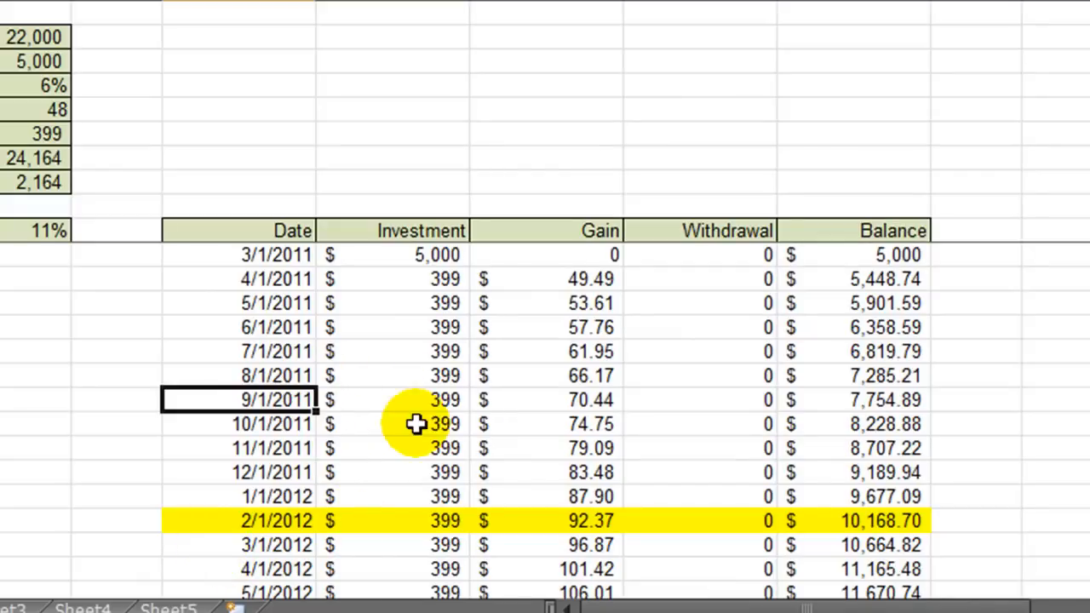
pyautogui.scroll(-3)
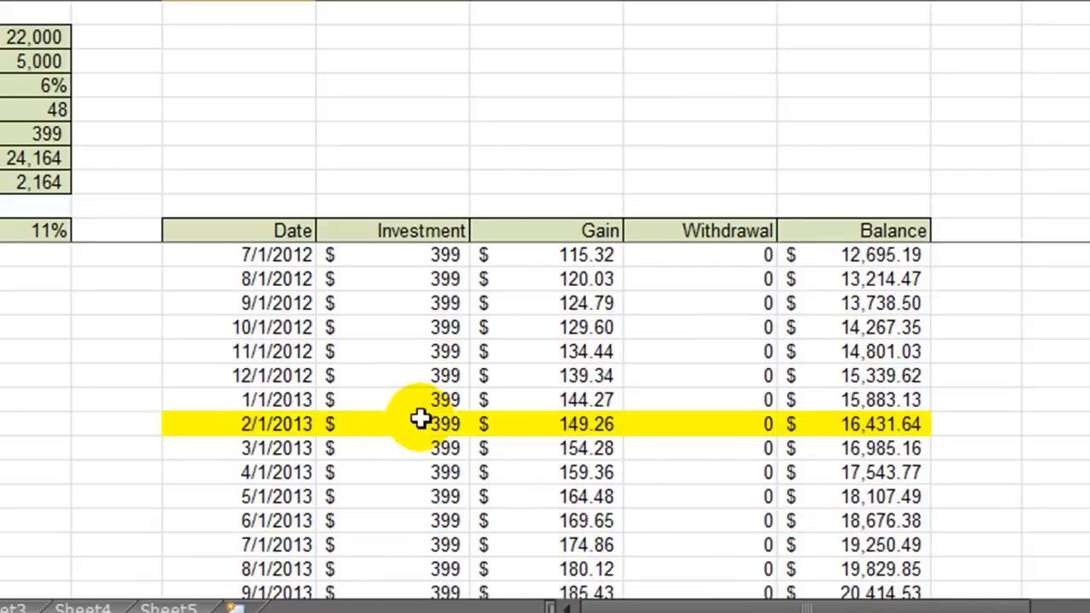
pyautogui.scroll(-3)
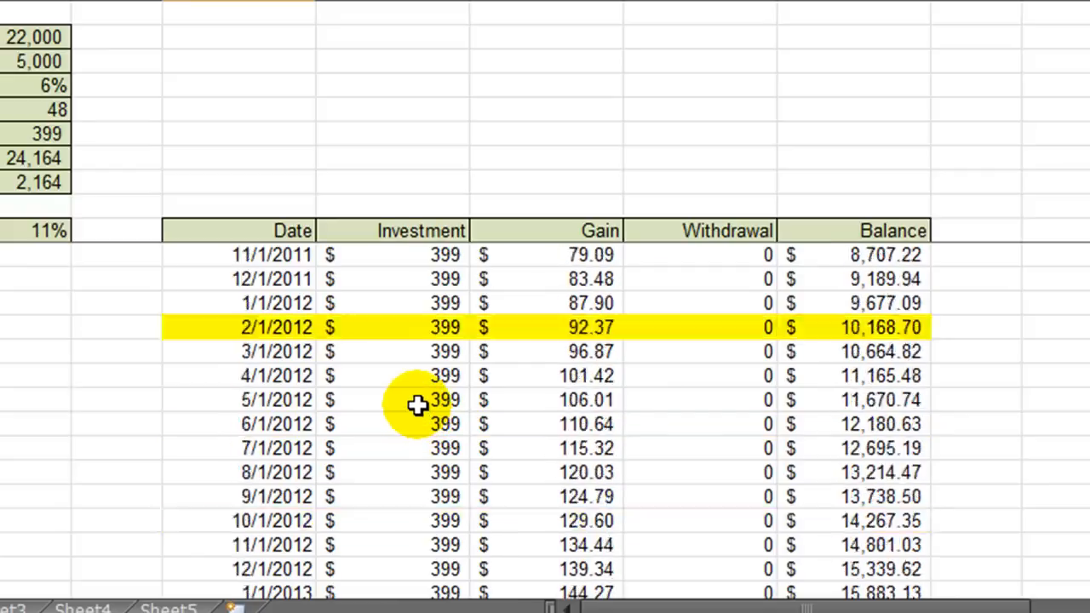
pyautogui.scroll(3)
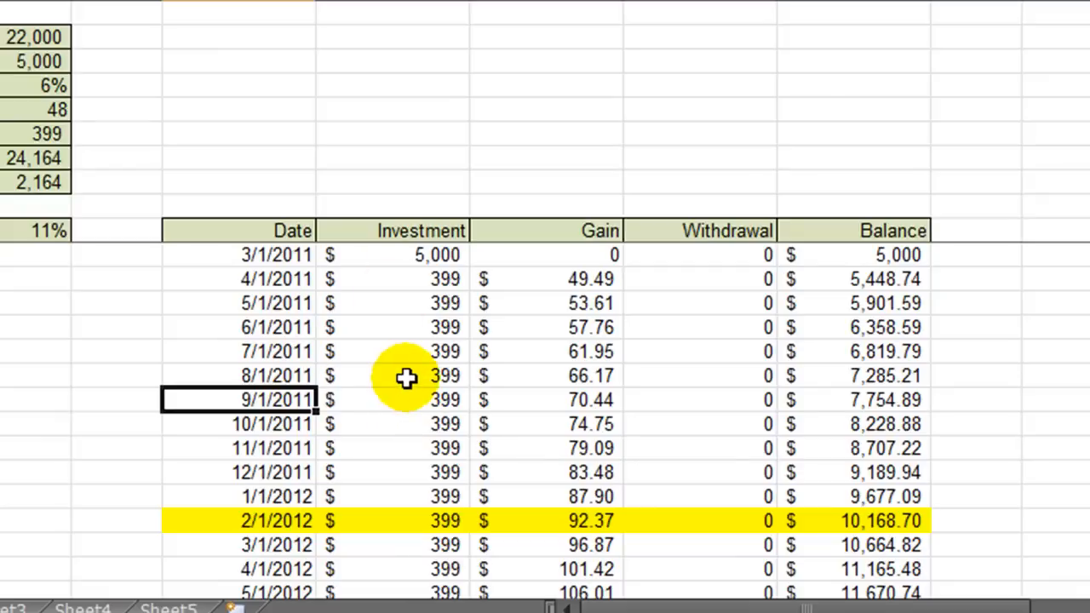
pyautogui.moveTo(418, 378)
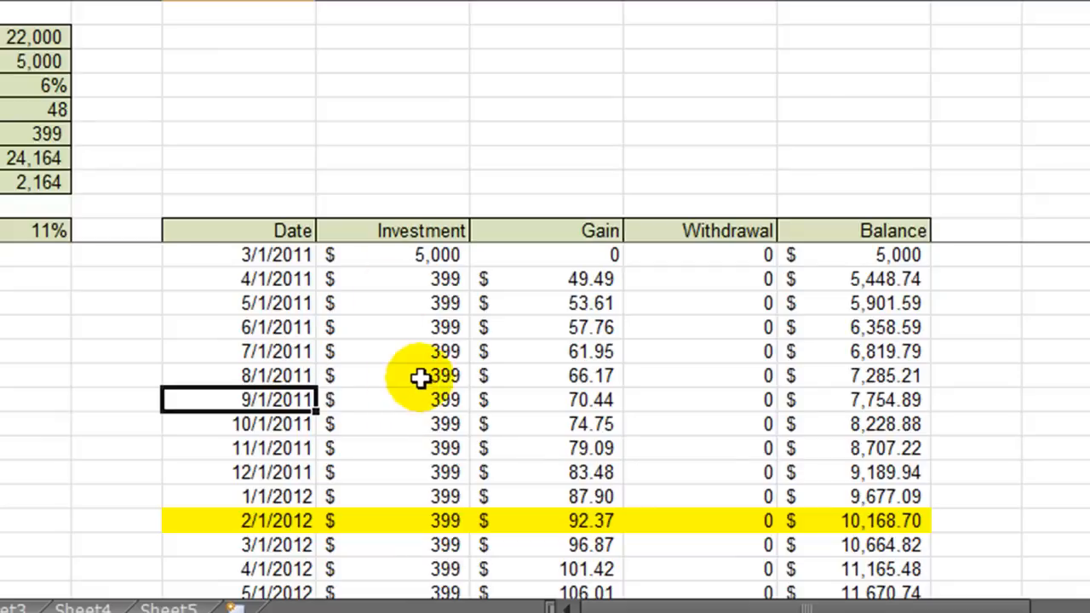
pyautogui.moveTo(741, 394)
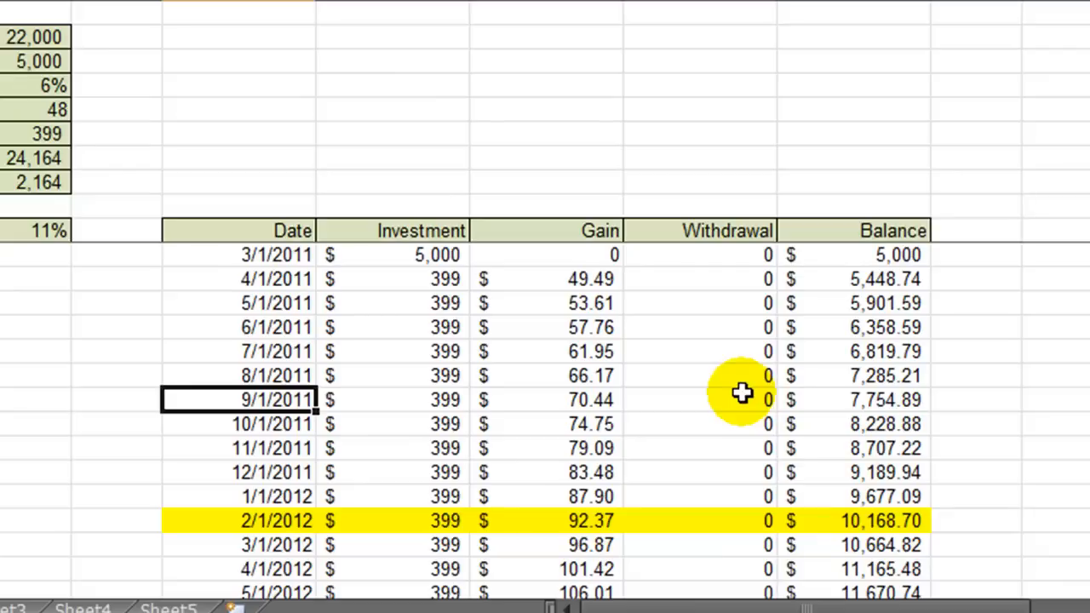
pyautogui.moveTo(352, 351)
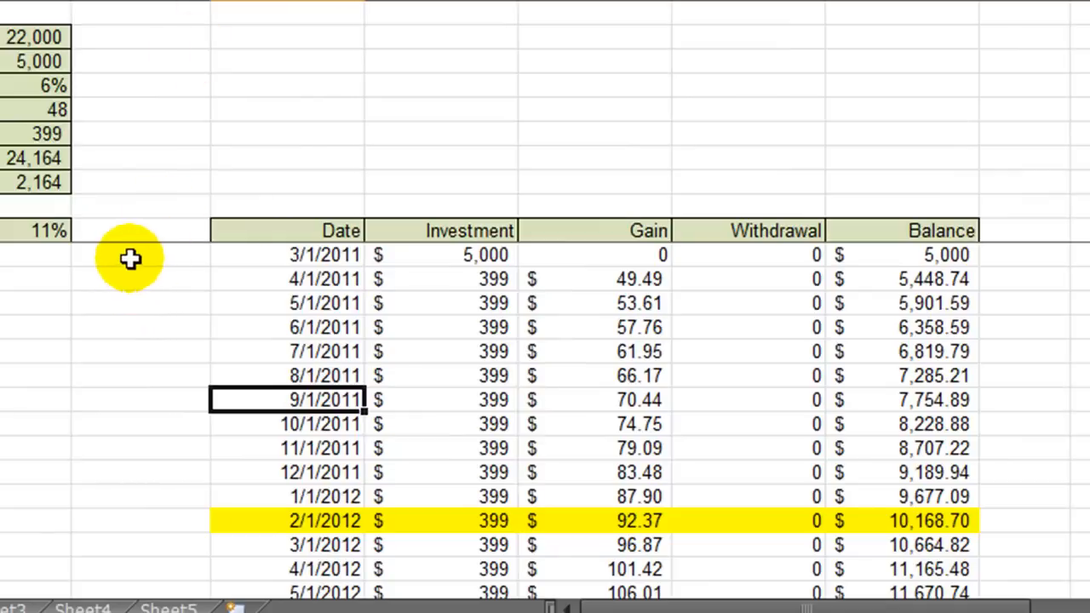
# - Merge column C beside the first year's rows, enter 1, and enlarge its font
pyautogui.moveTo(132, 259); pyautogui.dragTo(132, 520)
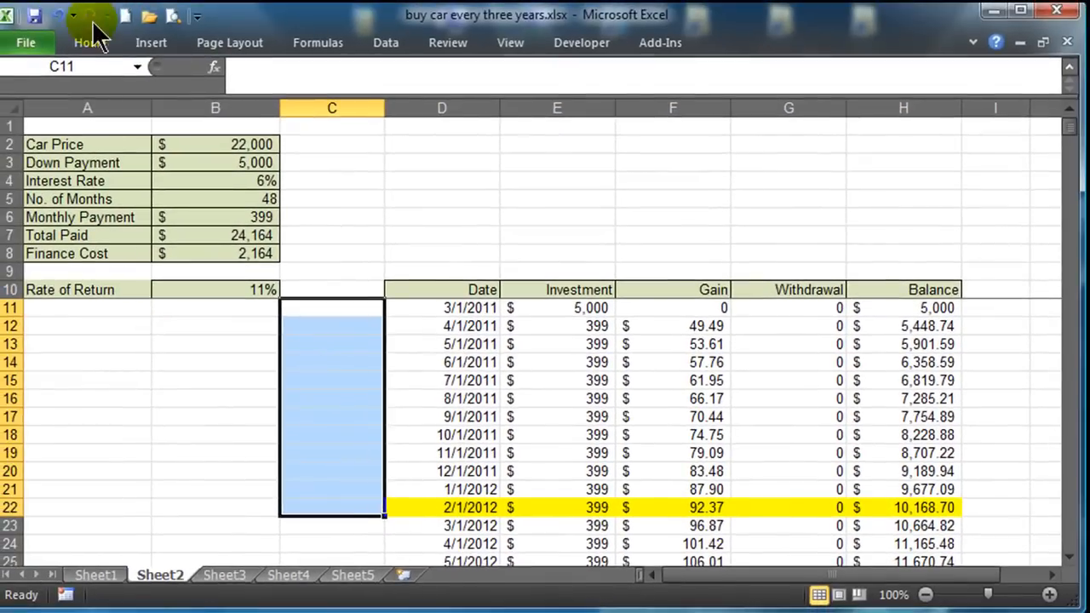
pyautogui.click(89, 41)
pyautogui.write('1')
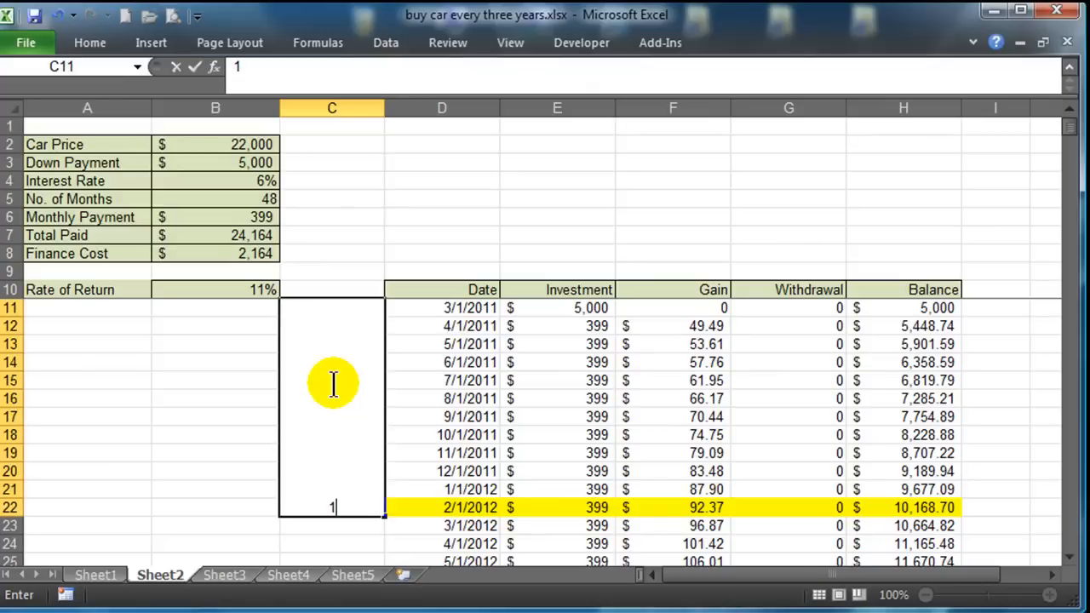
pyautogui.press('Return')
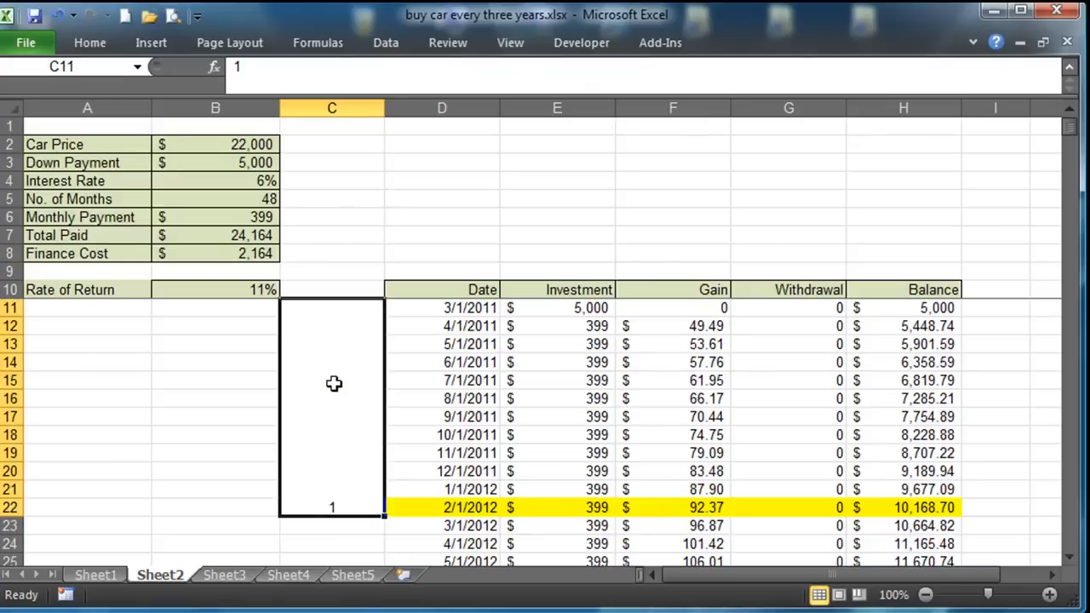
pyautogui.click(89, 42)
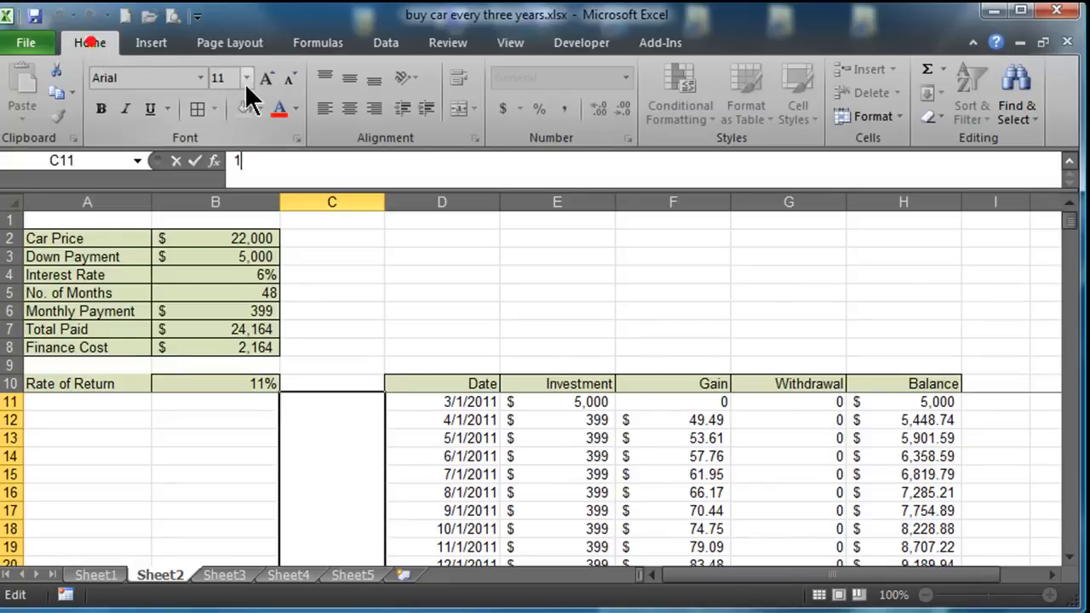
pyautogui.moveTo(332, 502)
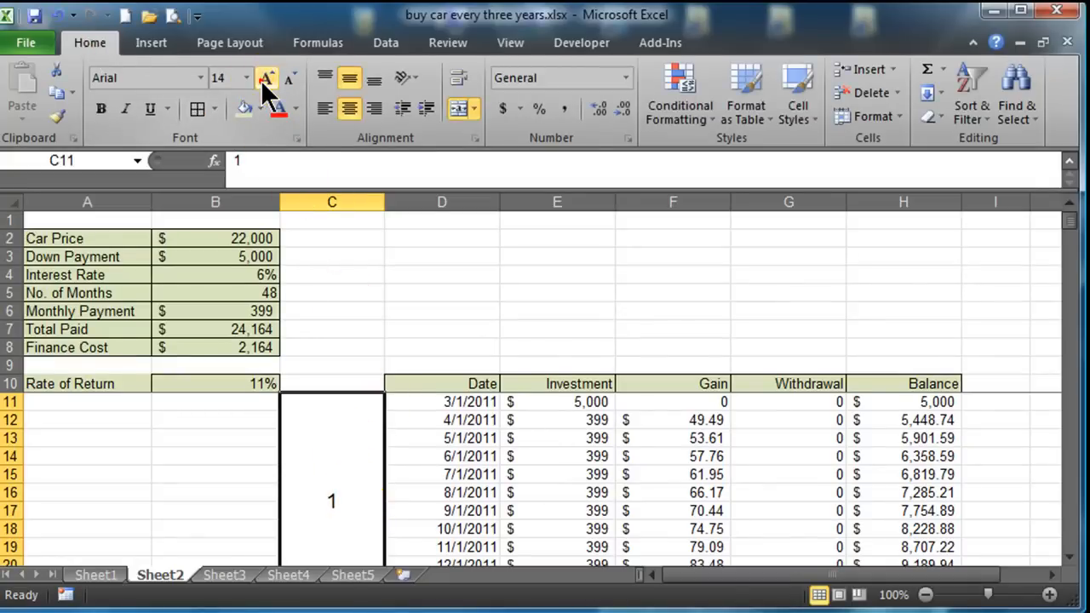
pyautogui.click(267, 78)
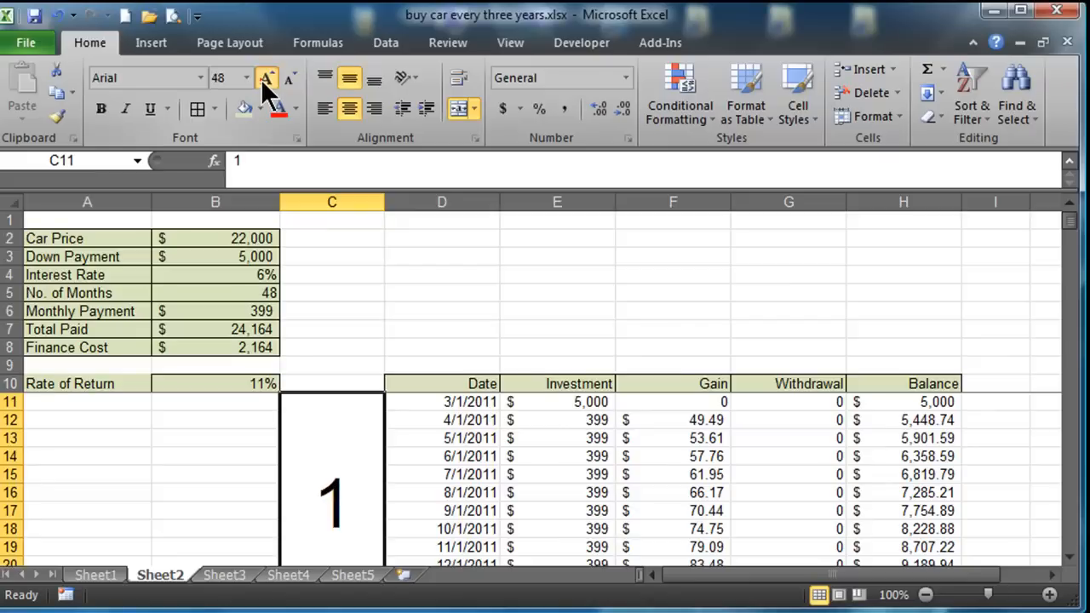
pyautogui.click(267, 78)
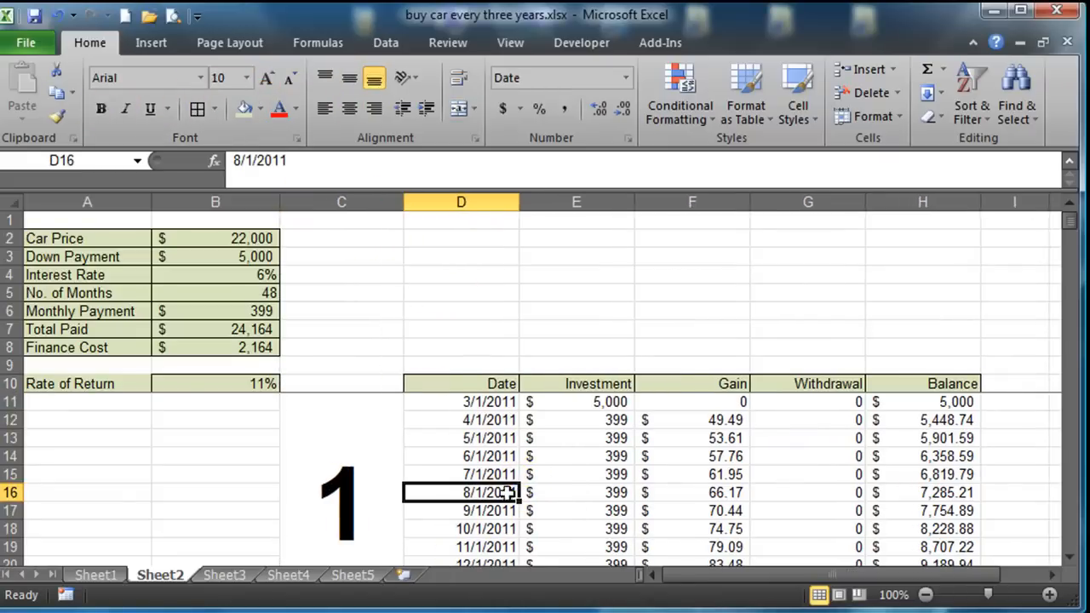
pyautogui.moveTo(507, 463)
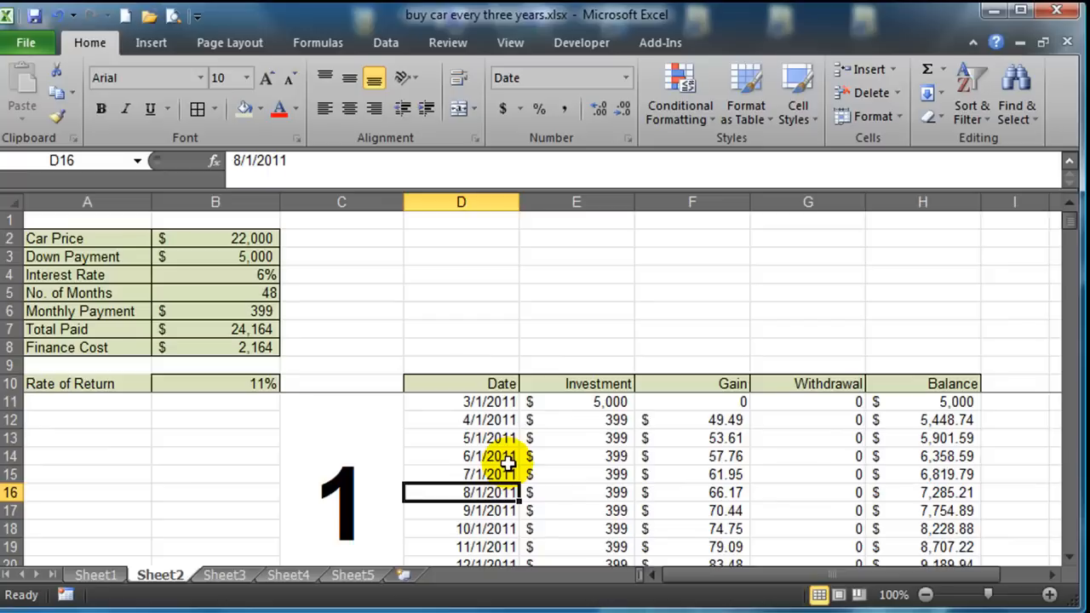
pyautogui.moveTo(74, 401)
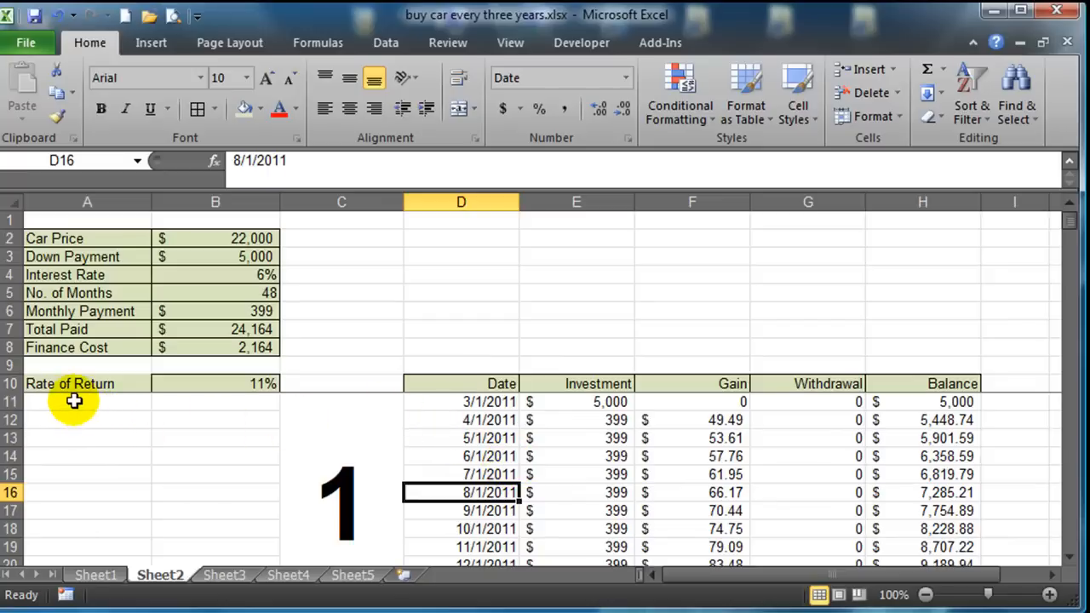
pyautogui.click(72, 401)
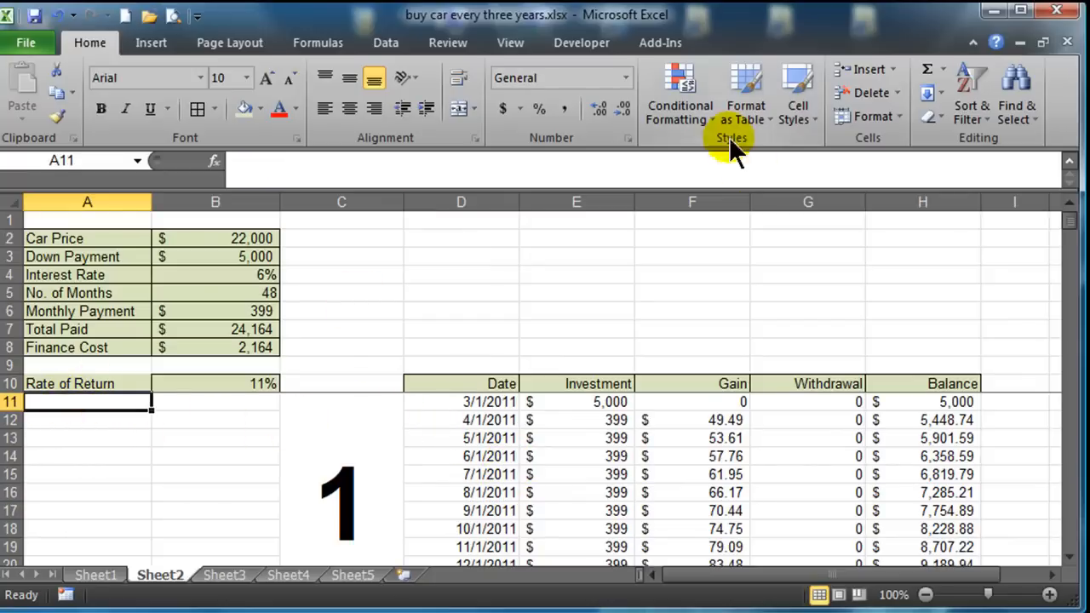
pyautogui.click(511, 43)
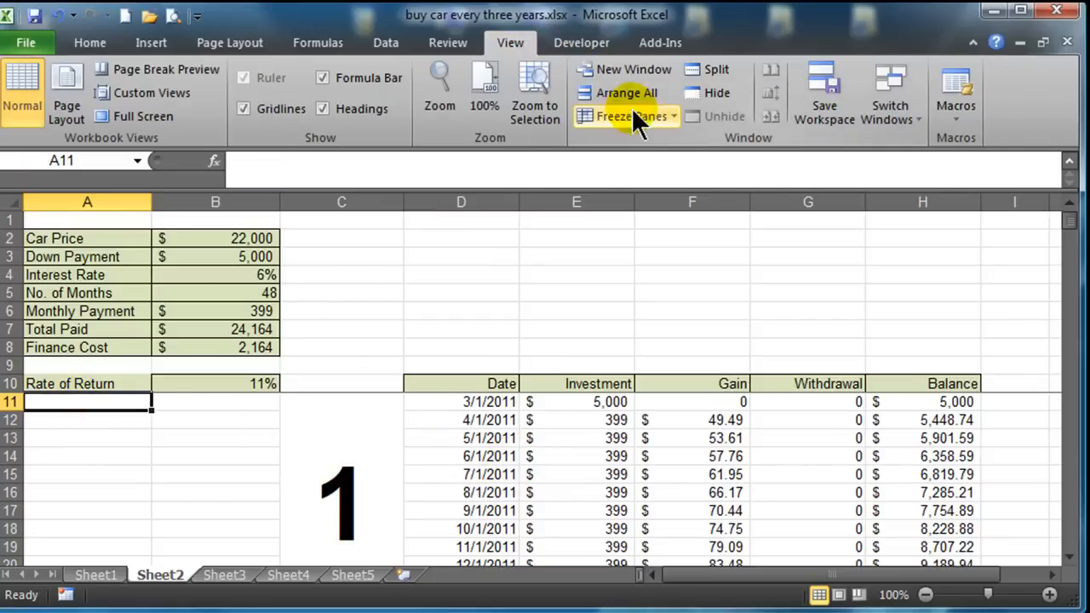
pyautogui.scroll(-3)
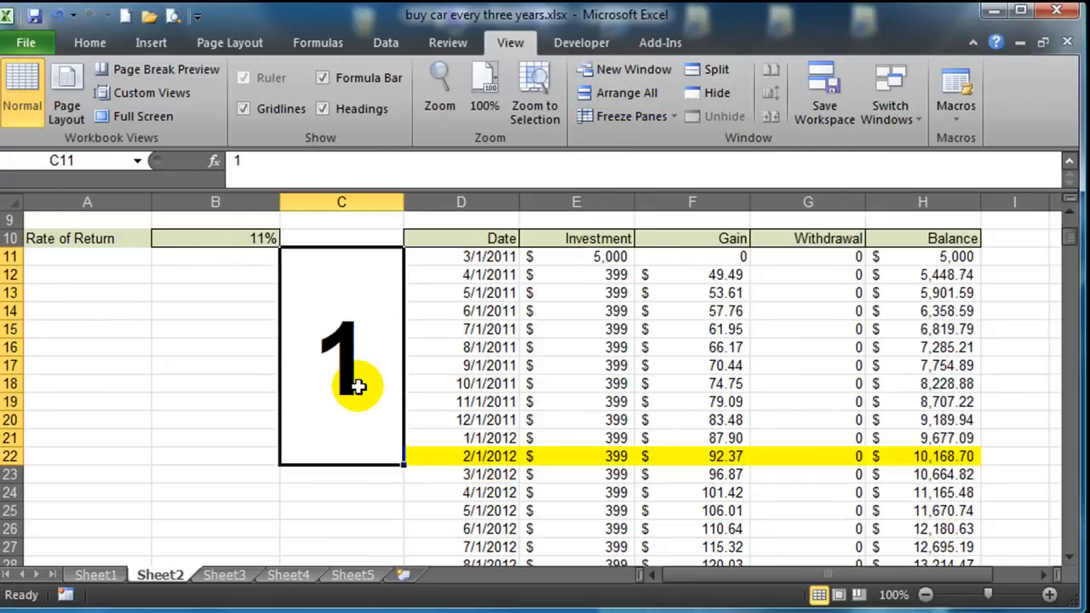
pyautogui.moveTo(375, 426)
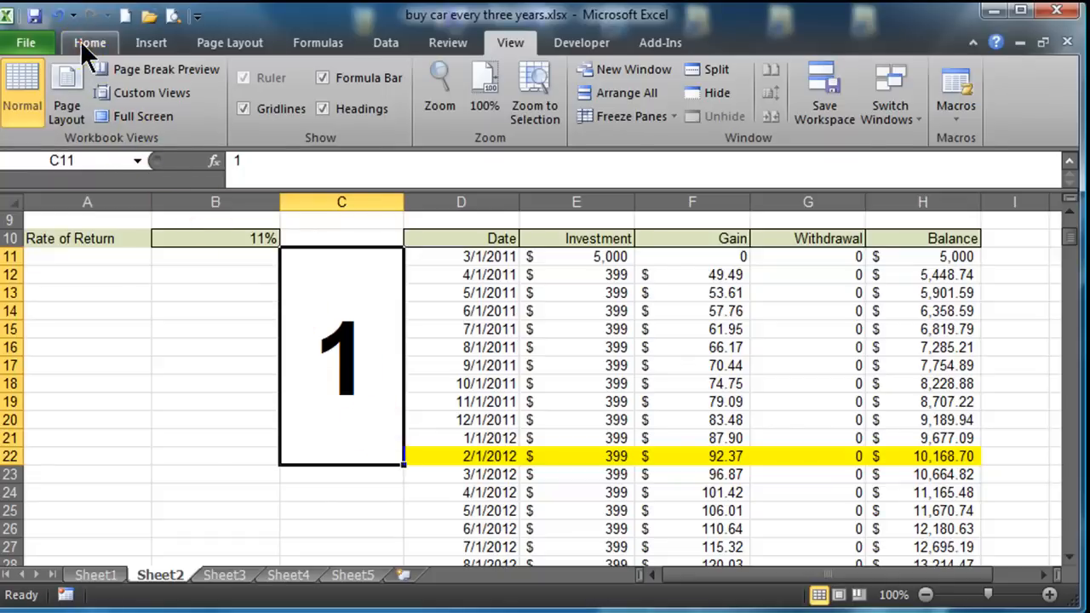
pyautogui.click(90, 42)
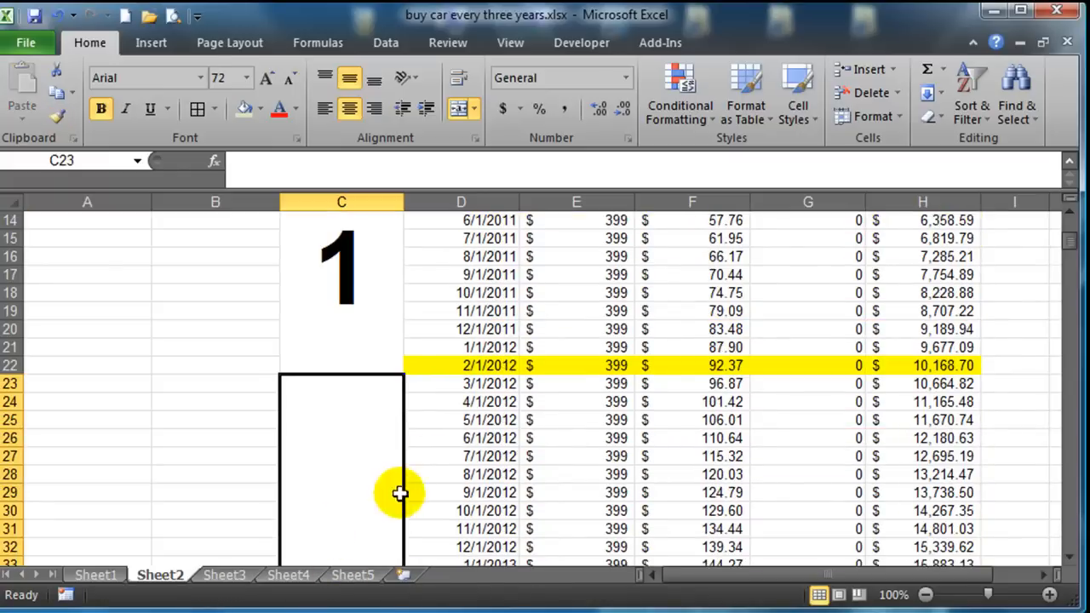
# - Scroll through the schedule to check year labels 1 to 30 reach February 2041
pyautogui.scroll(-3)
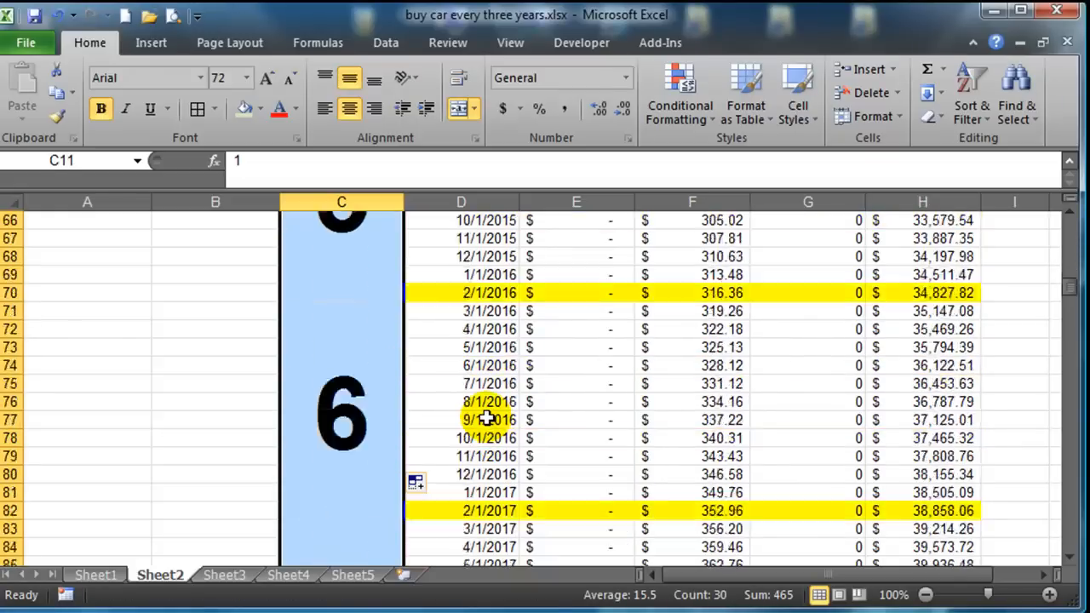
pyautogui.scroll(-3)
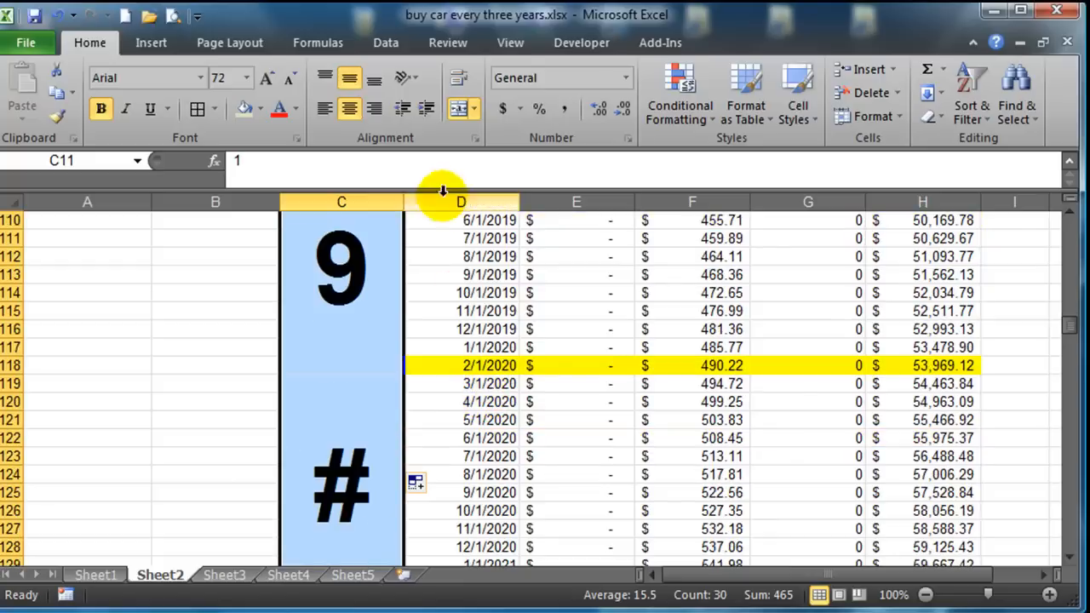
pyautogui.scroll(-3)
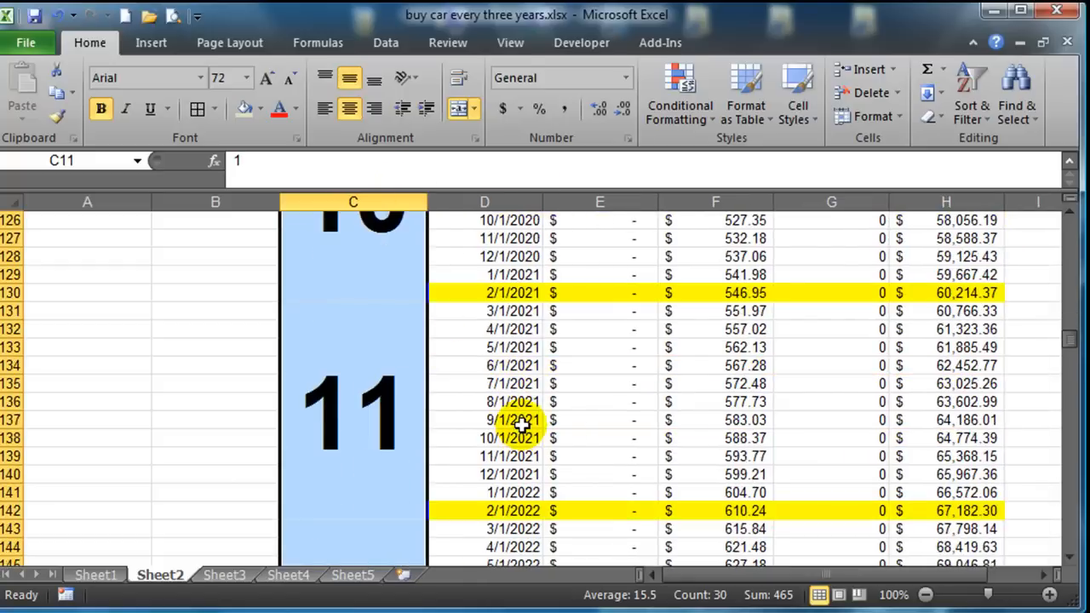
pyautogui.scroll(-3)
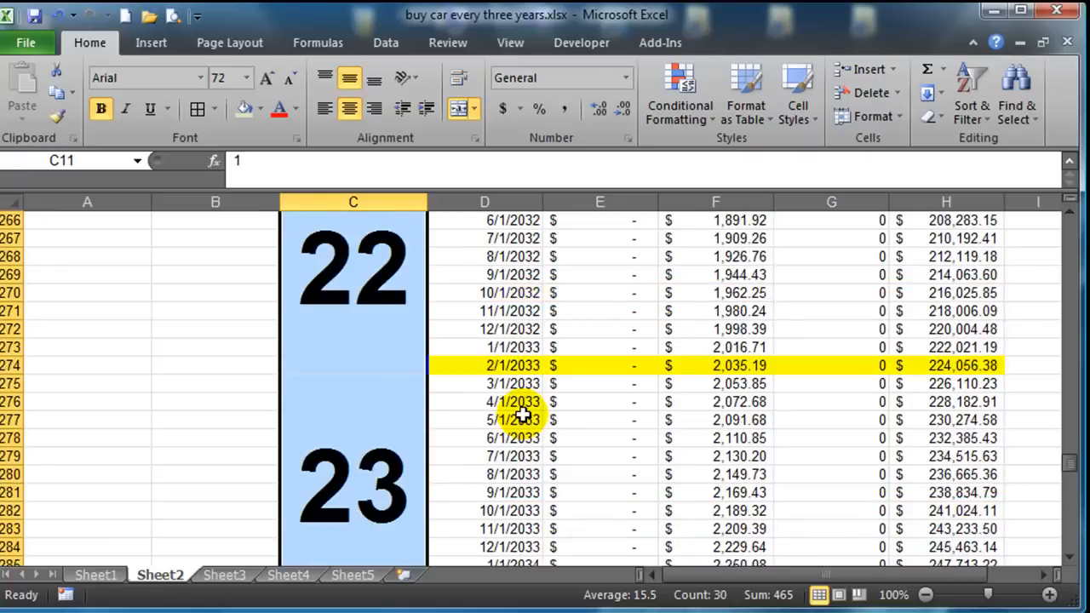
pyautogui.scroll(-3)
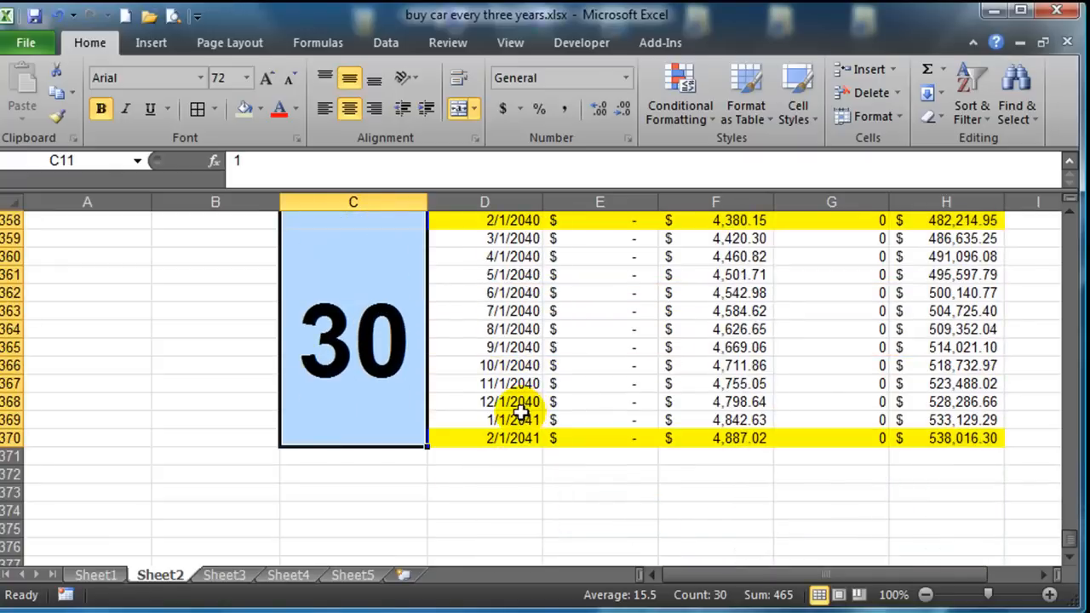
pyautogui.scroll(3)
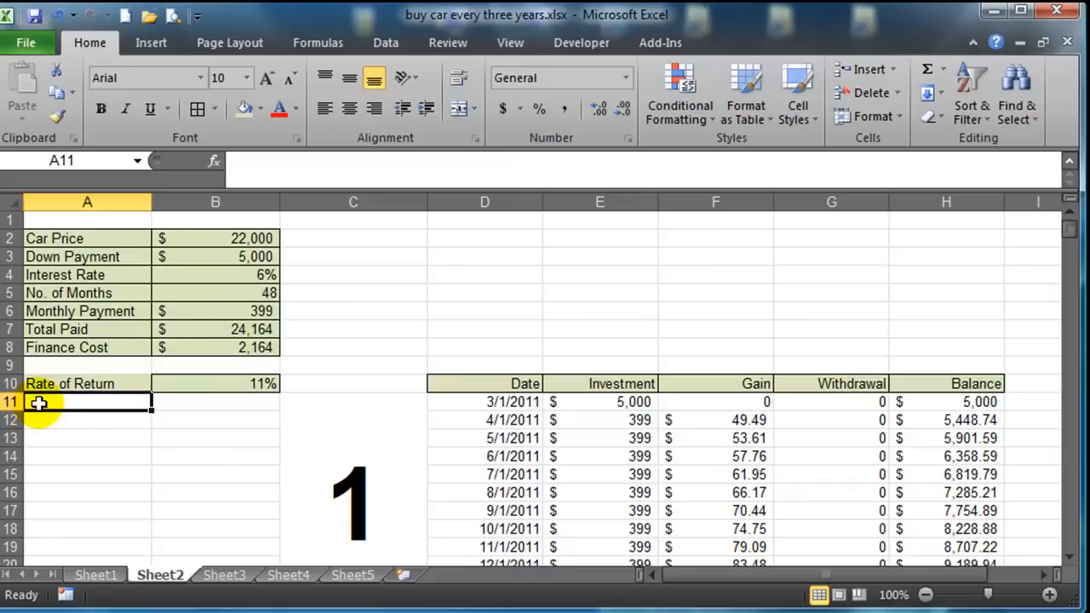
pyautogui.moveTo(798, 93)
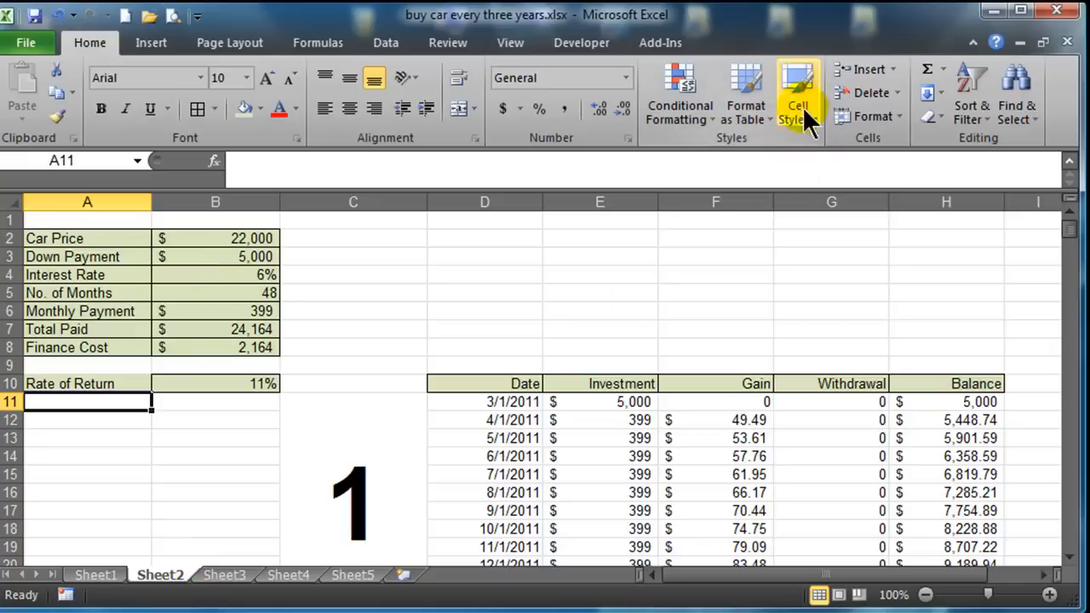
pyautogui.moveTo(332, 440)
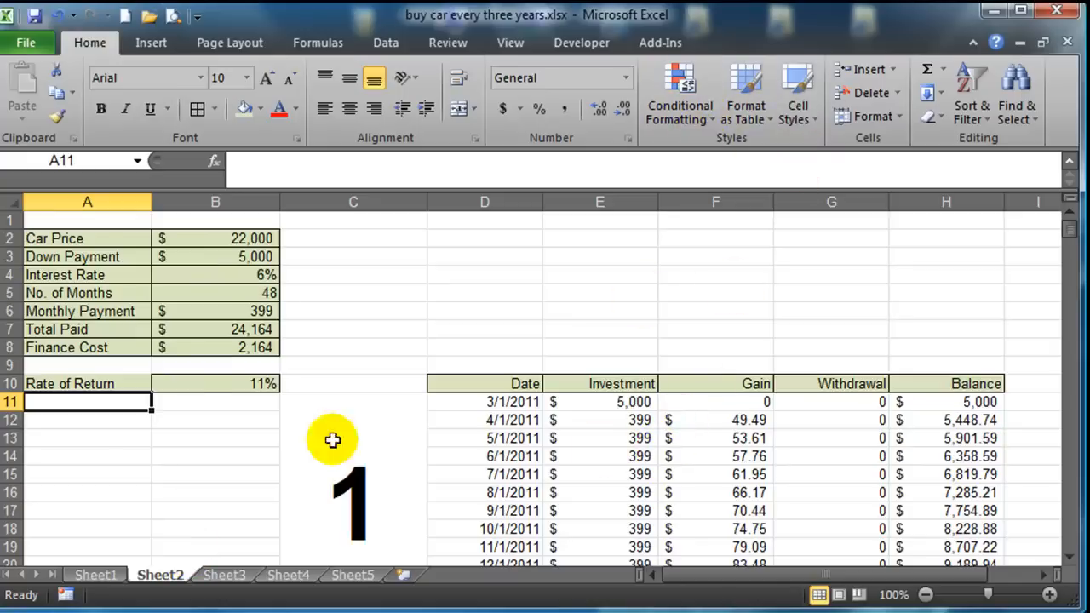
# - Freeze panes above row 11 so the schedule headings stay visible while scrolling
pyautogui.click(630, 116)
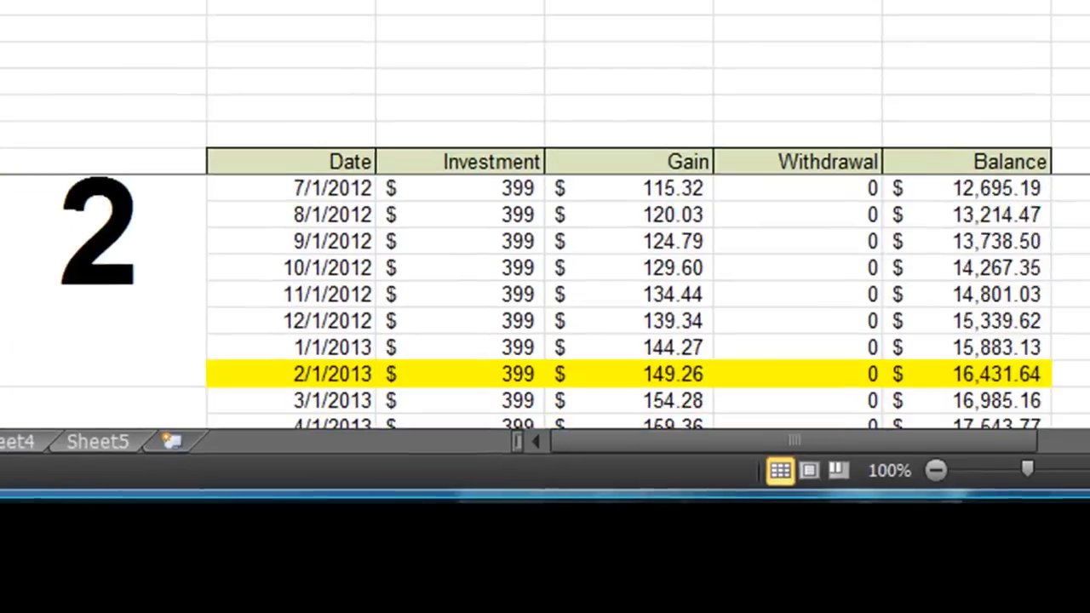
pyautogui.scroll(-3)
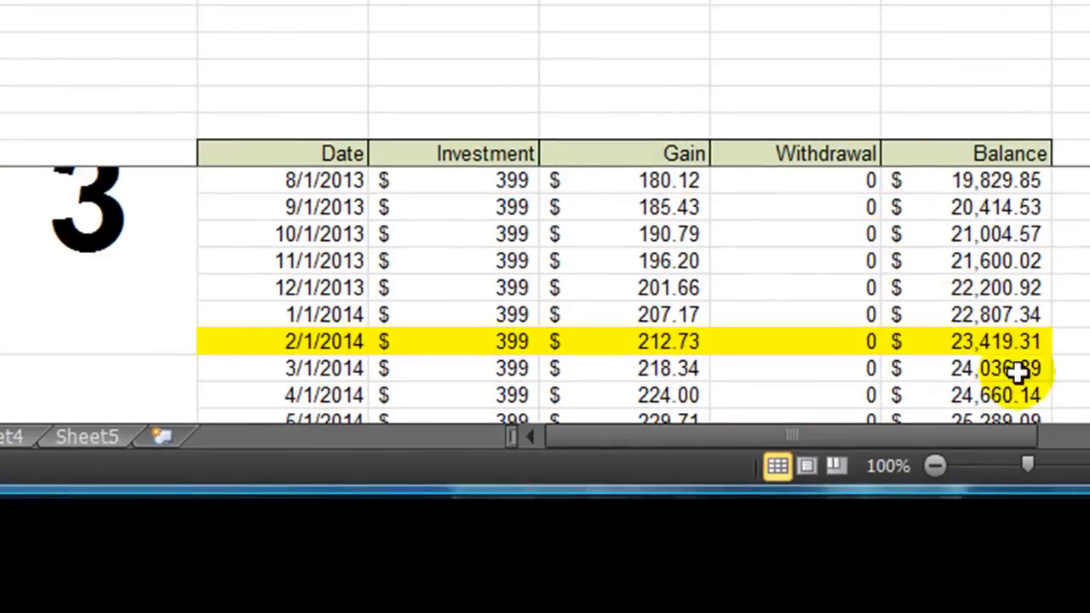
# - Enter a -17000 withdrawal for February 2014 and a 5,400 investment for March 2014
pyautogui.scroll(-3)
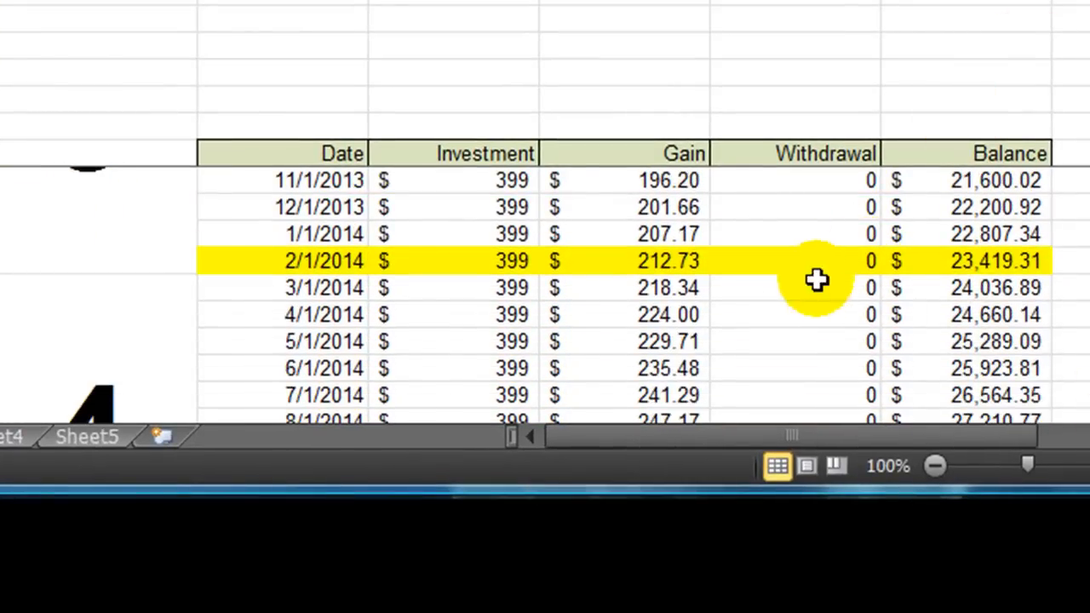
pyautogui.click(792, 261)
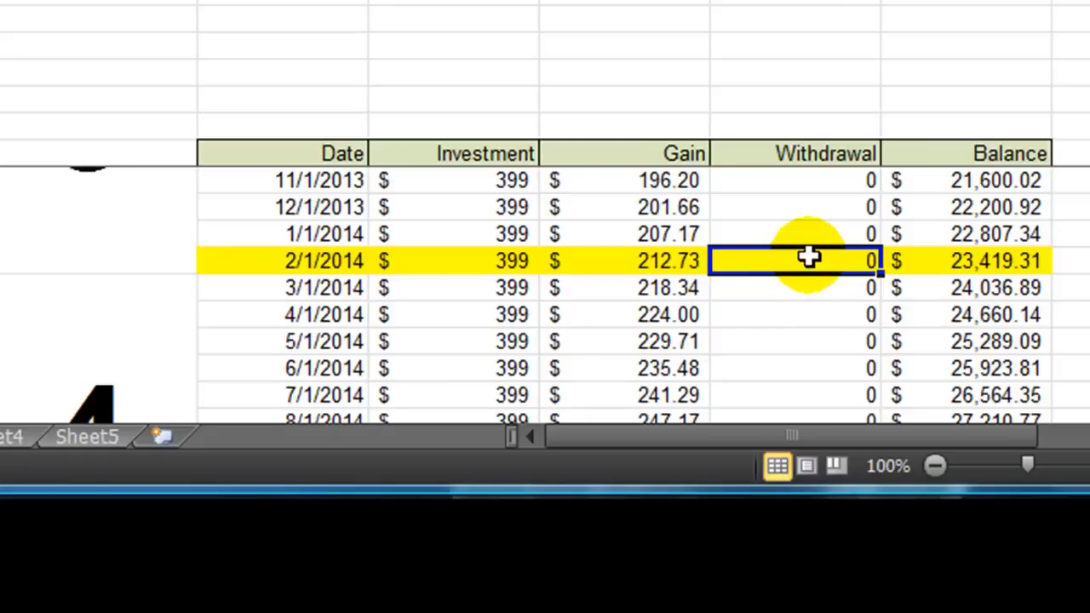
pyautogui.write('-170')
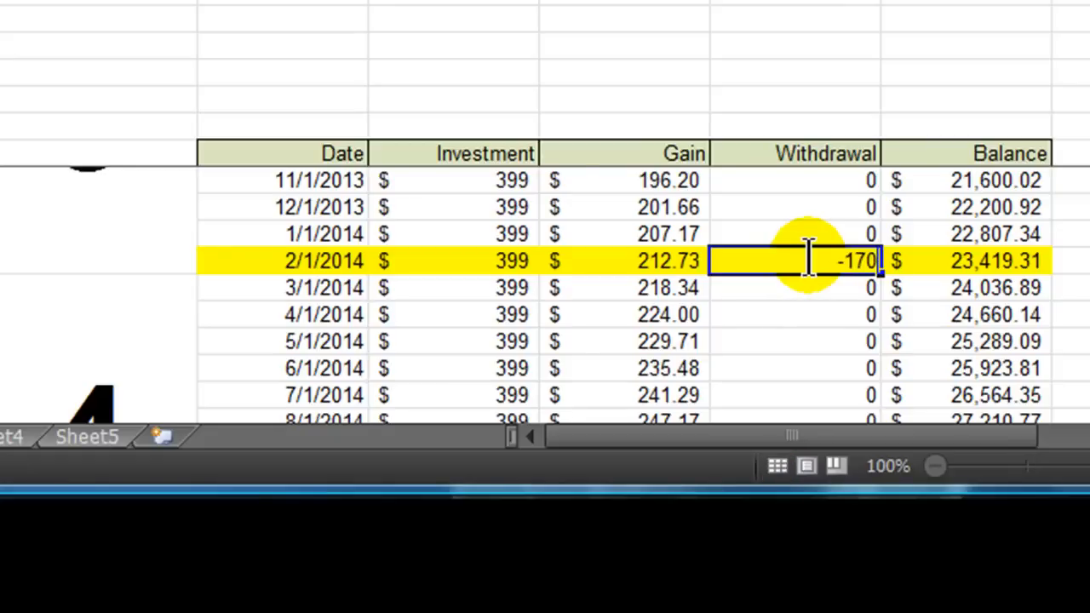
pyautogui.press('Return')
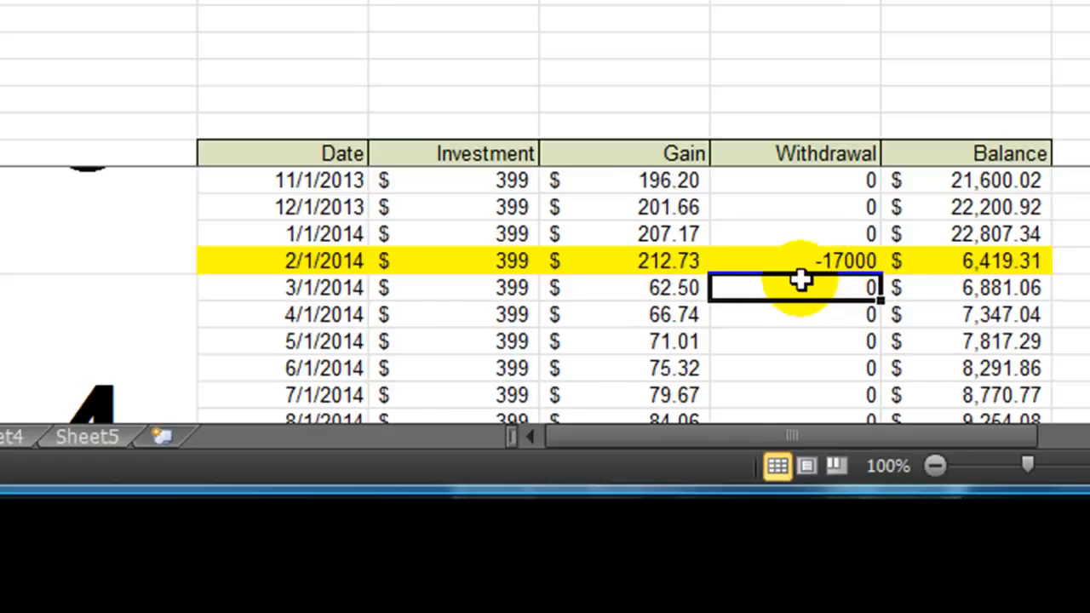
pyautogui.moveTo(1022, 262)
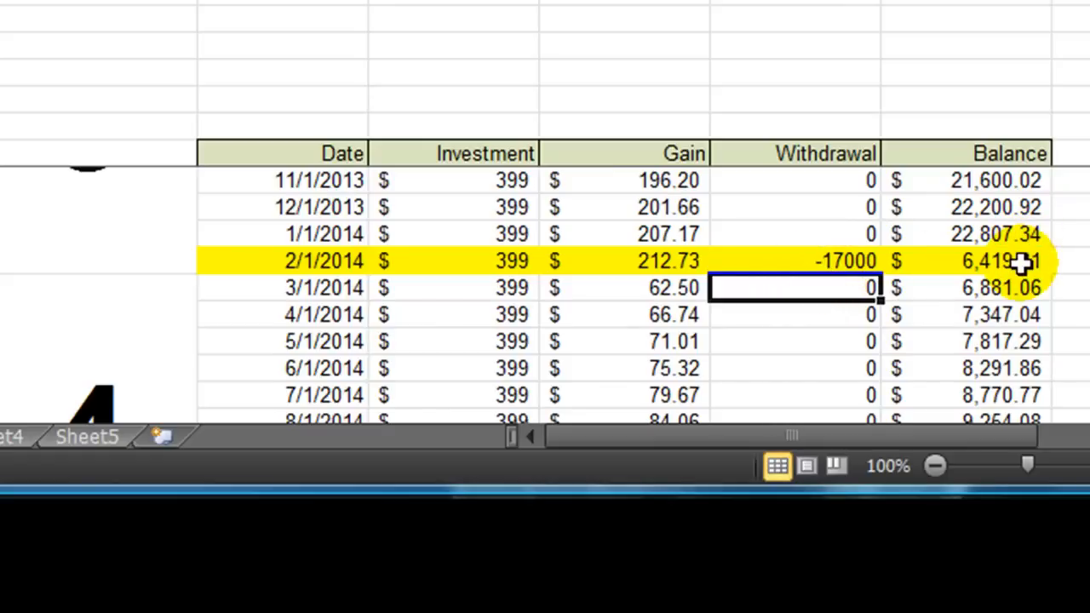
pyautogui.click(489, 288)
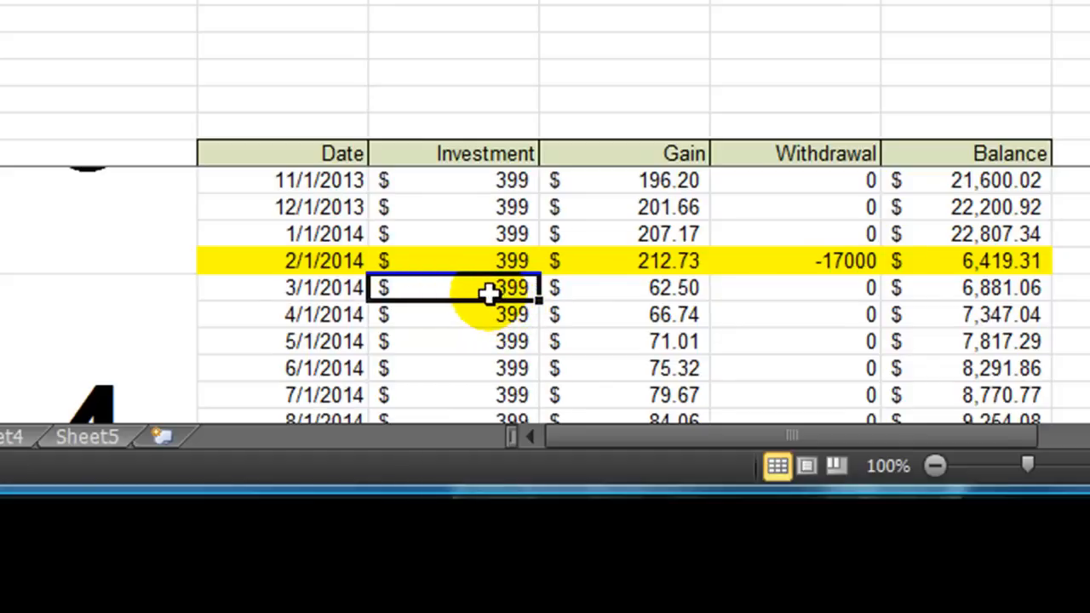
pyautogui.moveTo(1082, 298)
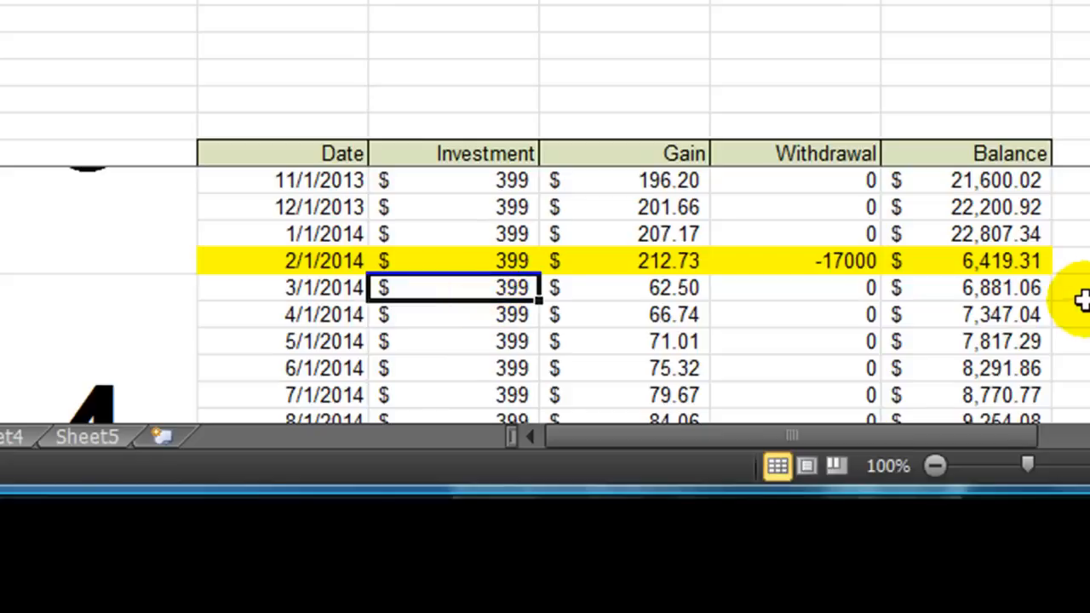
pyautogui.write('5400')
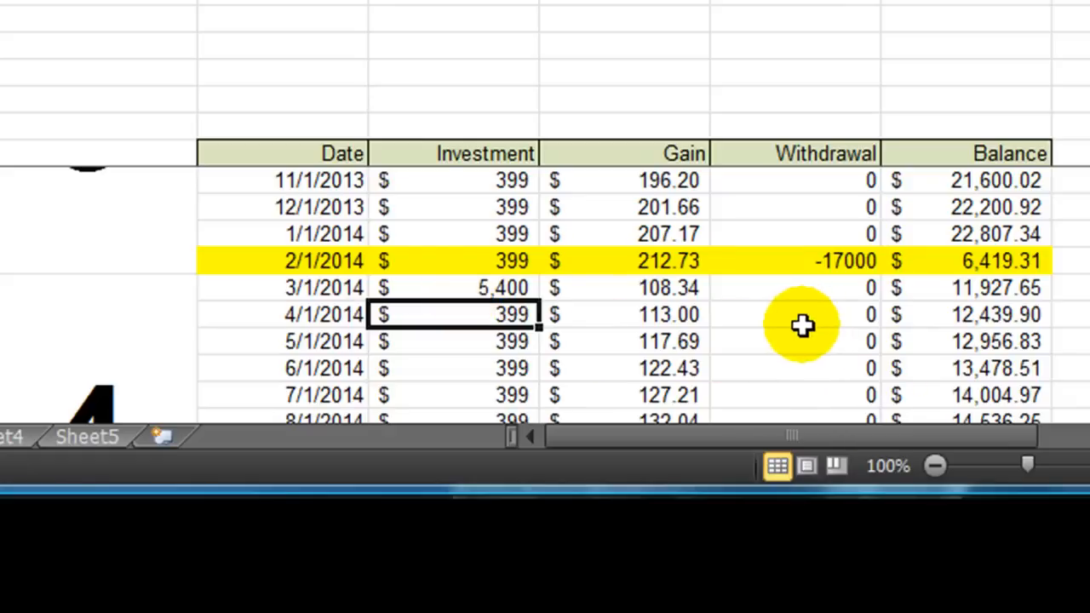
pyautogui.moveTo(816, 296)
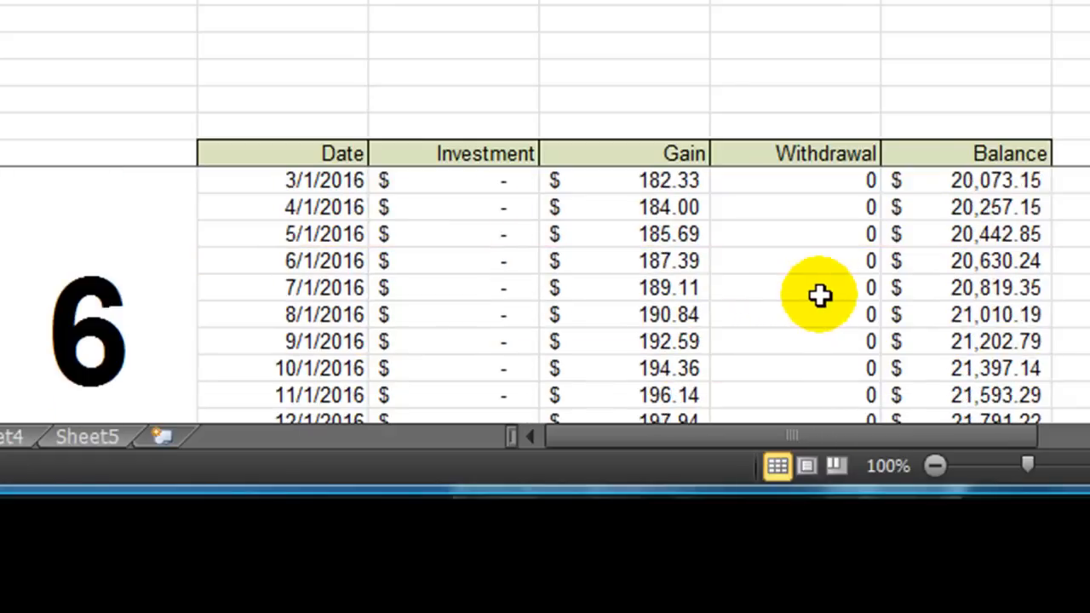
# - Enter a -18000 withdrawal for February 2017 and a 12,000 investment for March 2017
pyautogui.scroll(-3)
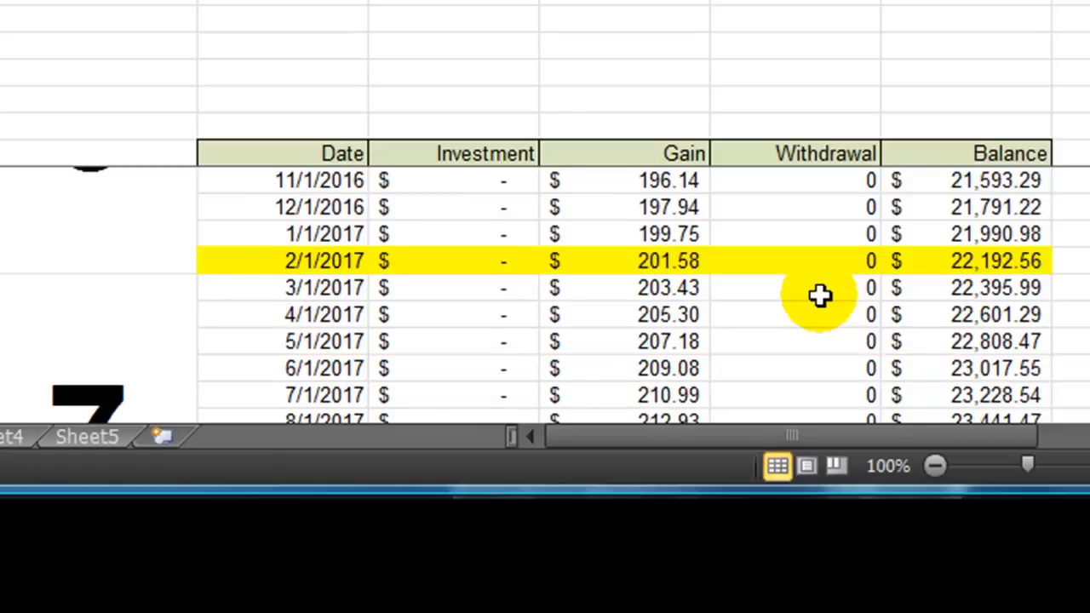
pyautogui.click(792, 261)
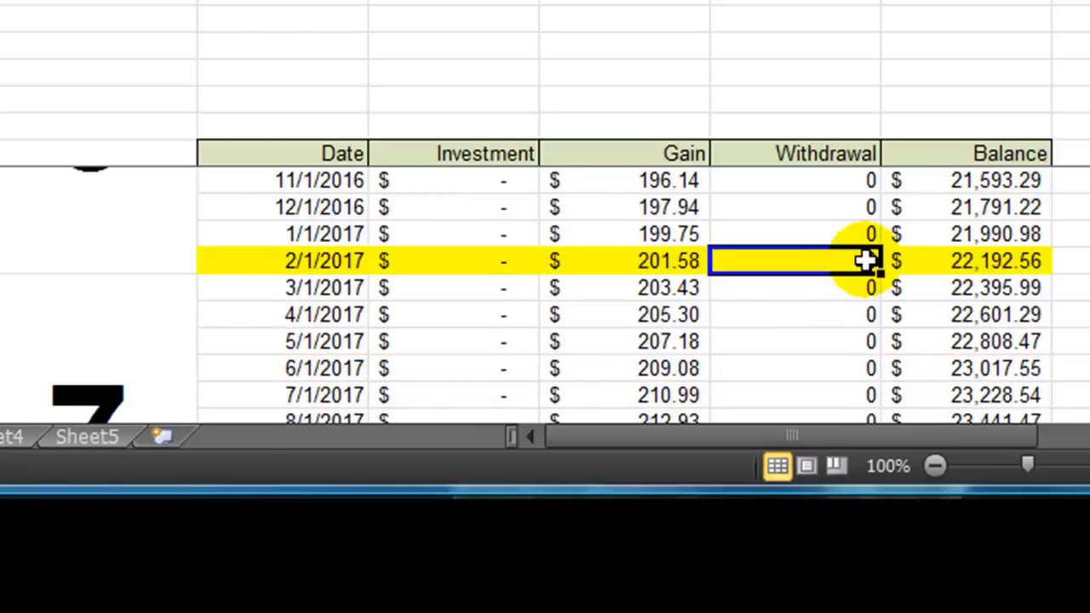
pyautogui.write('-1800')
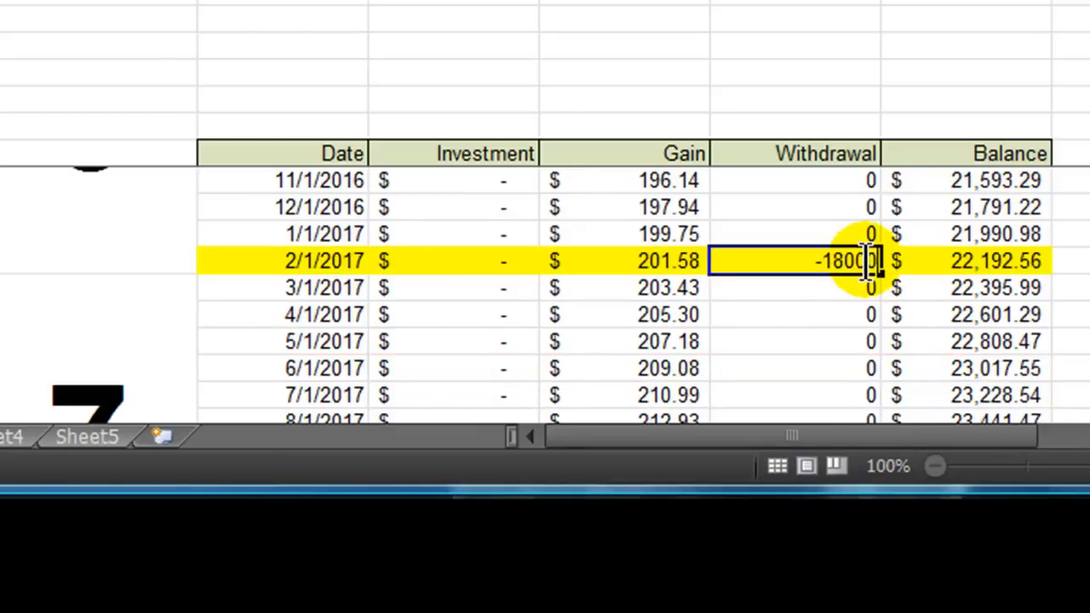
pyautogui.press('Return')
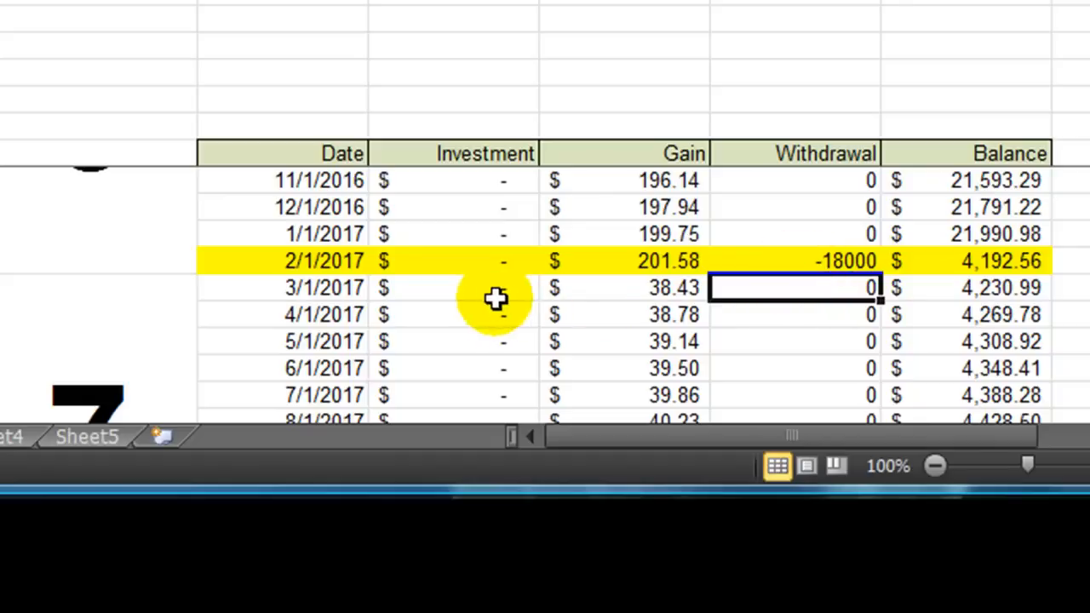
pyautogui.click(451, 287)
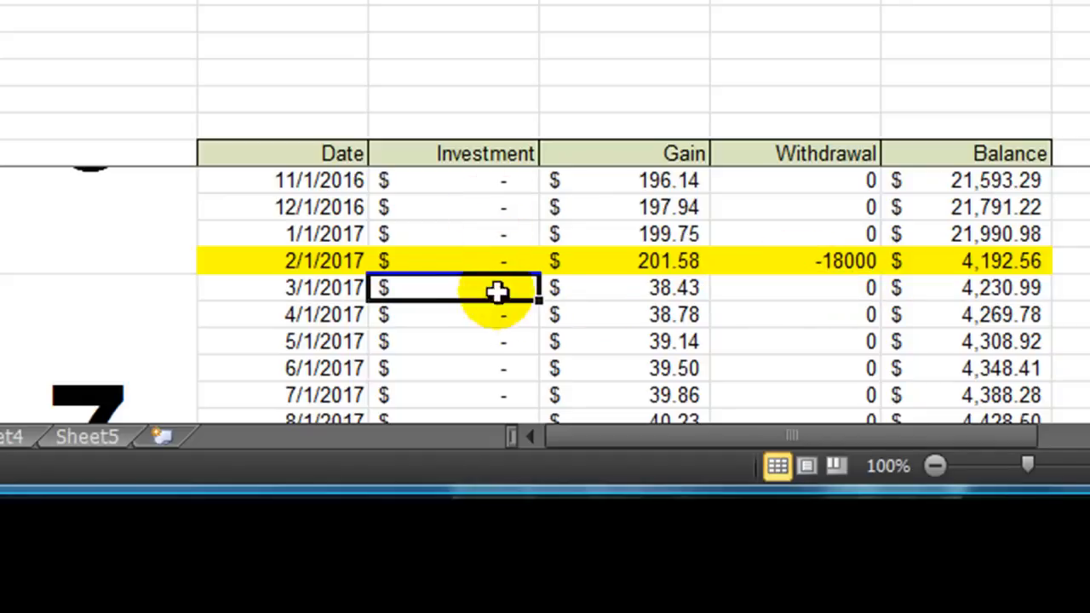
pyautogui.moveTo(502, 340)
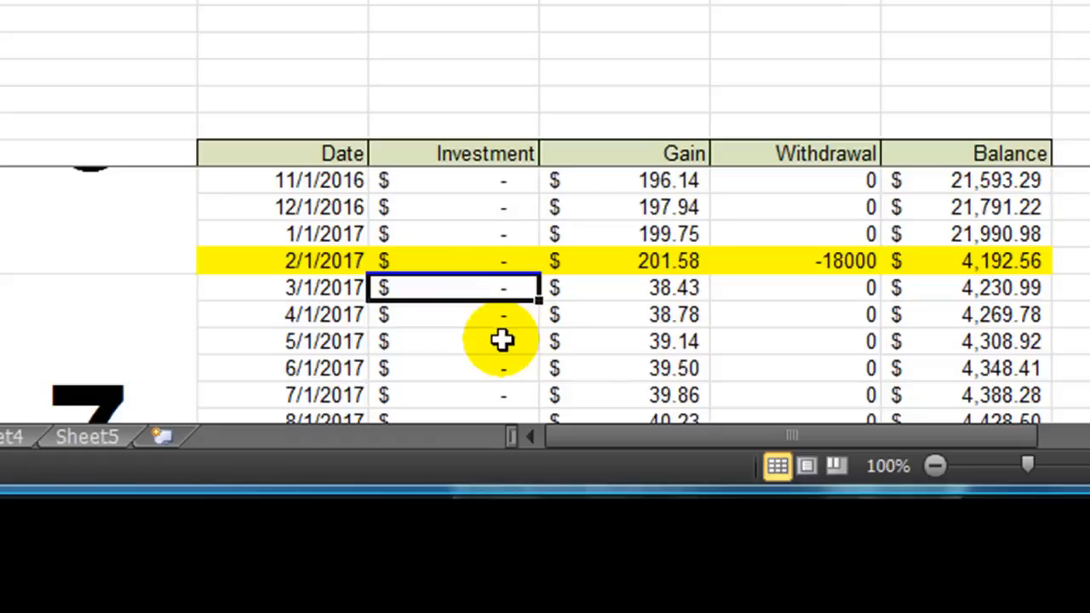
pyautogui.moveTo(481, 297)
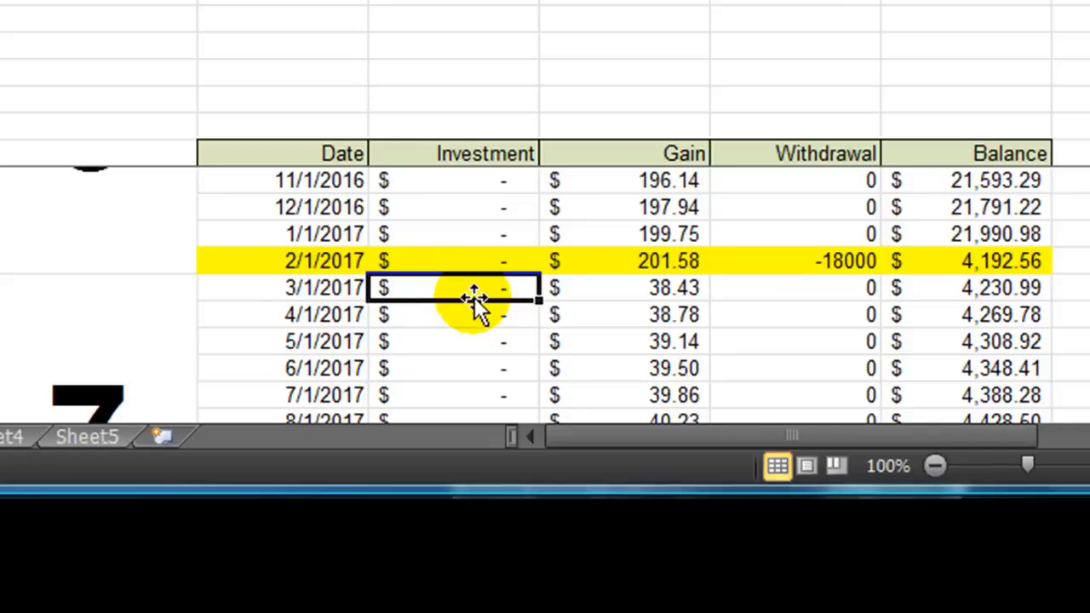
pyautogui.moveTo(600, 448)
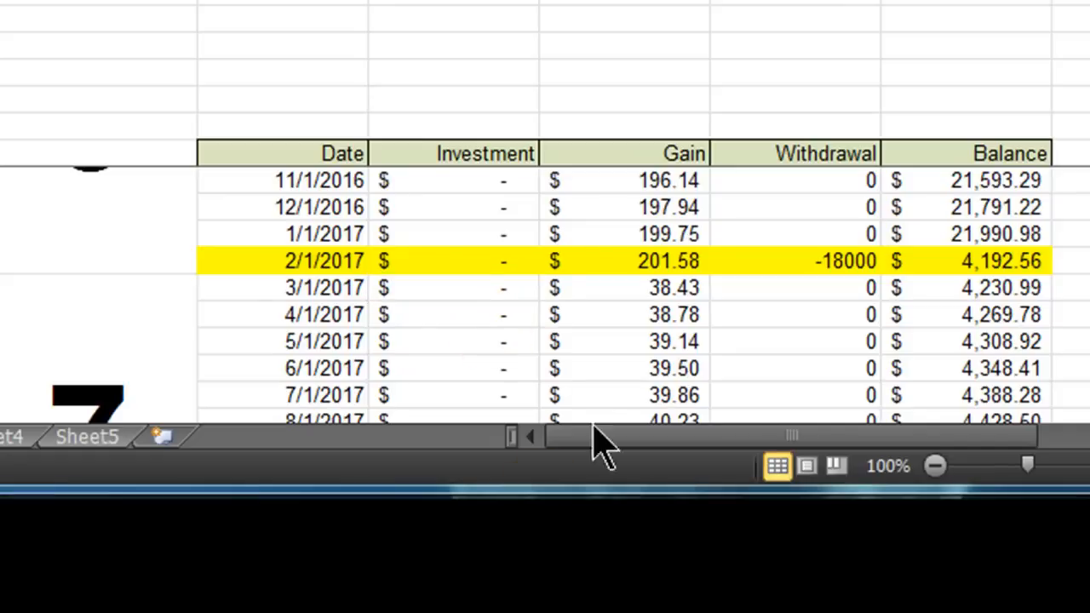
pyautogui.click(451, 287)
pyautogui.write('12,000')
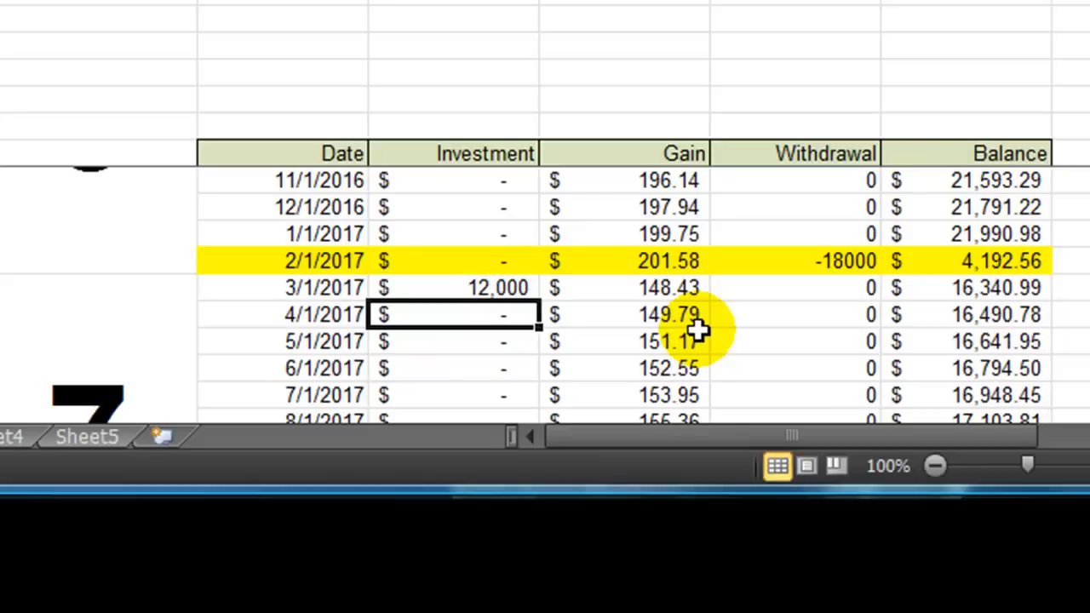
pyautogui.moveTo(745, 301)
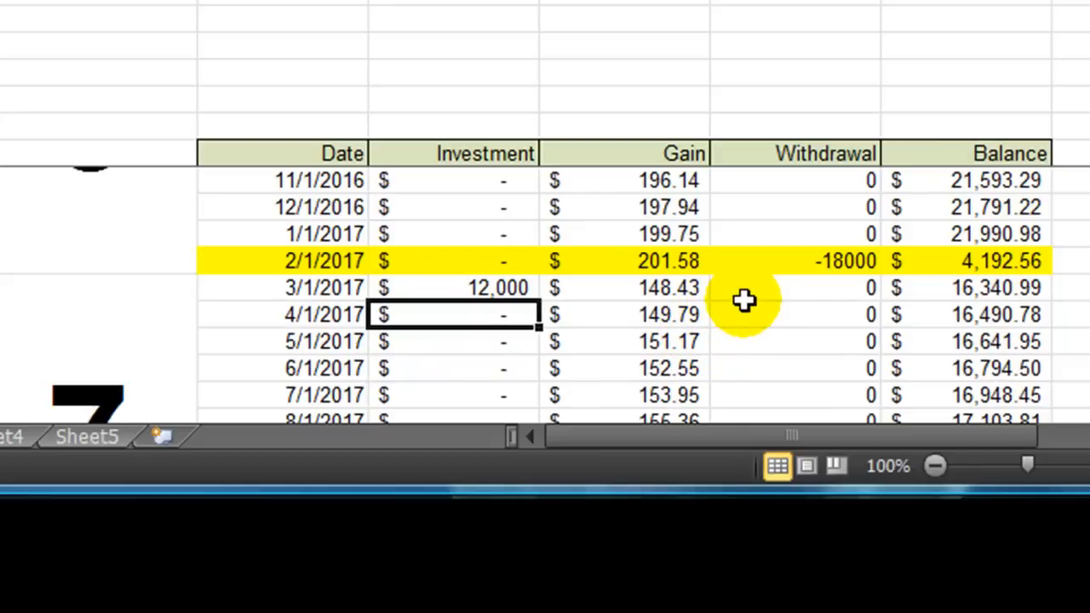
# - Enter a -18000 withdrawal for February 2020 and the car-sale investment for March 2020
pyautogui.scroll(-3)
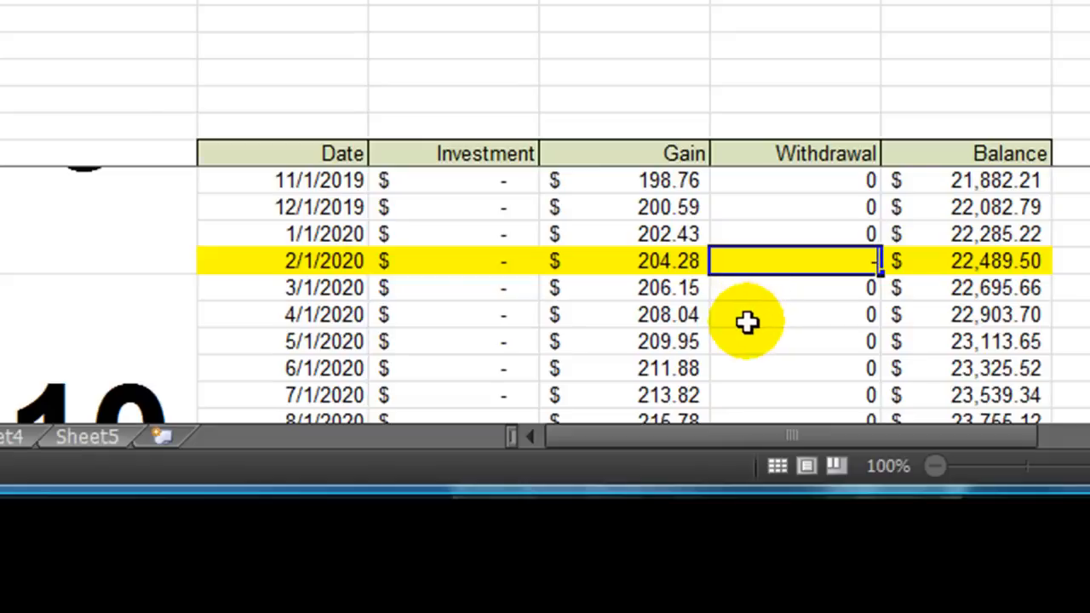
pyautogui.write('-18000')
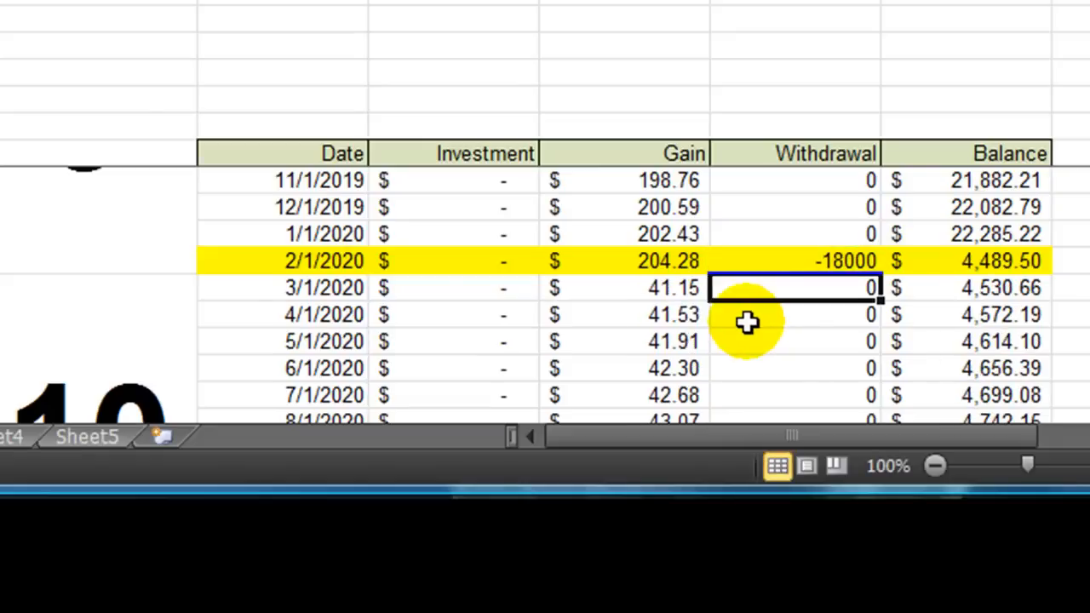
pyautogui.click(451, 287)
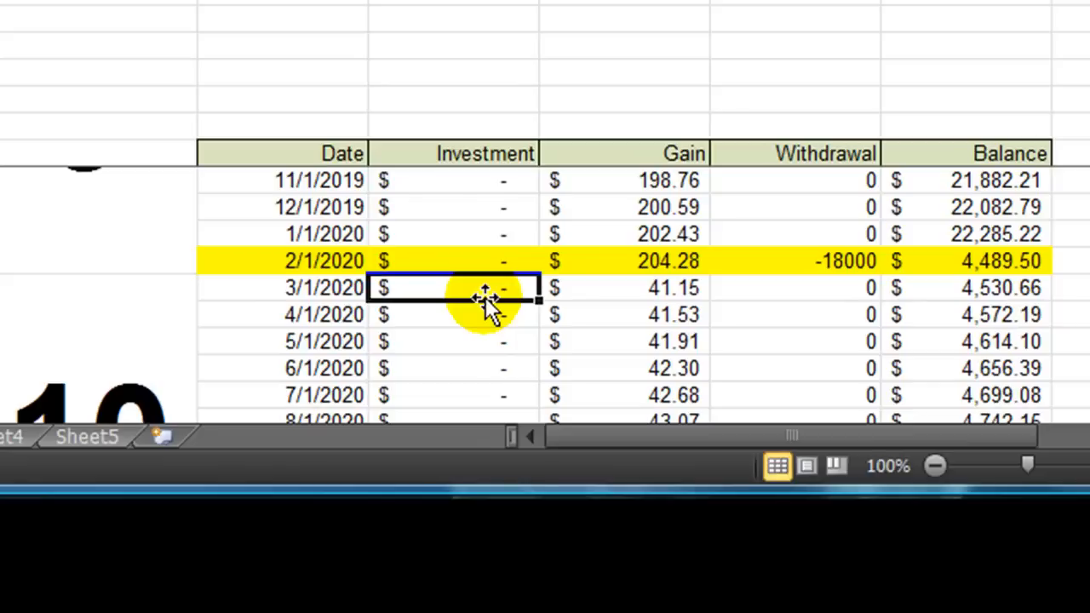
pyautogui.write('1350')
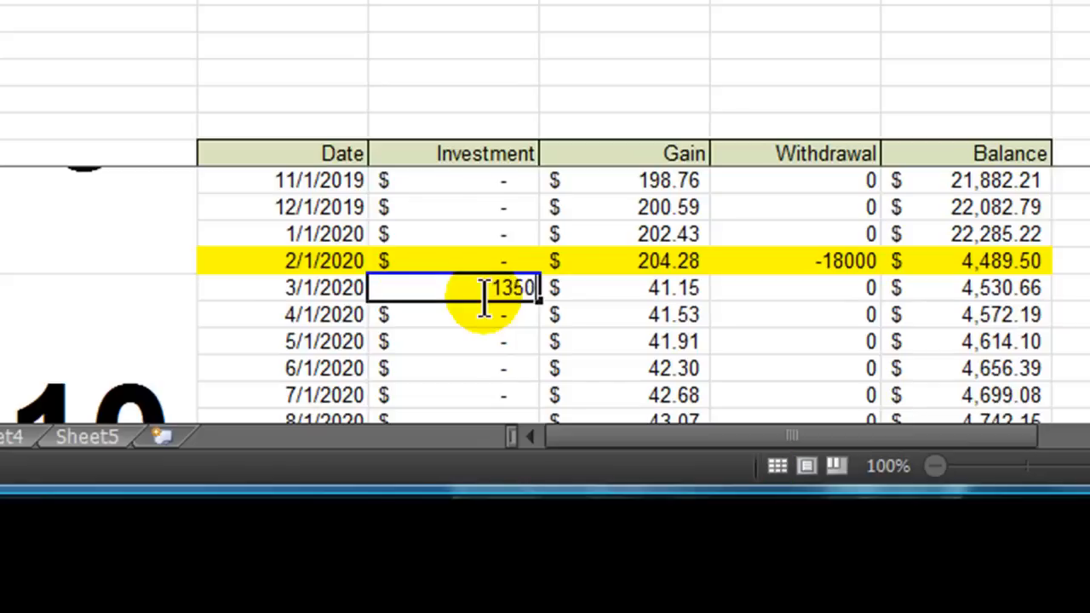
pyautogui.press('Return')
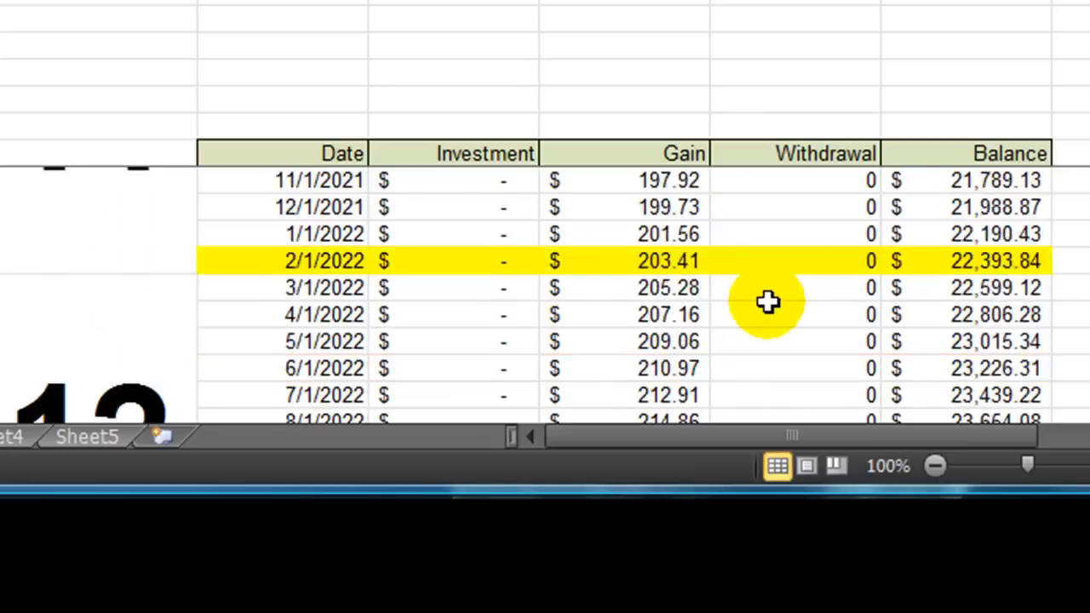
# - Enter a -19000 car-purchase withdrawal for February 2023
pyautogui.scroll(-3)
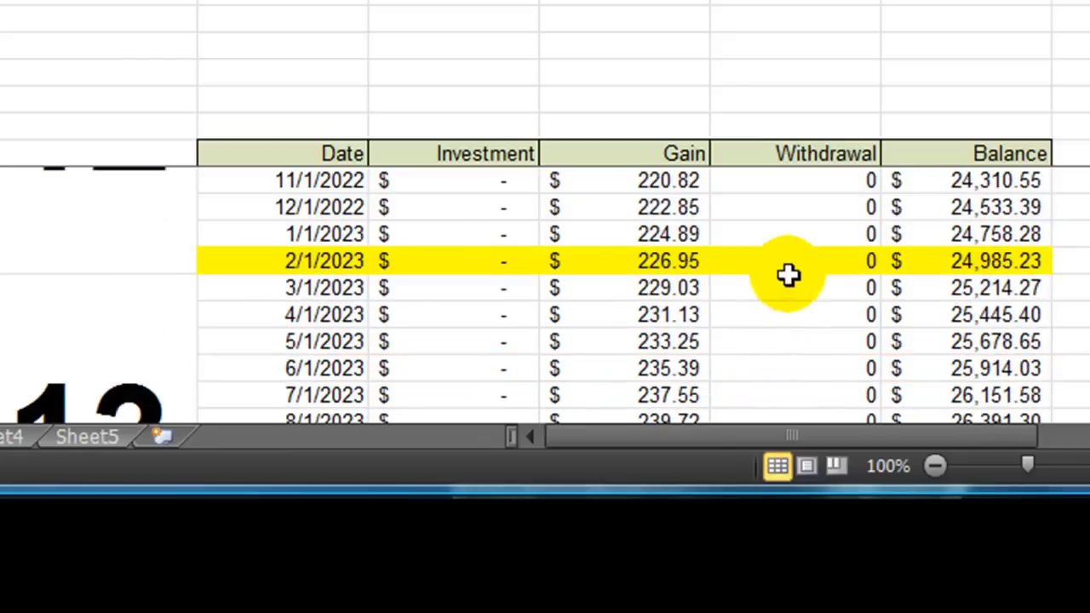
pyautogui.click(792, 261)
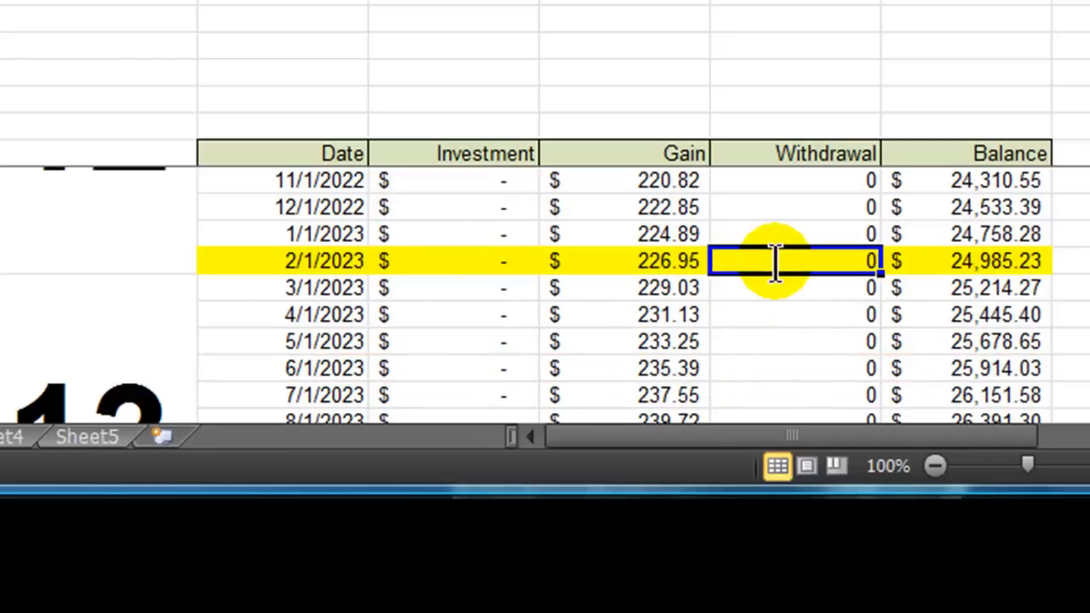
pyautogui.write('-19000')
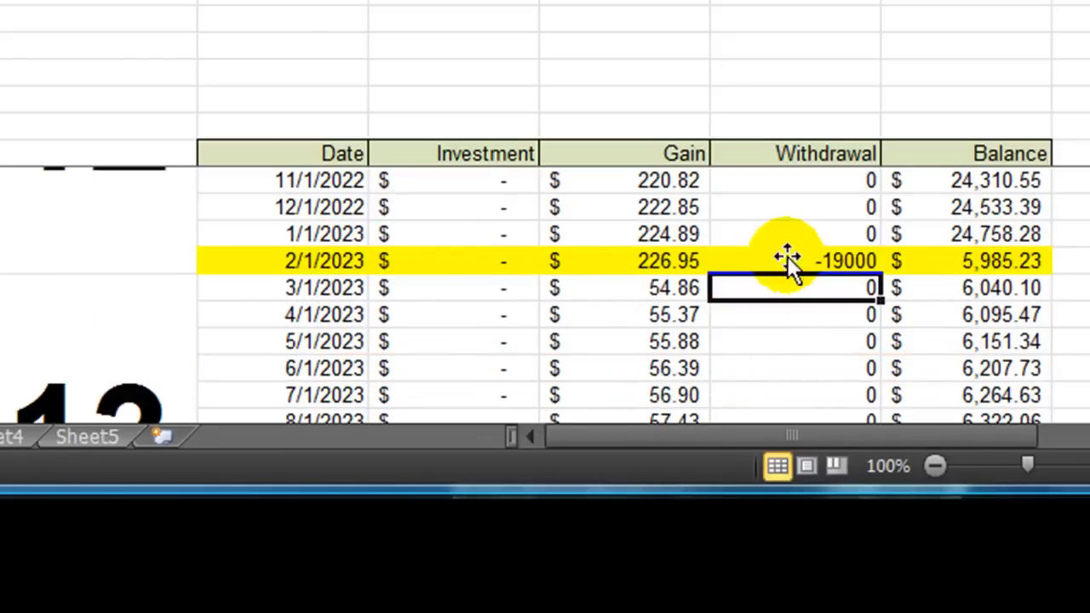
# - Enter a 14,000 investment for March 2023, bringing the balance to 20,168.43
pyautogui.click(451, 287)
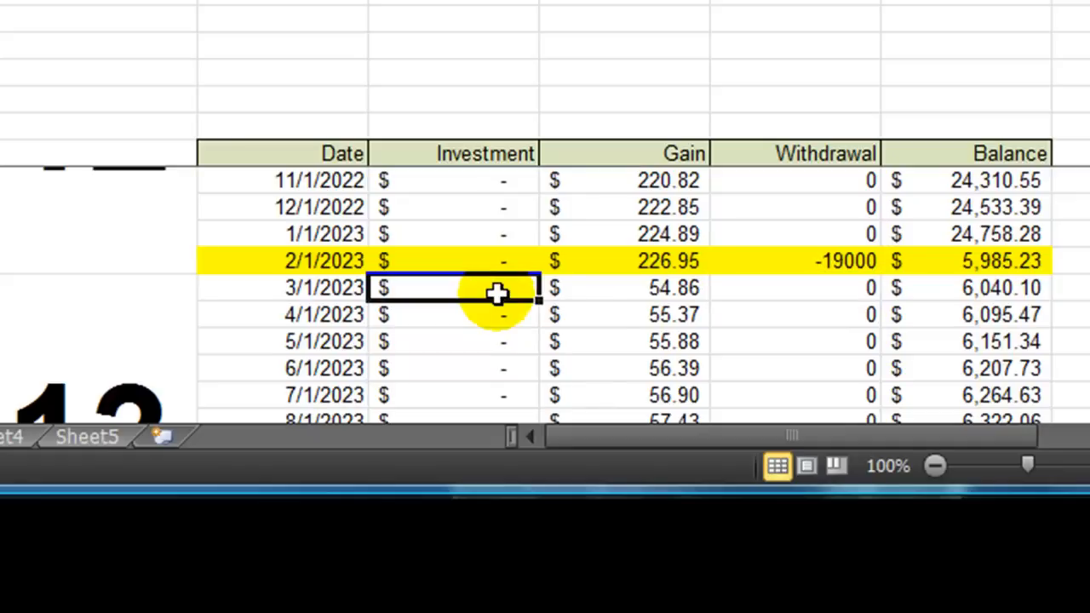
pyautogui.write('10000')
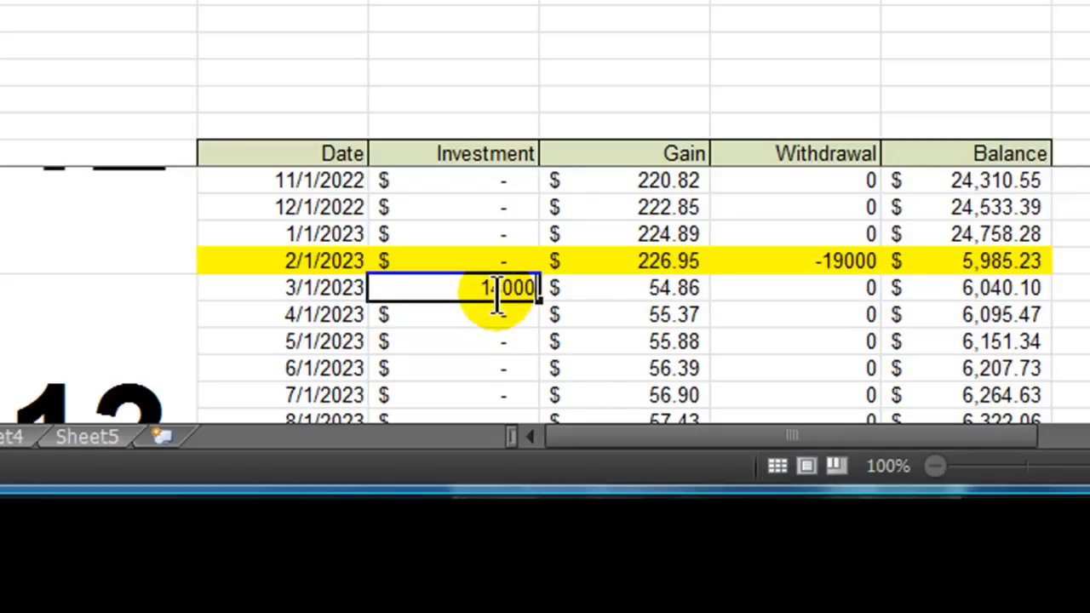
pyautogui.press('Return')
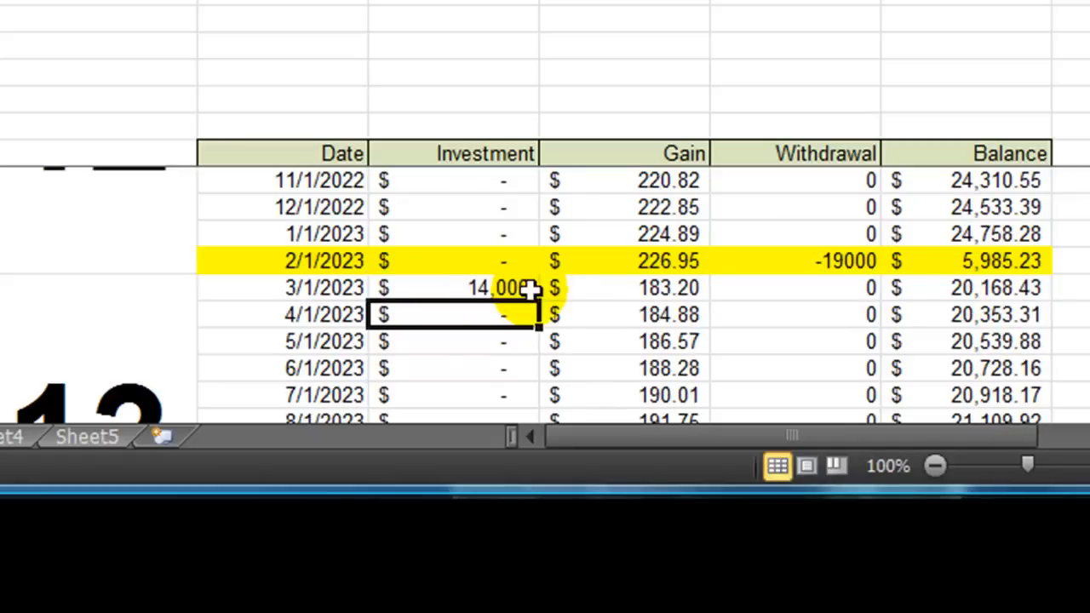
pyautogui.moveTo(530, 275)
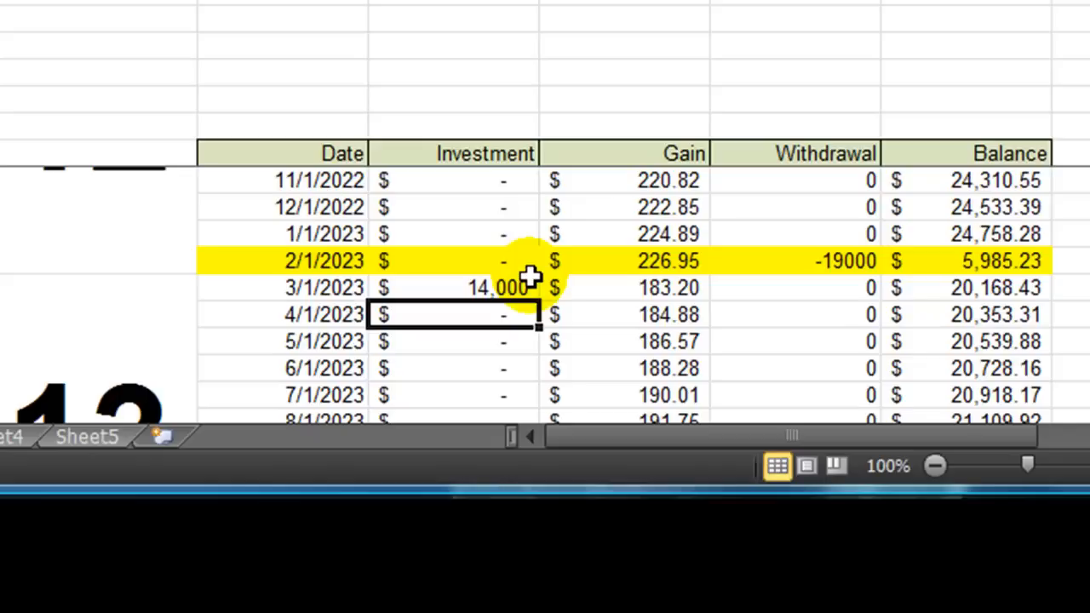
pyautogui.moveTo(543, 278)
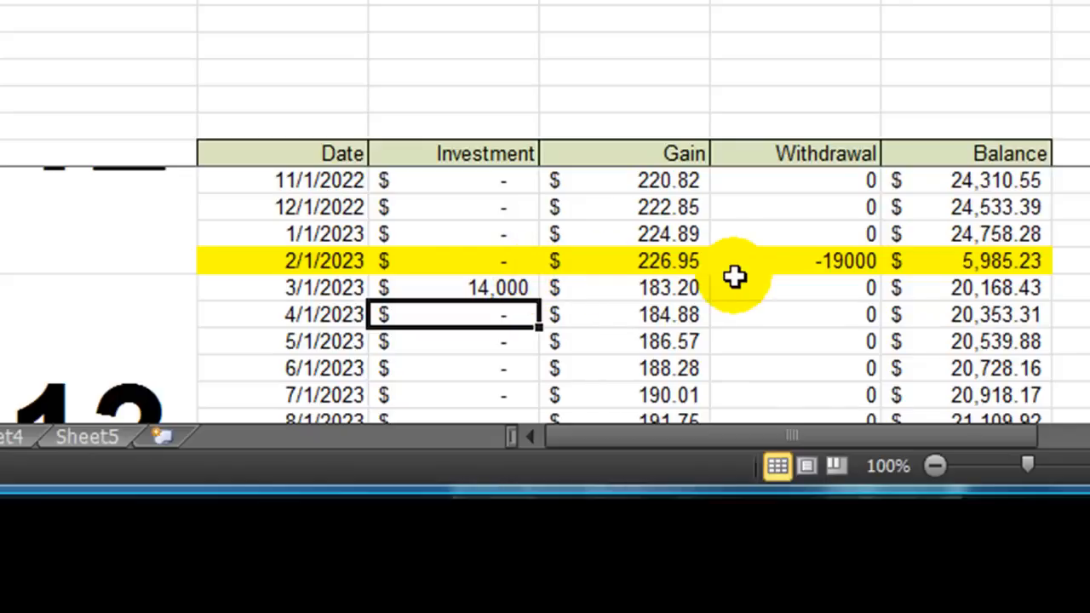
pyautogui.click(456, 287)
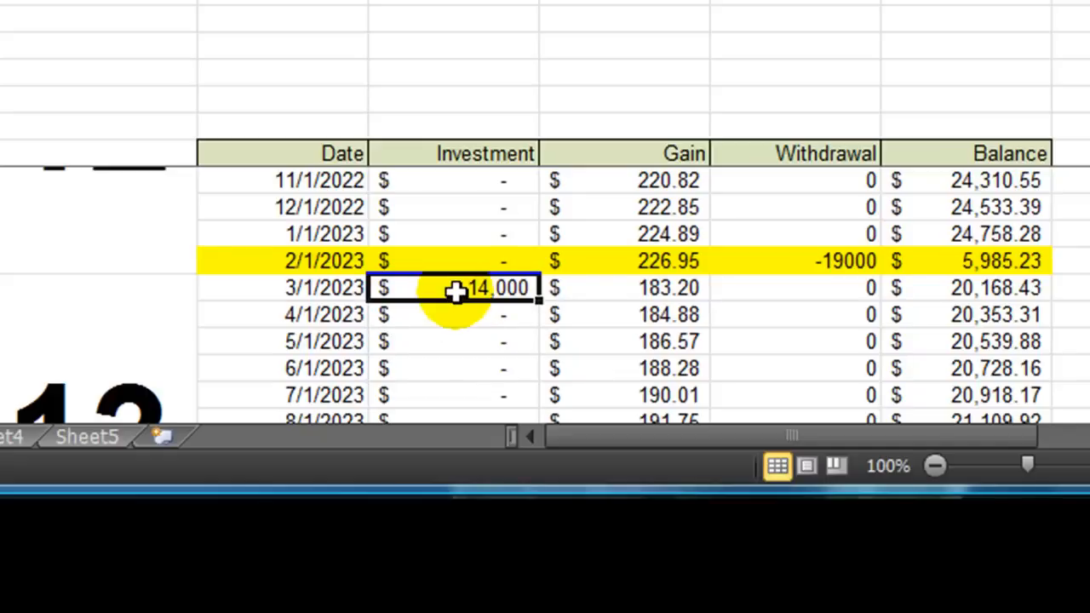
pyautogui.scroll(3)
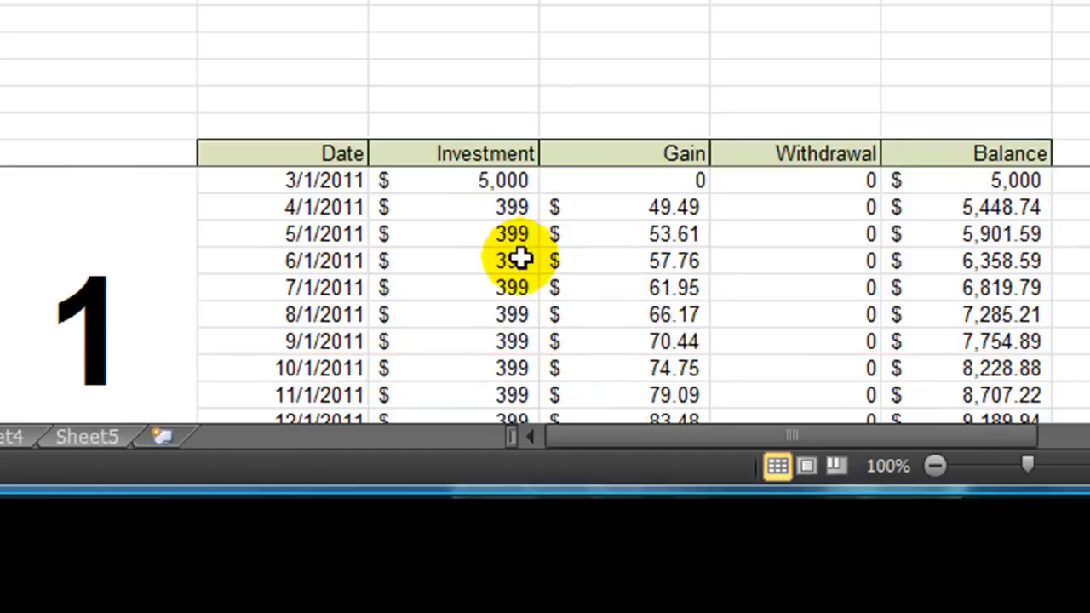
pyautogui.scroll(-3)
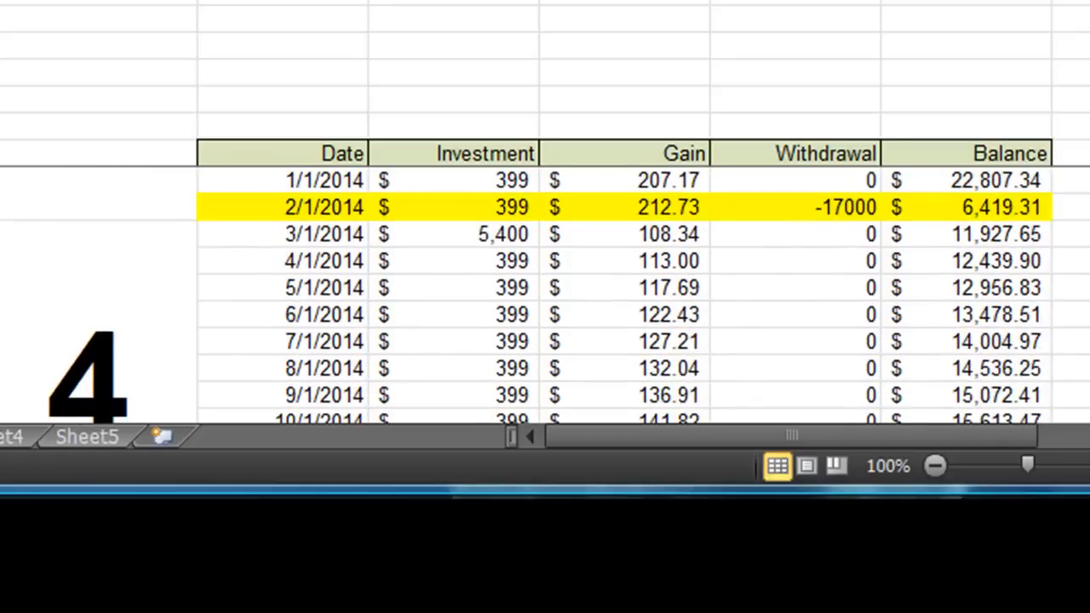
pyautogui.click(814, 207)
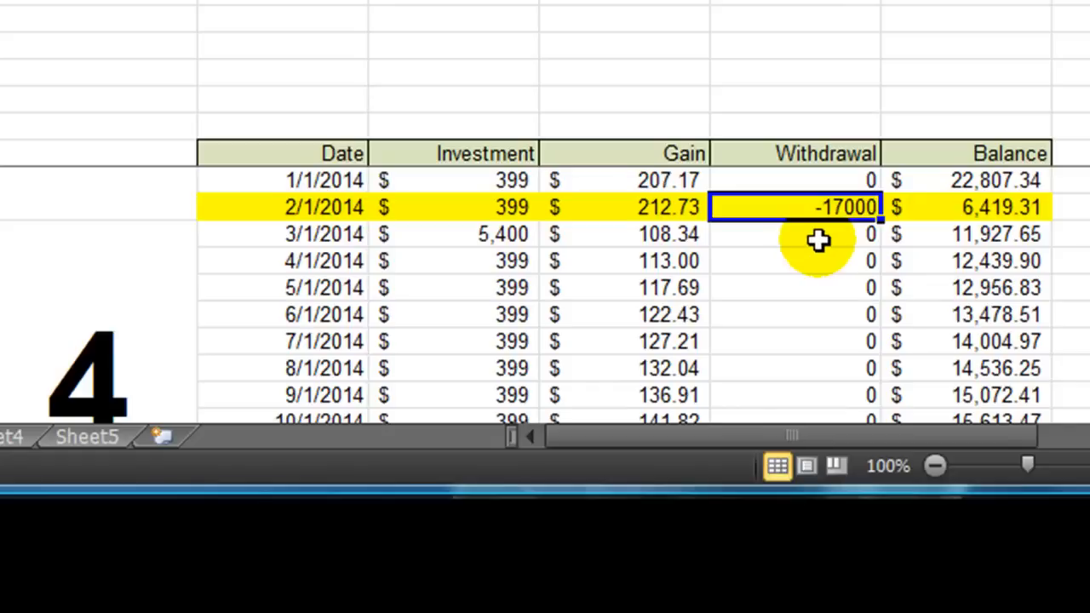
pyautogui.moveTo(830, 234)
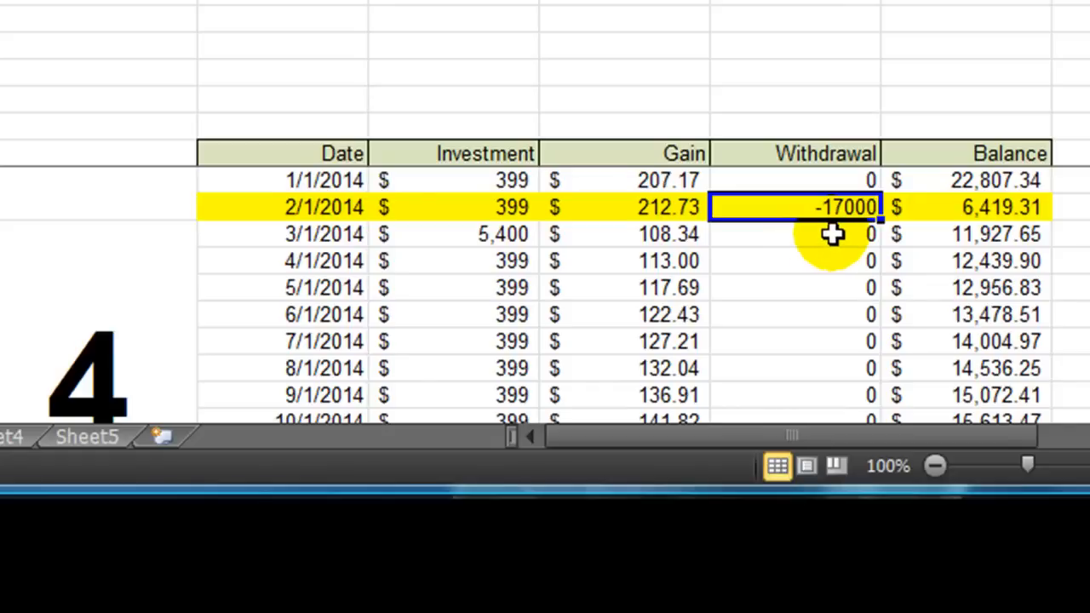